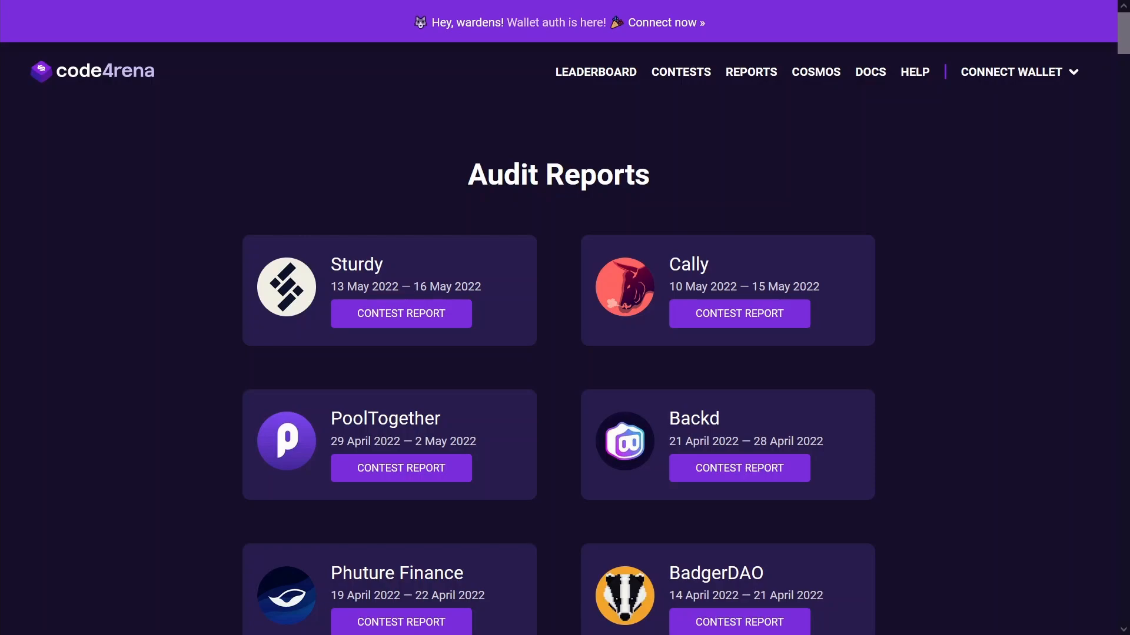
{"action": "mouse_move", "coordinate": [485, 204]}
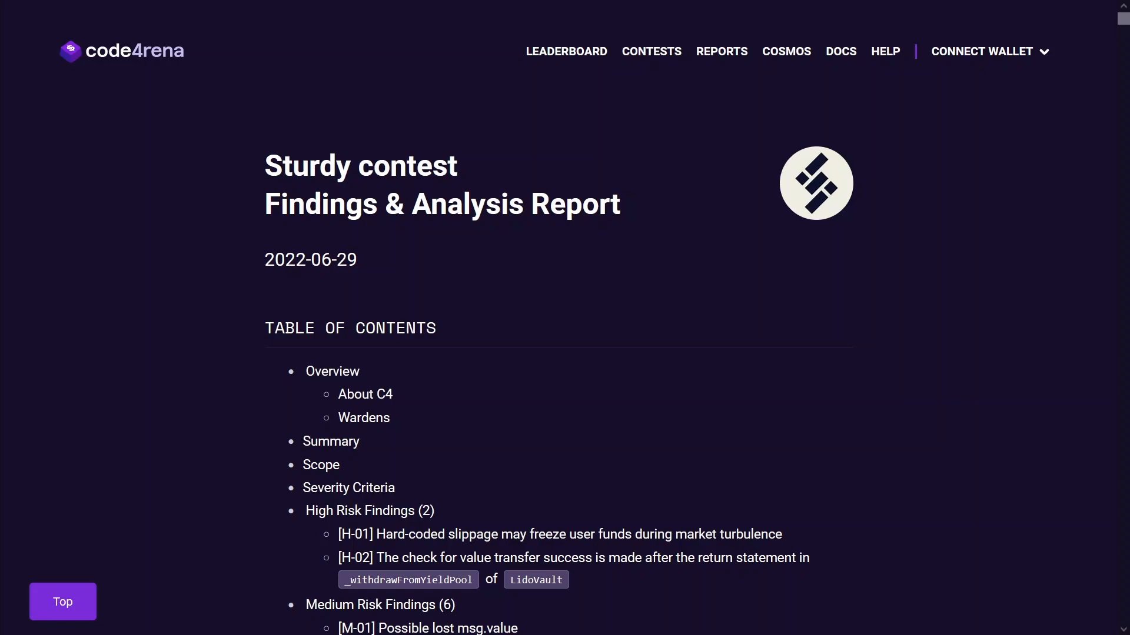
- Scroll down the reports list to the January 2022 contests such as Behodler and XDEFI
{"action": "scroll", "scroll_direction": "down", "scroll_amount": 3}
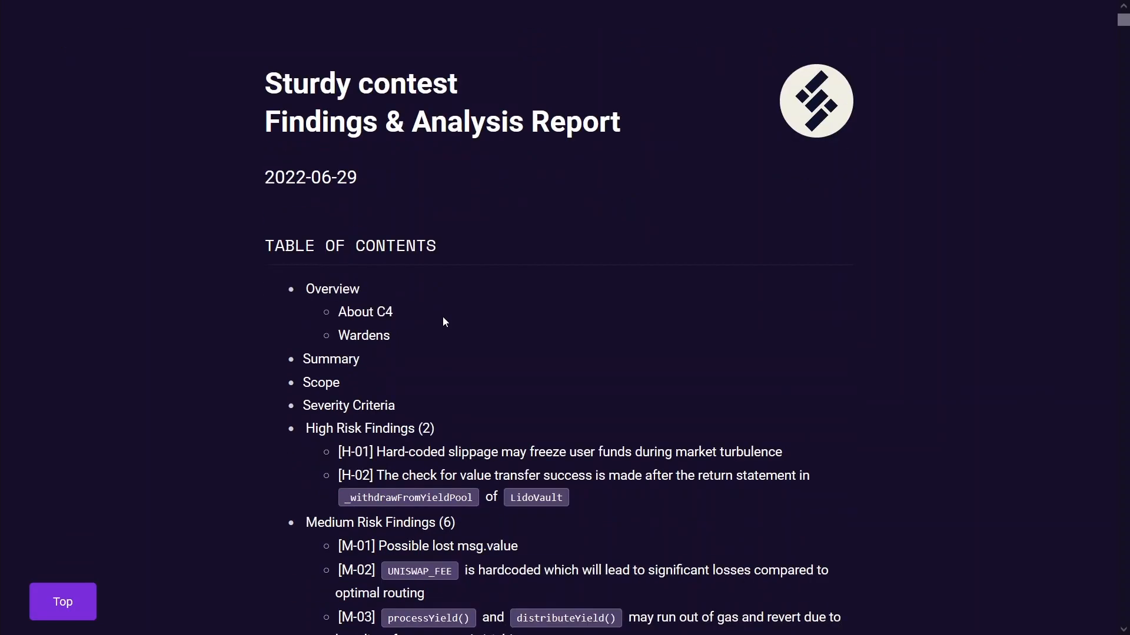
{"action": "scroll", "scroll_direction": "down", "scroll_amount": 3}
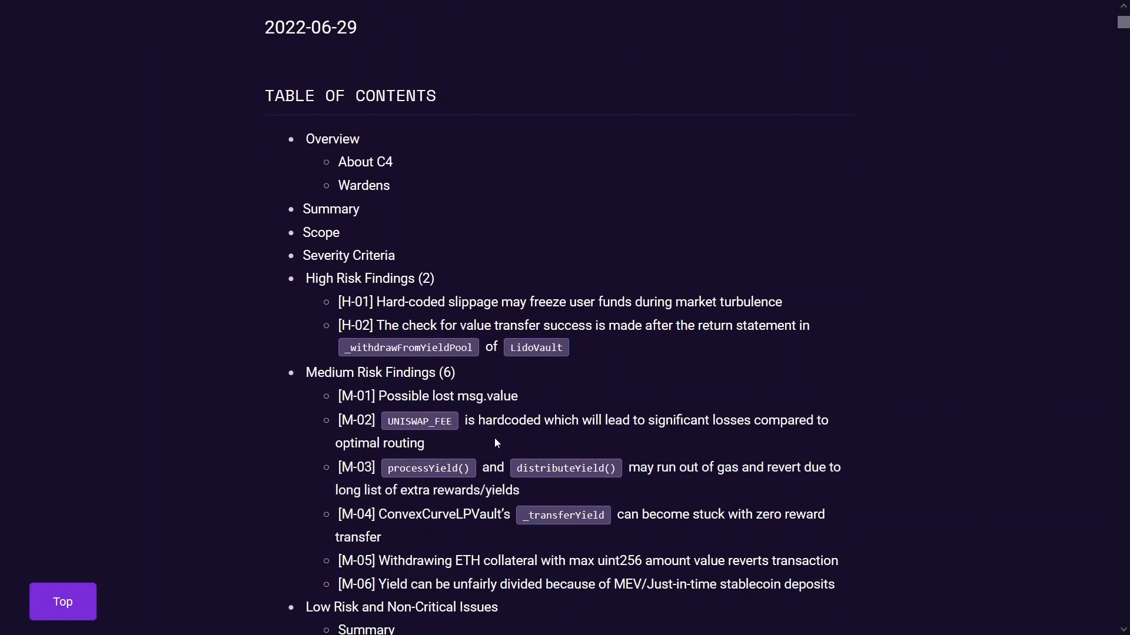
{"action": "scroll", "scroll_direction": "down", "scroll_amount": 3}
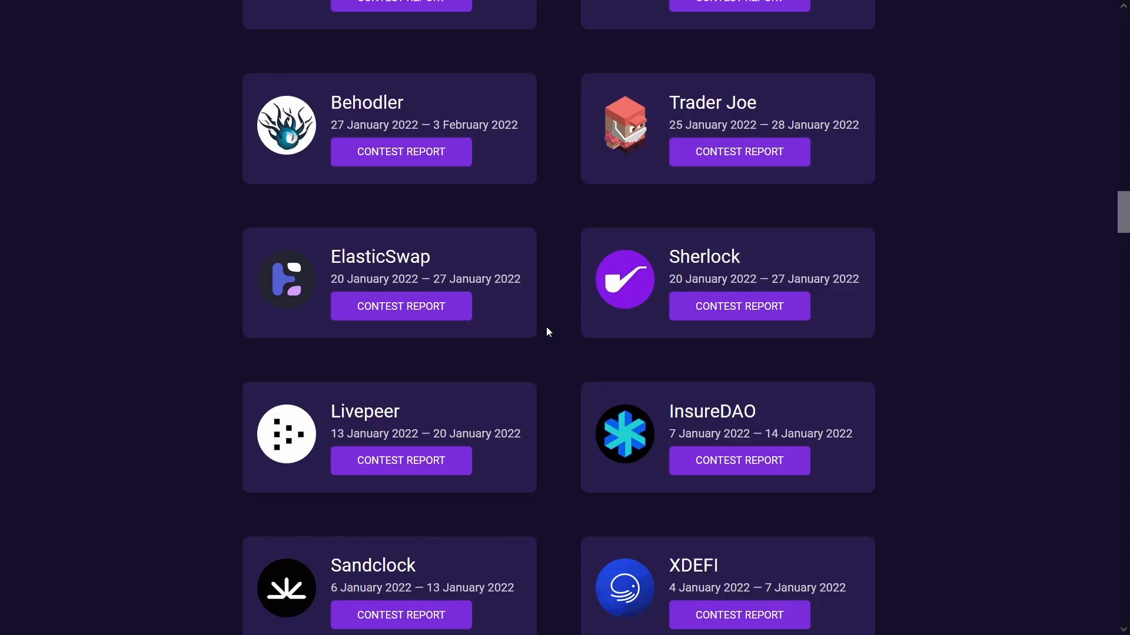
{"action": "mouse_move", "coordinate": [465, 252]}
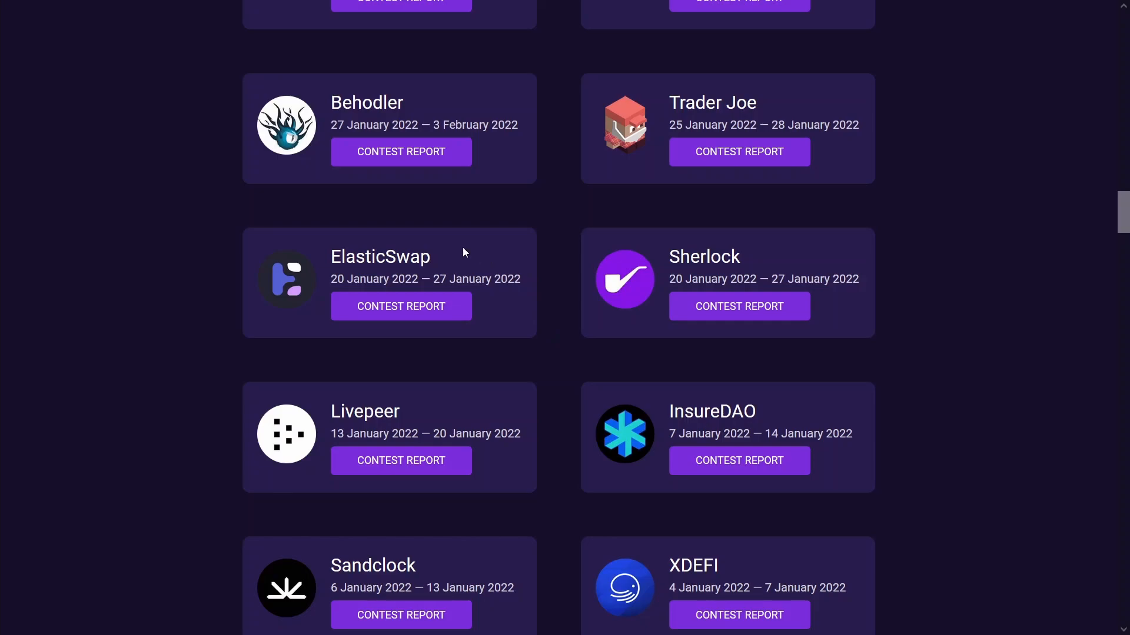
- Open the ElasticSwap contest Findings & Analysis Report from its card
{"action": "double_click", "coordinate": [380, 257]}
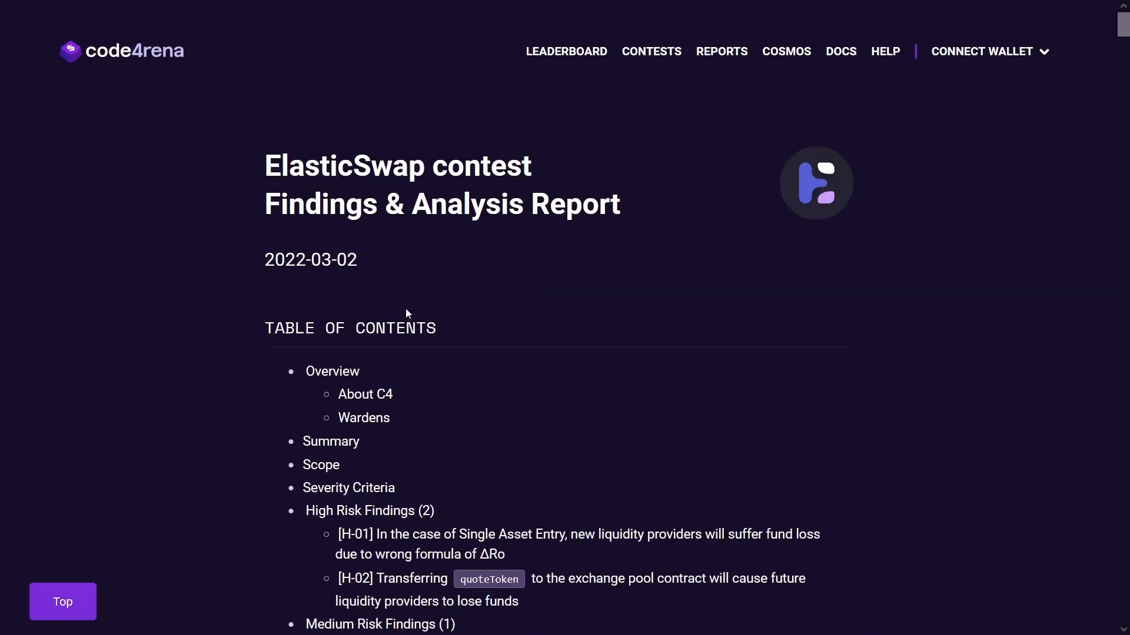
{"action": "scroll", "scroll_direction": "down", "scroll_amount": 3}
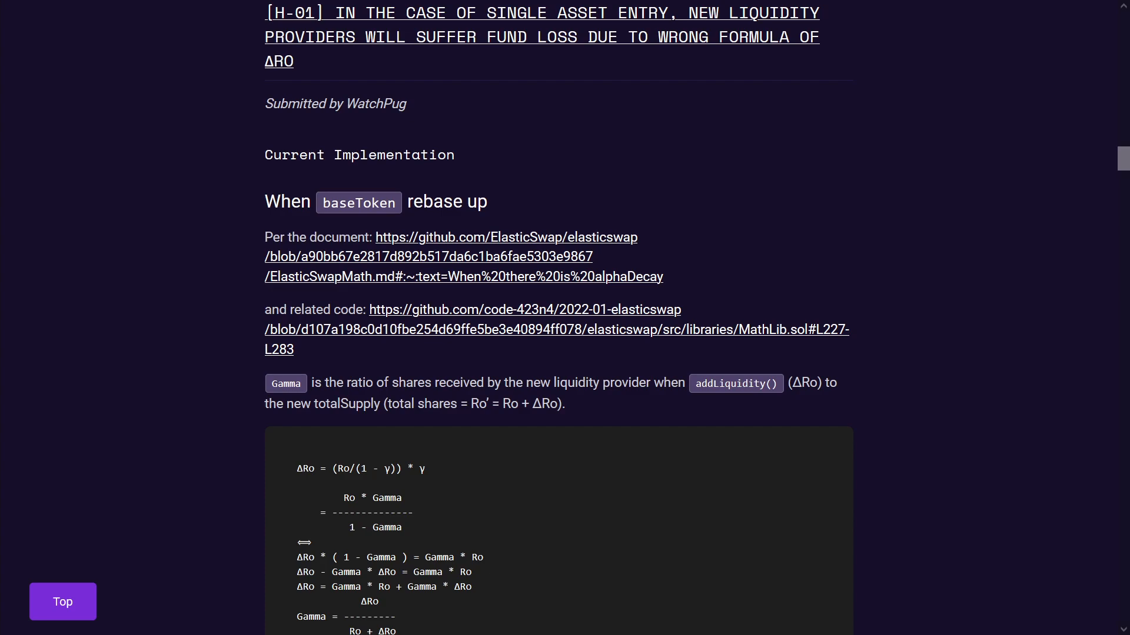
{"action": "scroll", "scroll_direction": "down", "scroll_amount": 3}
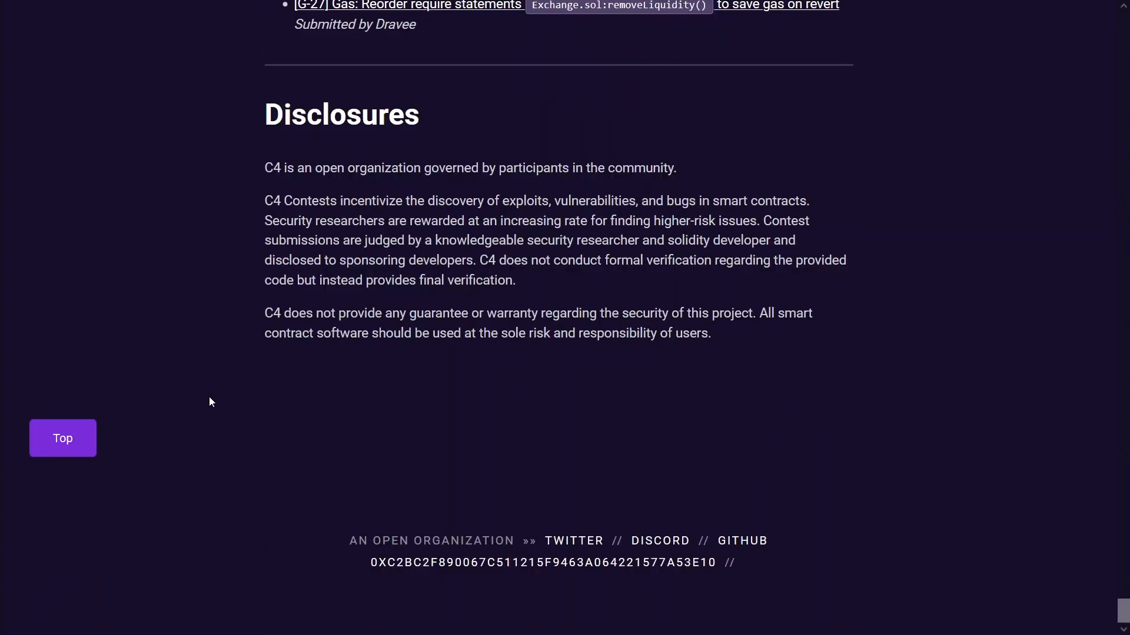
- Scroll past the ElasticSwap Low Risk Findings down to the Non-Critical Findings list
{"action": "scroll", "scroll_direction": "up", "scroll_amount": 3}
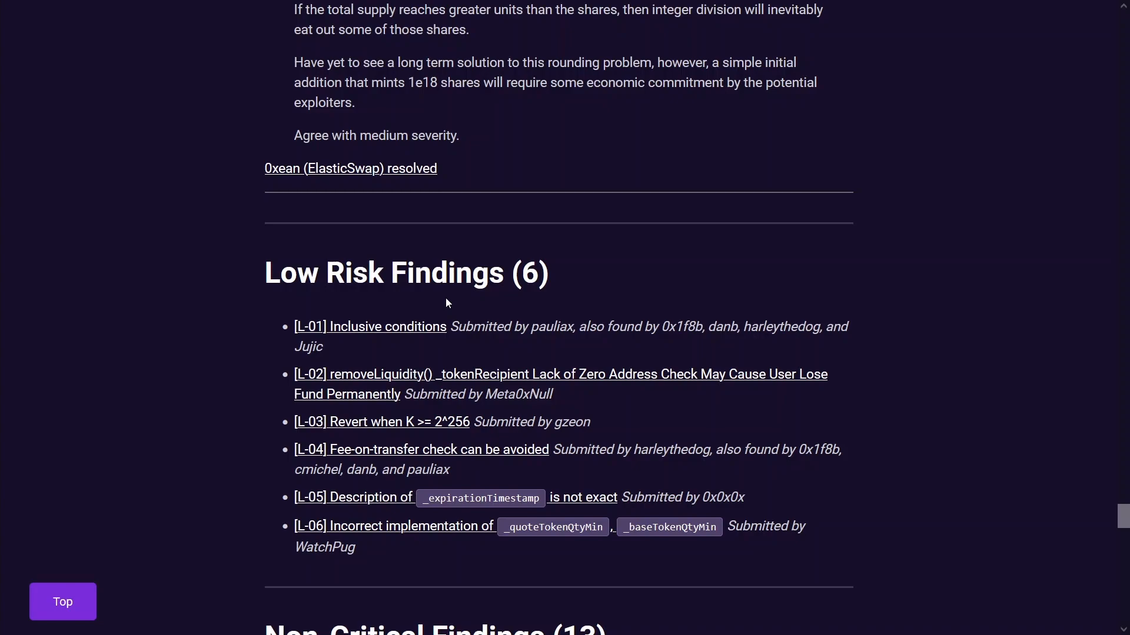
{"action": "scroll", "scroll_direction": "down", "scroll_amount": 3}
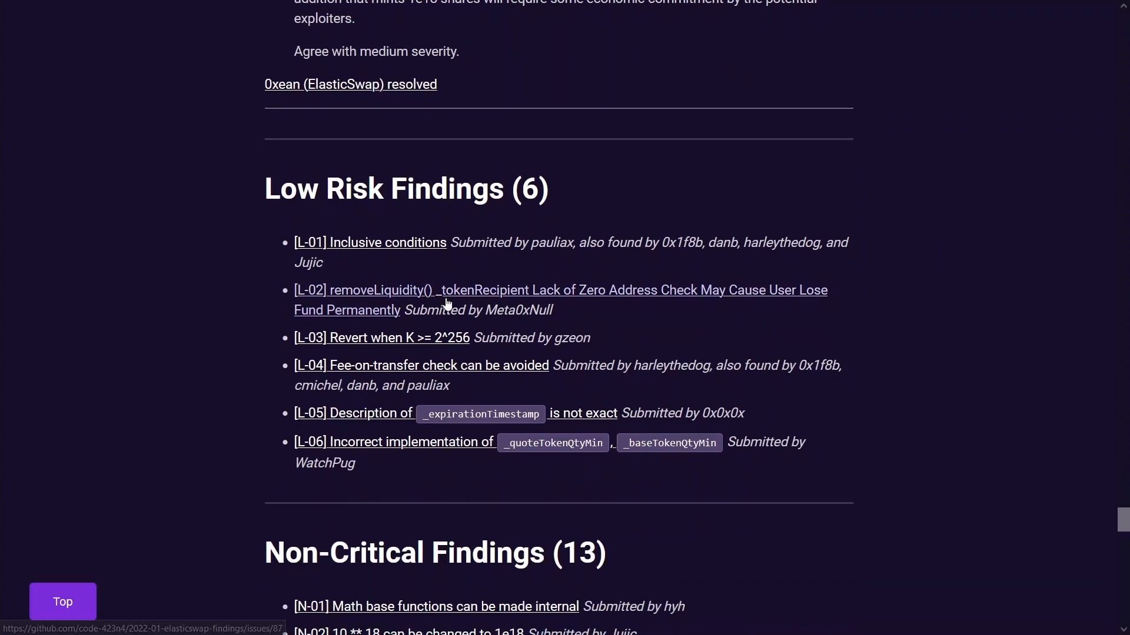
{"action": "scroll", "scroll_direction": "down", "scroll_amount": 3}
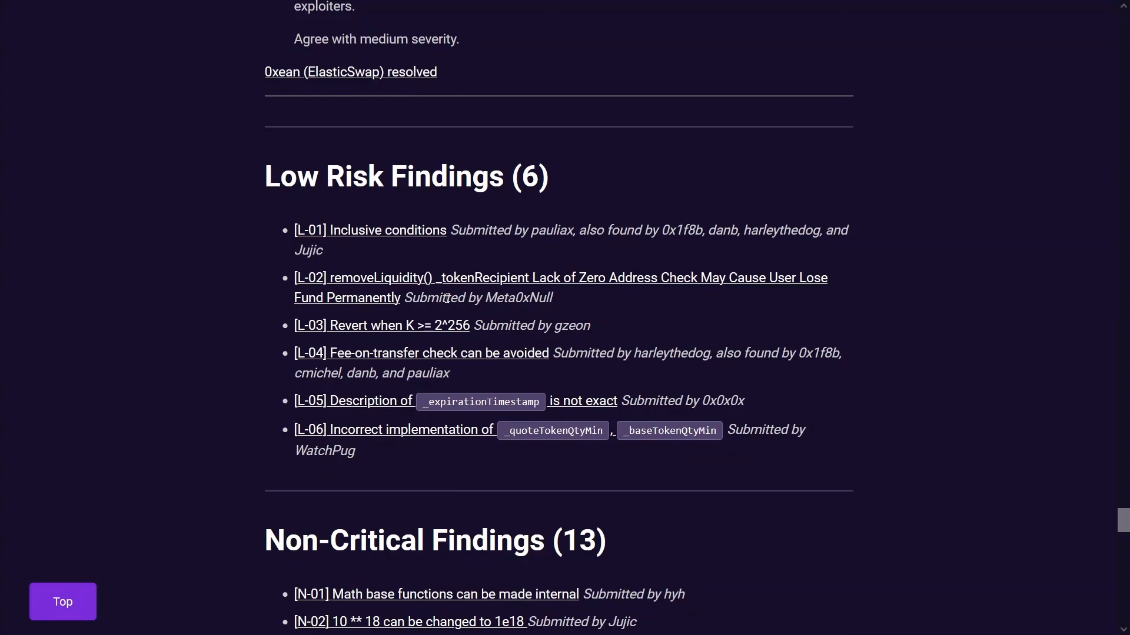
{"action": "scroll", "scroll_direction": "down", "scroll_amount": 3}
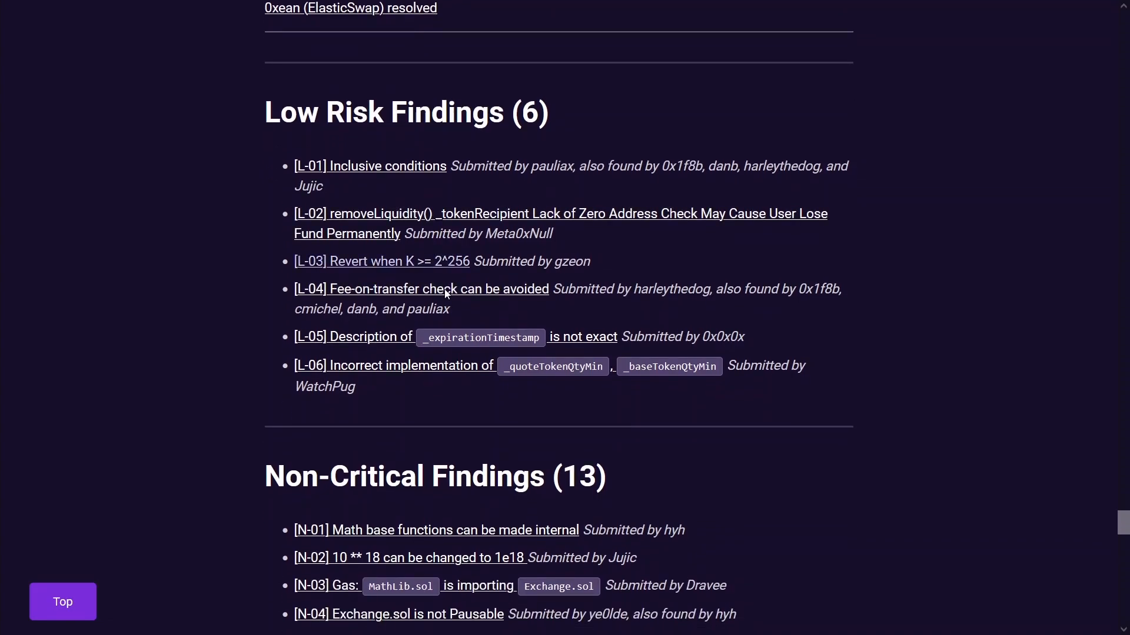
{"action": "scroll", "scroll_direction": "down", "scroll_amount": 3}
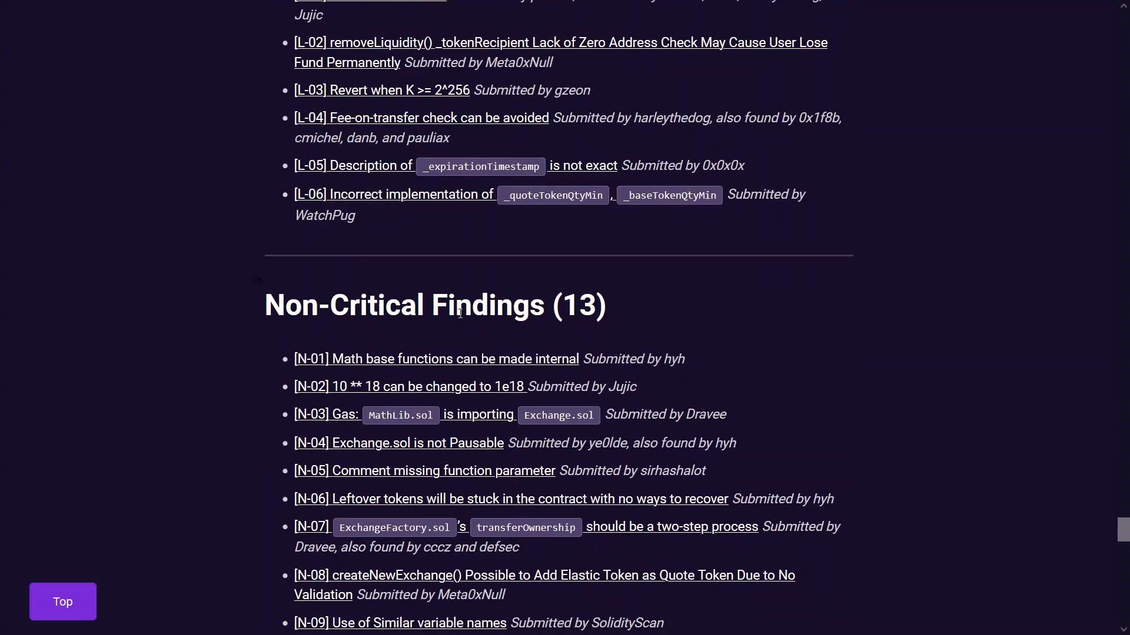
{"action": "mouse_move", "coordinate": [394, 289]}
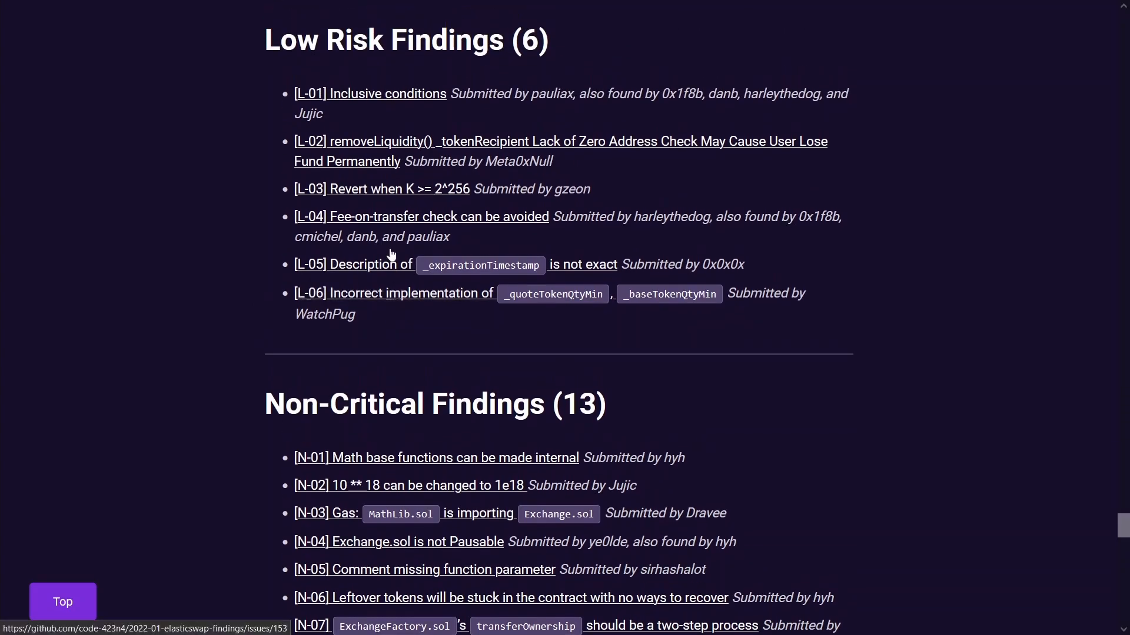
{"action": "mouse_move", "coordinate": [374, 131]}
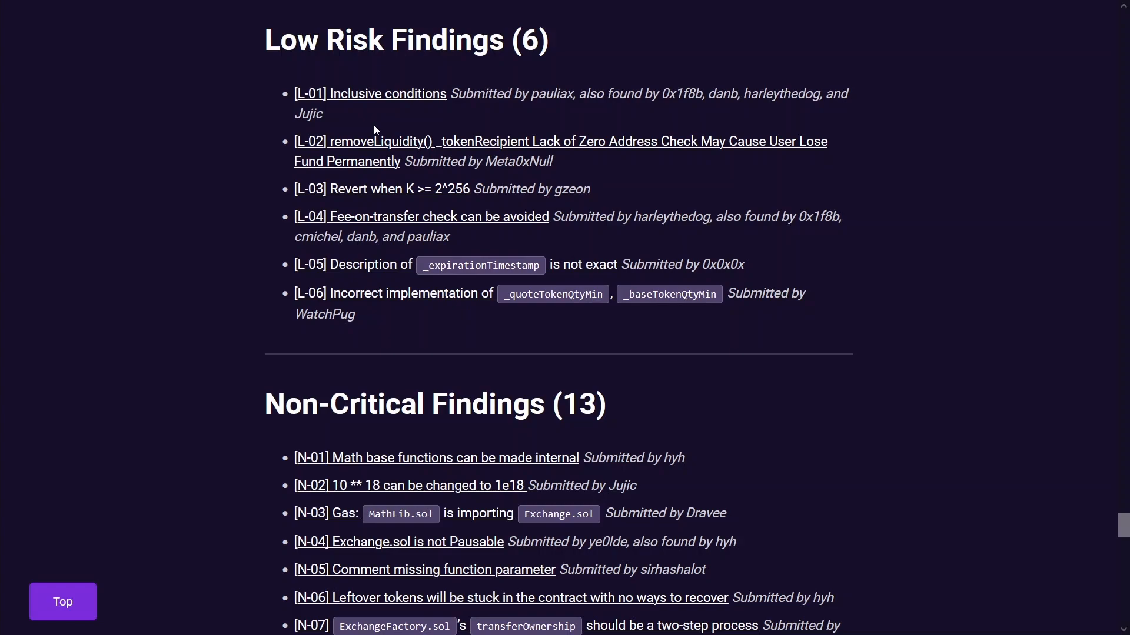
{"action": "mouse_move", "coordinate": [383, 110]}
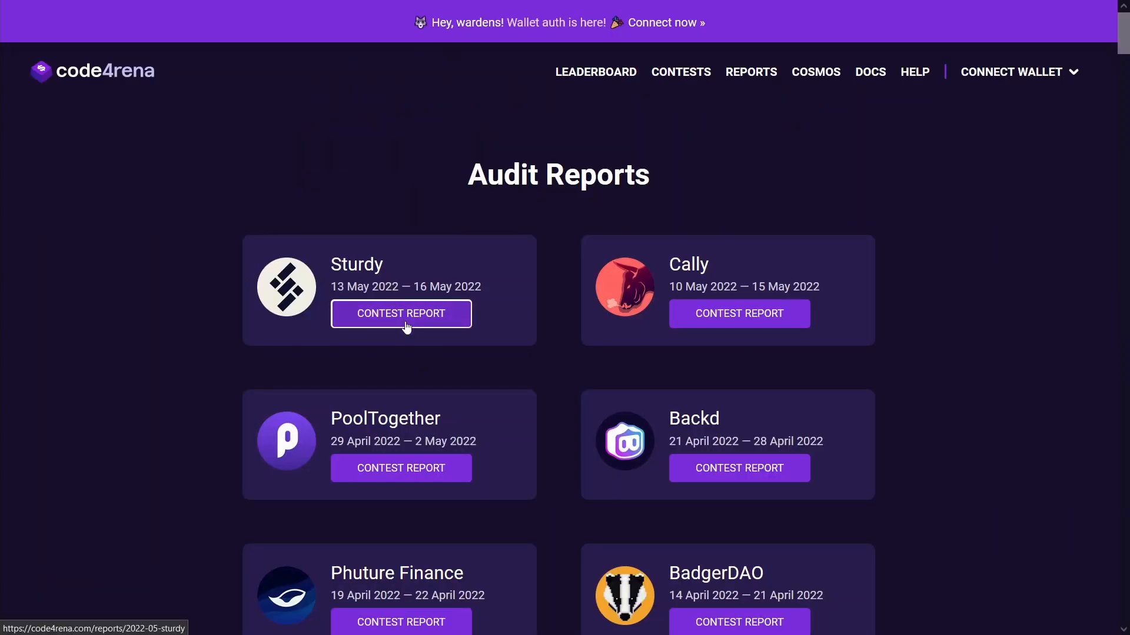
- Reopen the Sturdy contest report from the audit reports list
{"action": "left_click", "coordinate": [401, 313]}
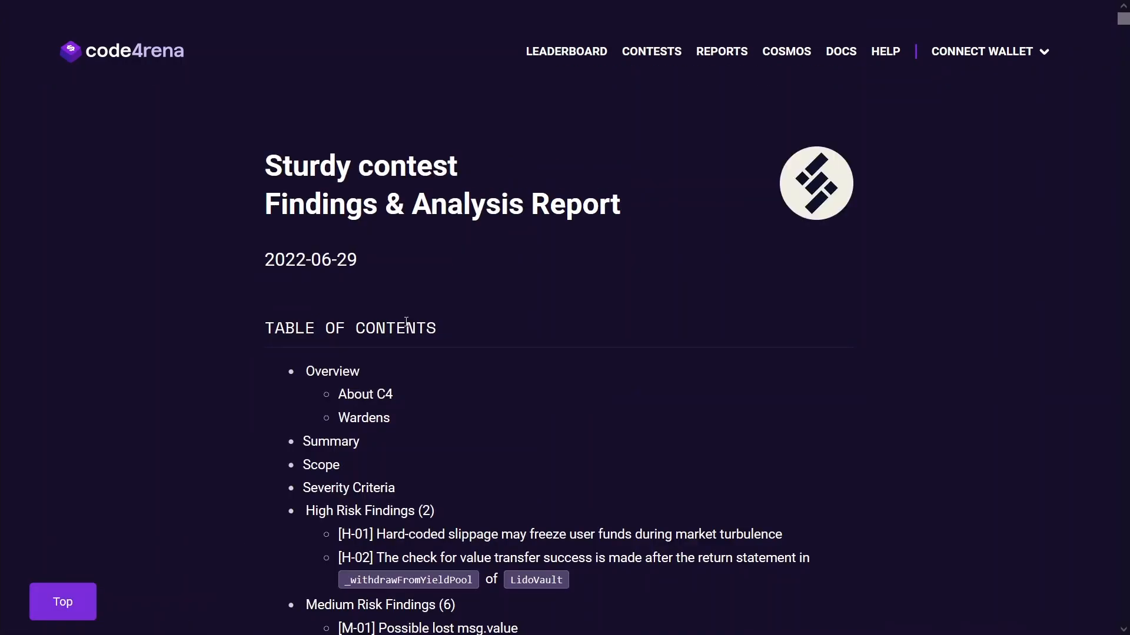
{"action": "mouse_move", "coordinate": [482, 546]}
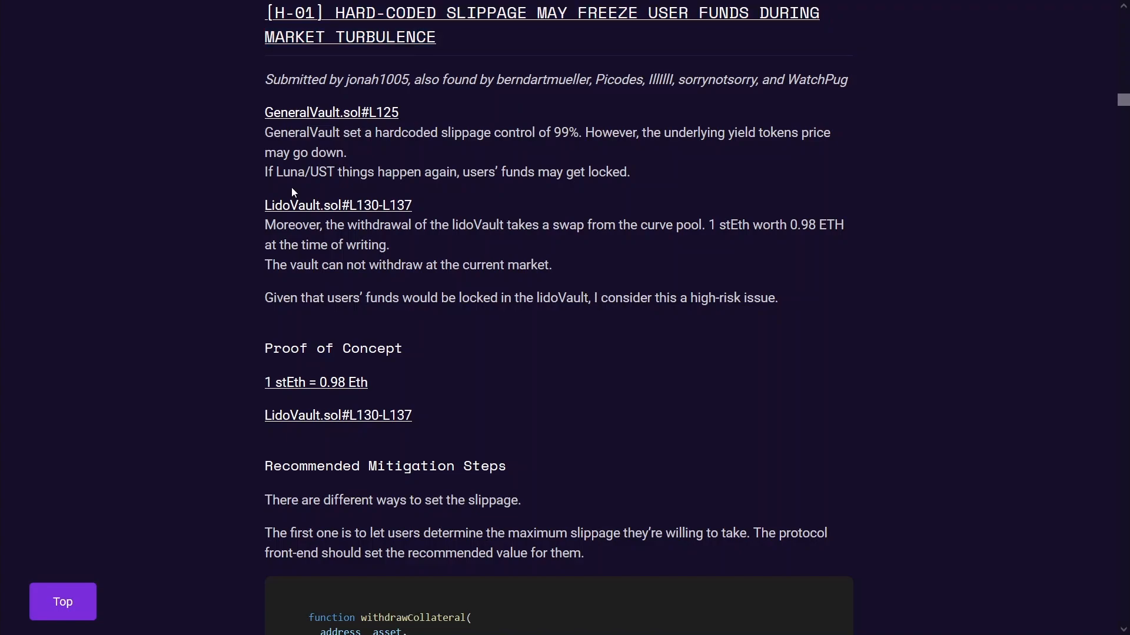
{"action": "mouse_move", "coordinate": [321, 186]}
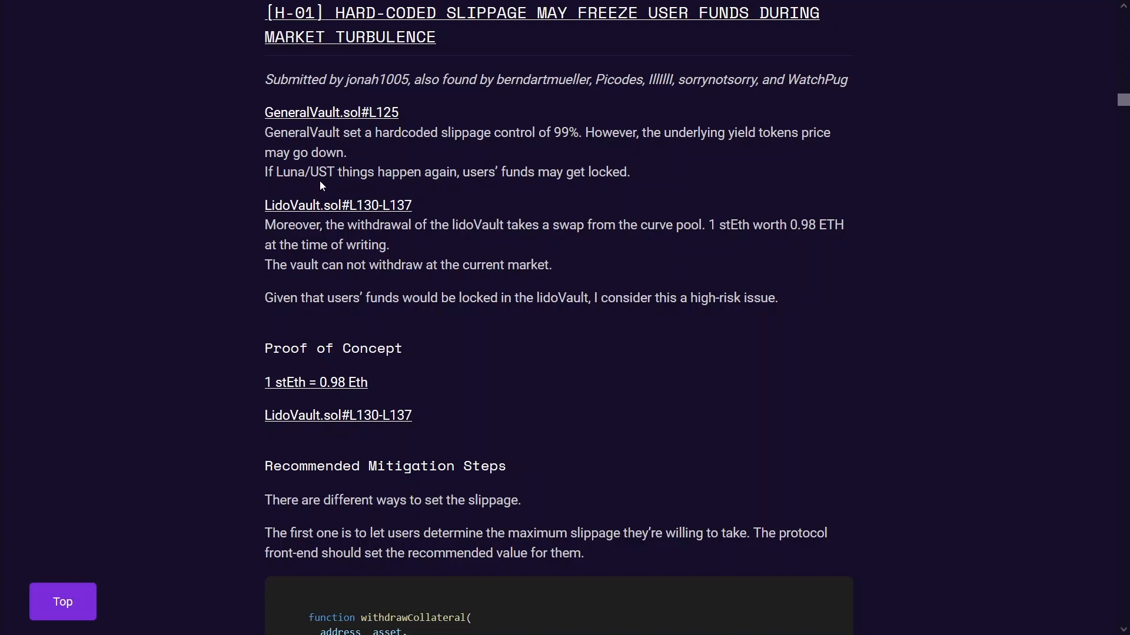
- Mark the word UST while reading H-01's description, proof of concept and mitigation
{"action": "double_click", "coordinate": [322, 171]}
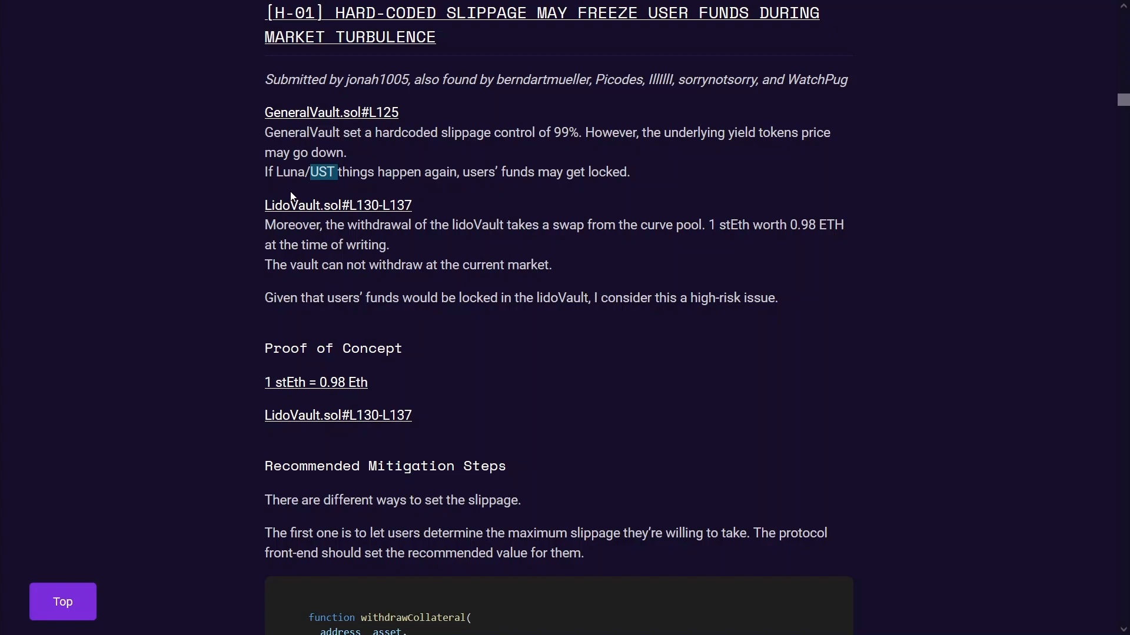
{"action": "mouse_move", "coordinate": [562, 140]}
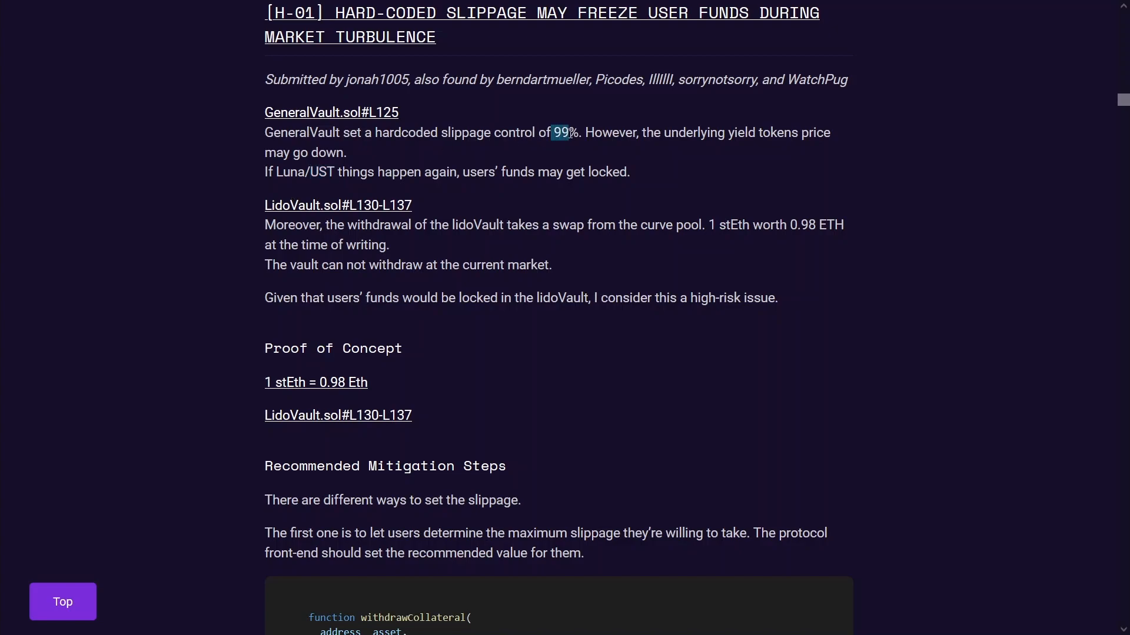
{"action": "mouse_move", "coordinate": [564, 148]}
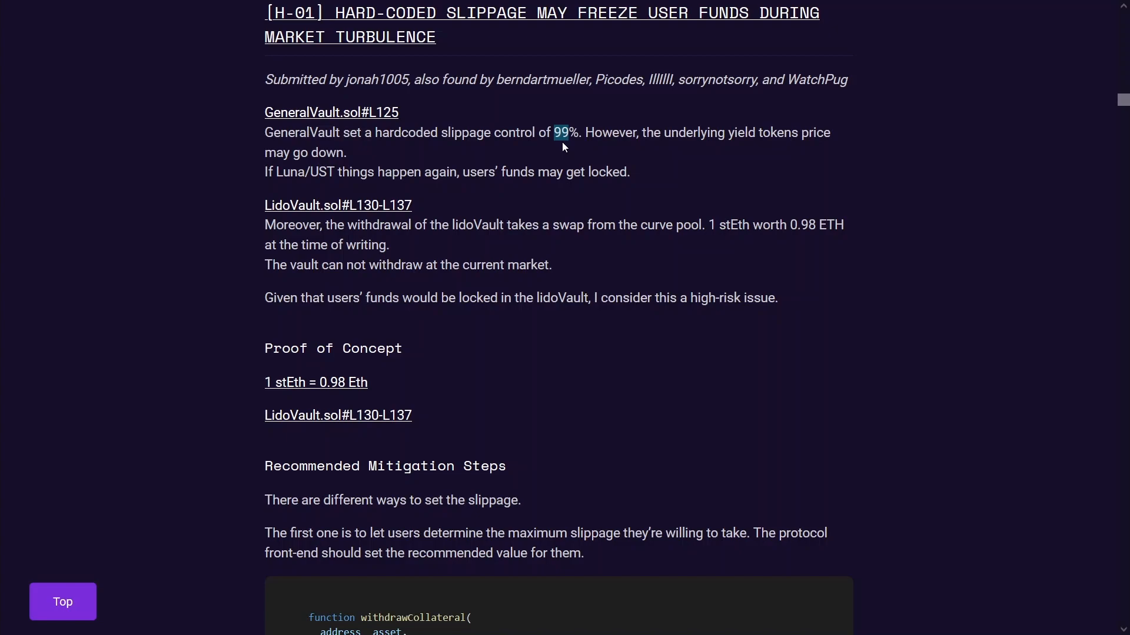
{"action": "mouse_move", "coordinate": [659, 175]}
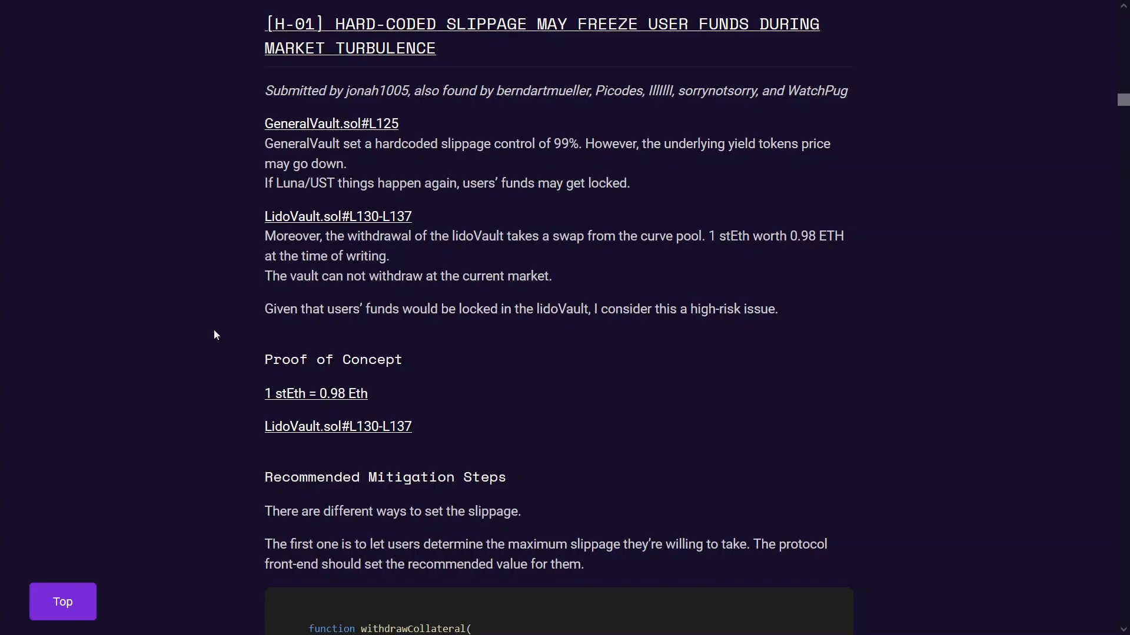
{"action": "mouse_move", "coordinate": [563, 160]}
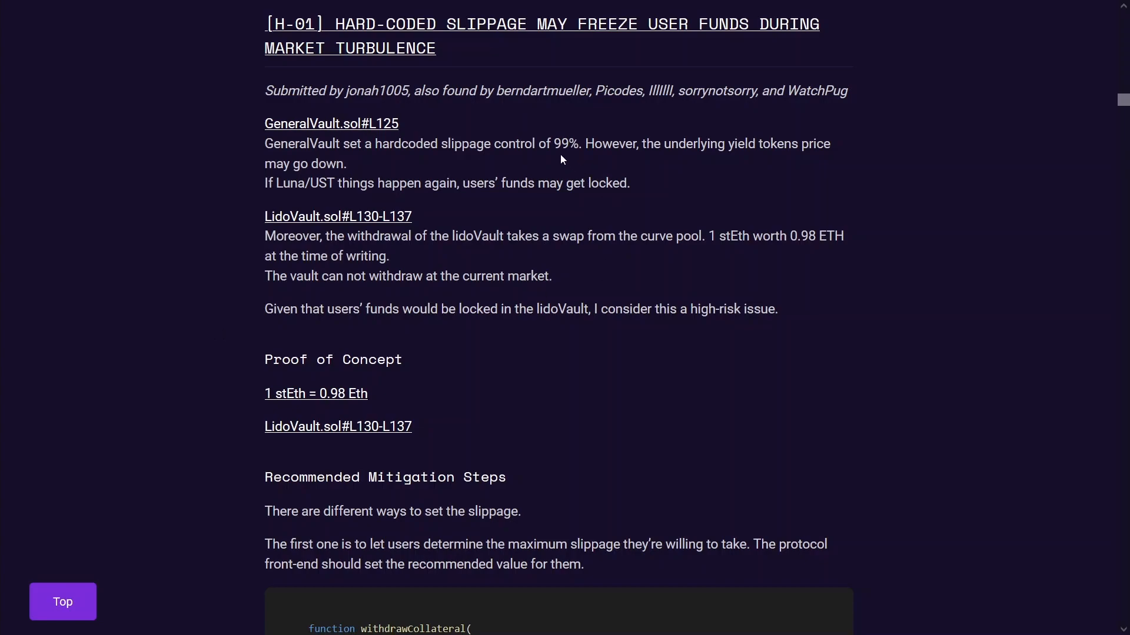
{"action": "double_click", "coordinate": [569, 143]}
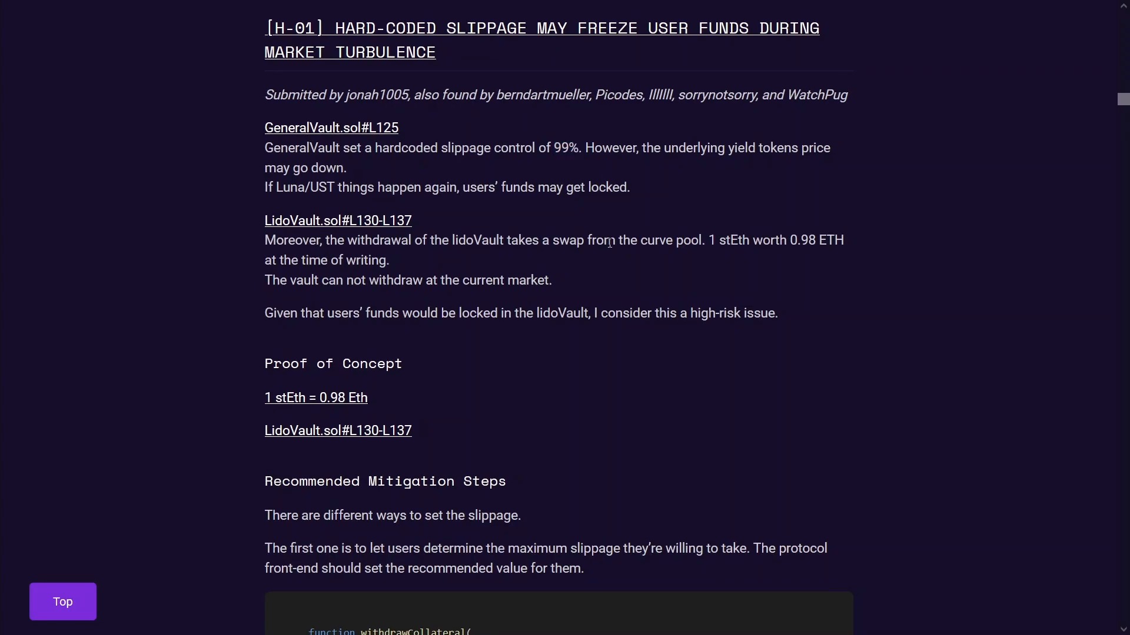
{"action": "mouse_move", "coordinate": [612, 302]}
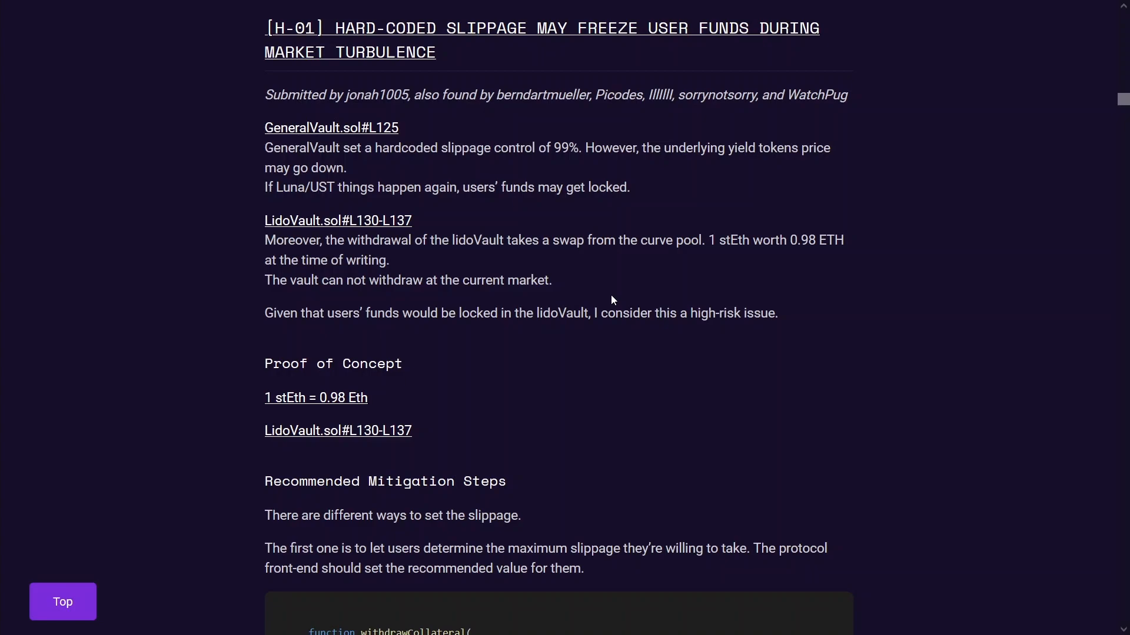
- Scroll to [H-02] on the LidoVault transfer success check made after the return statement
{"action": "scroll", "scroll_direction": "down", "scroll_amount": 3}
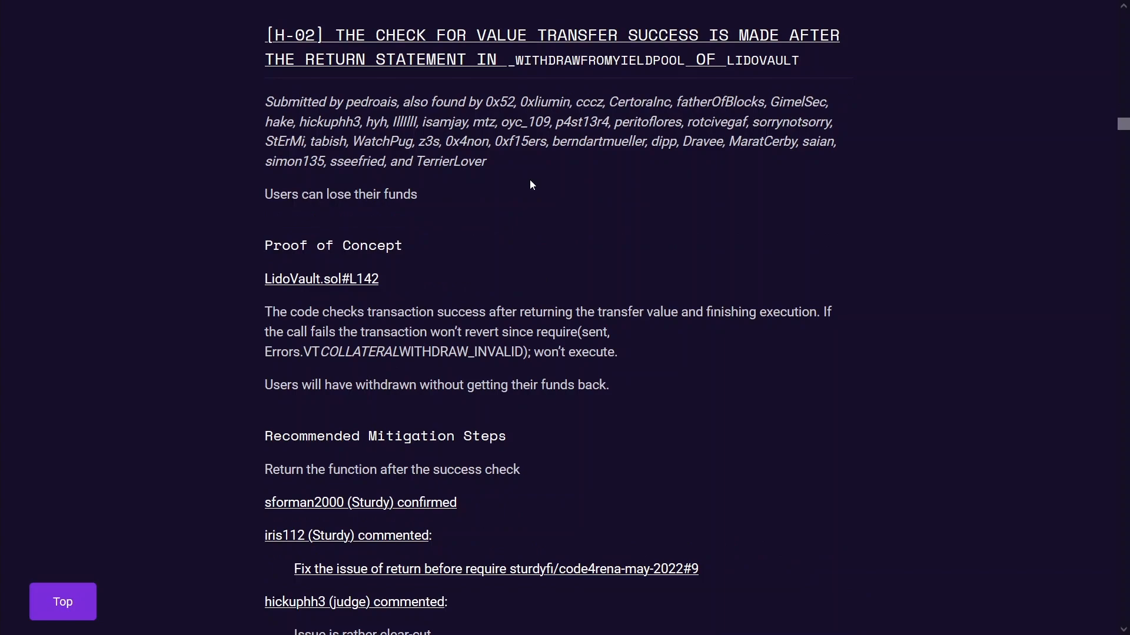
{"action": "mouse_move", "coordinate": [428, 261]}
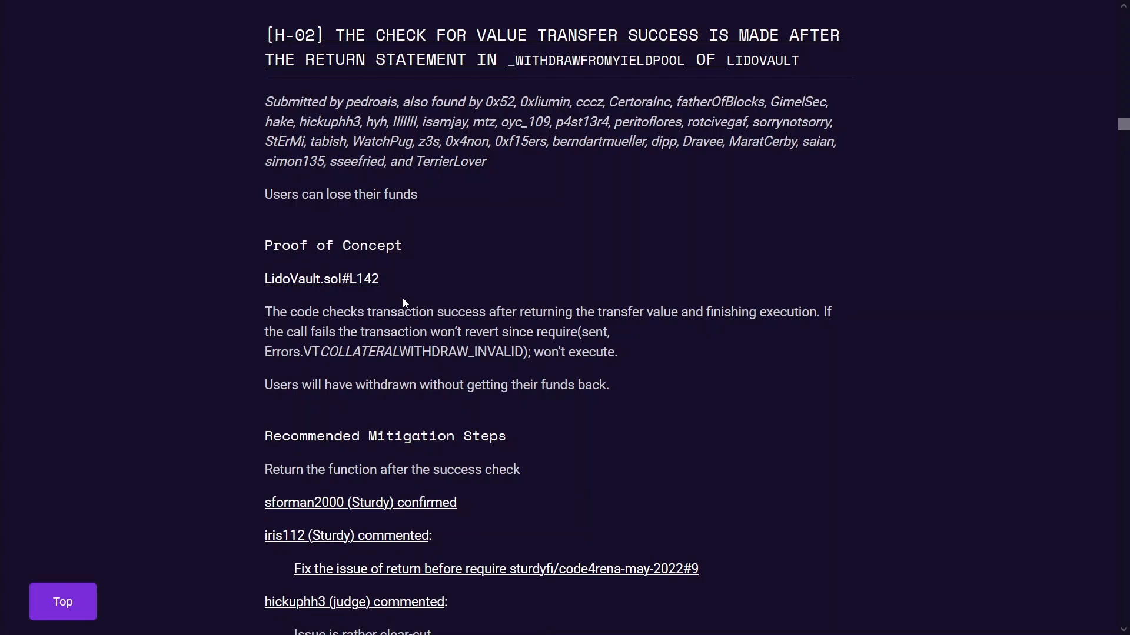
- Follow the LidoVault.sol#L142 reference to the withdrawal code sending ETH to the user
{"action": "left_click", "coordinate": [321, 279]}
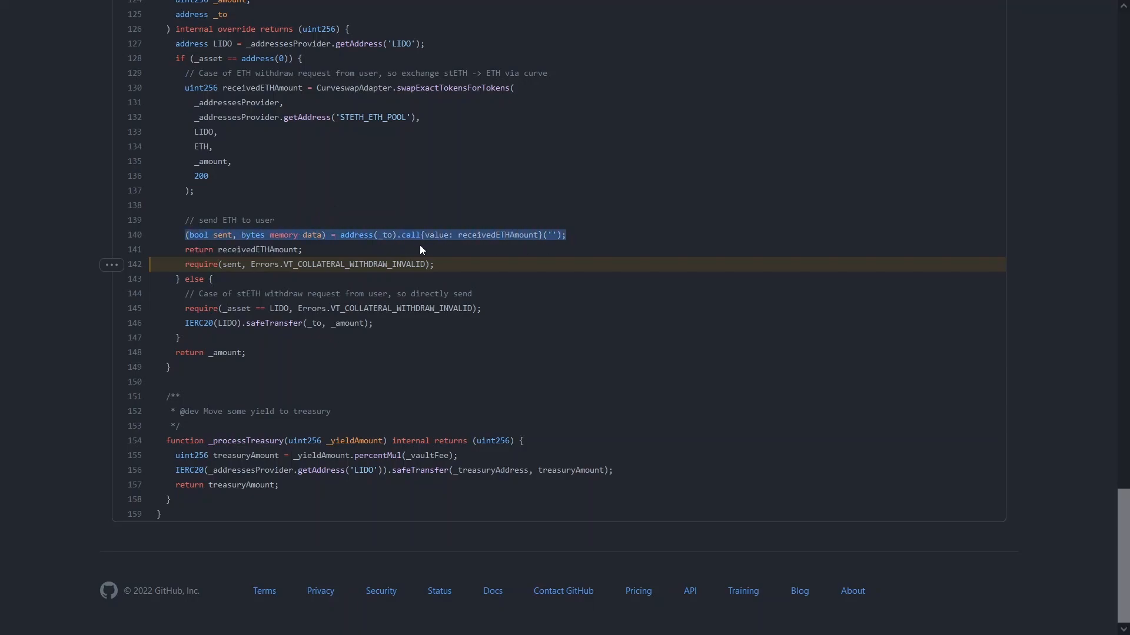
{"action": "left_click", "coordinate": [189, 263]}
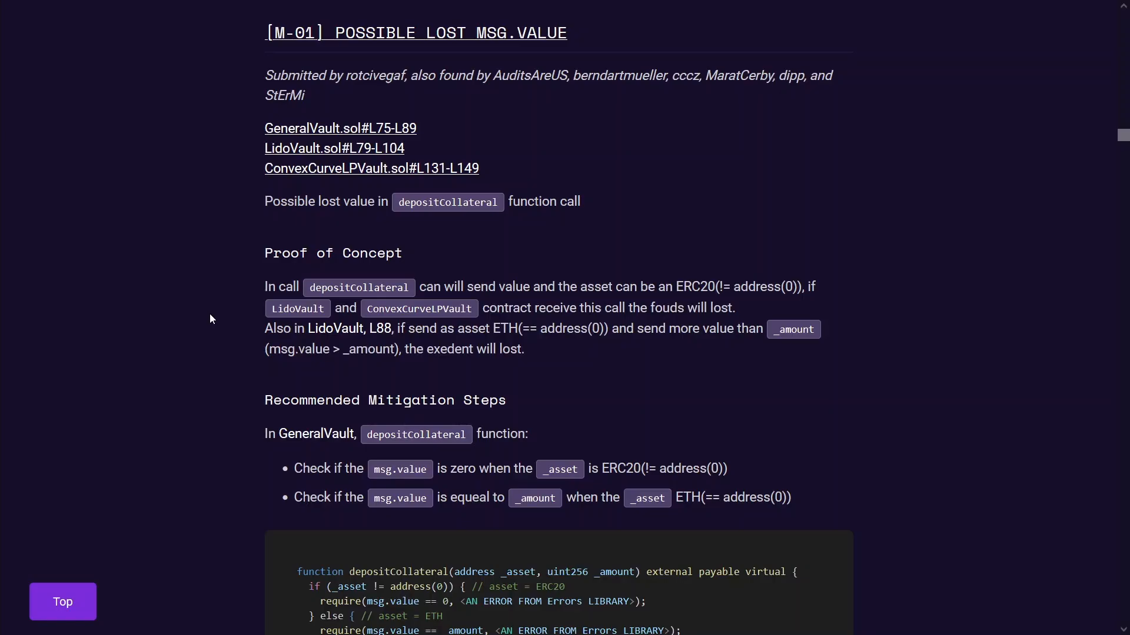
{"action": "mouse_move", "coordinate": [221, 306]}
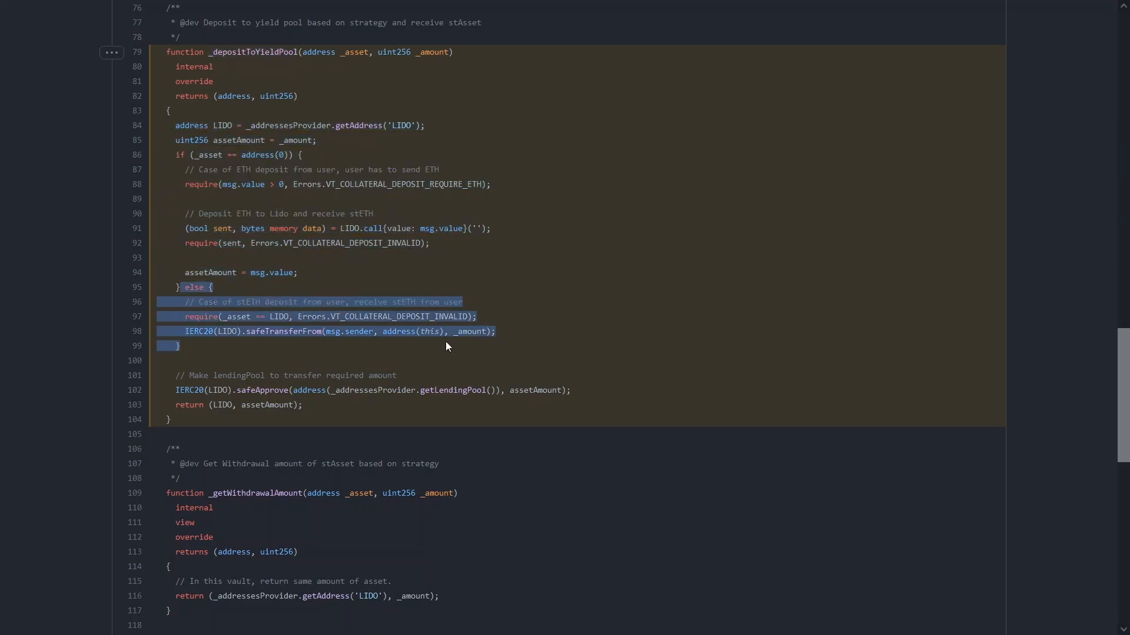
{"action": "mouse_move", "coordinate": [359, 238]}
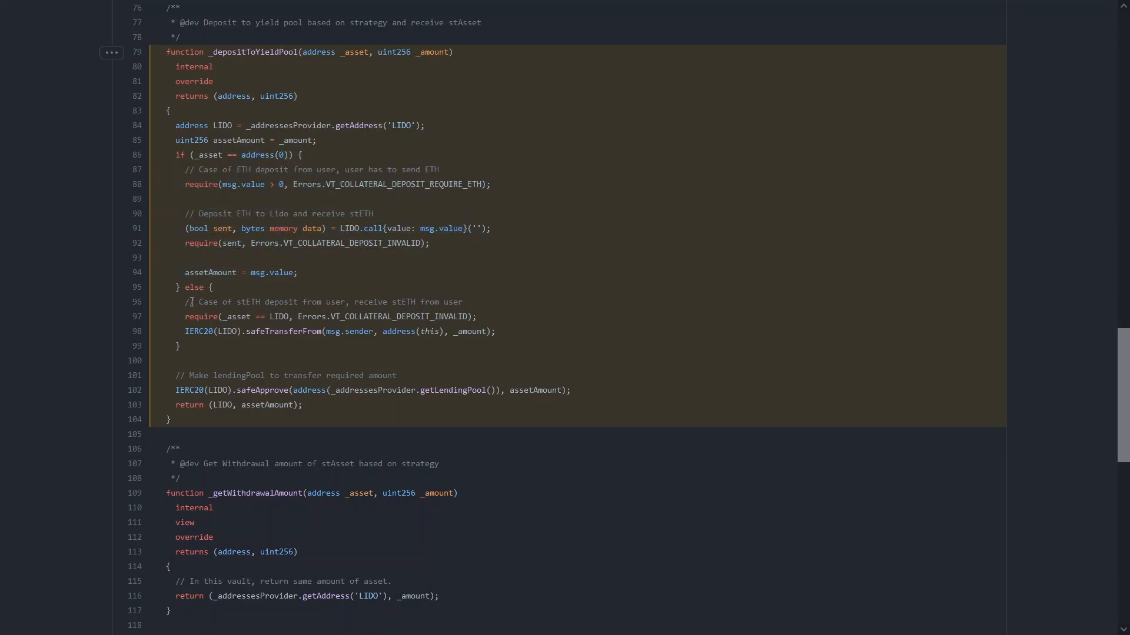
- Highlight the stETH deposit branch lines 96–98 of _depositToYieldPool on GitHub
{"action": "left_click_drag", "start_coordinate": [189, 302], "coordinate": [478, 331]}
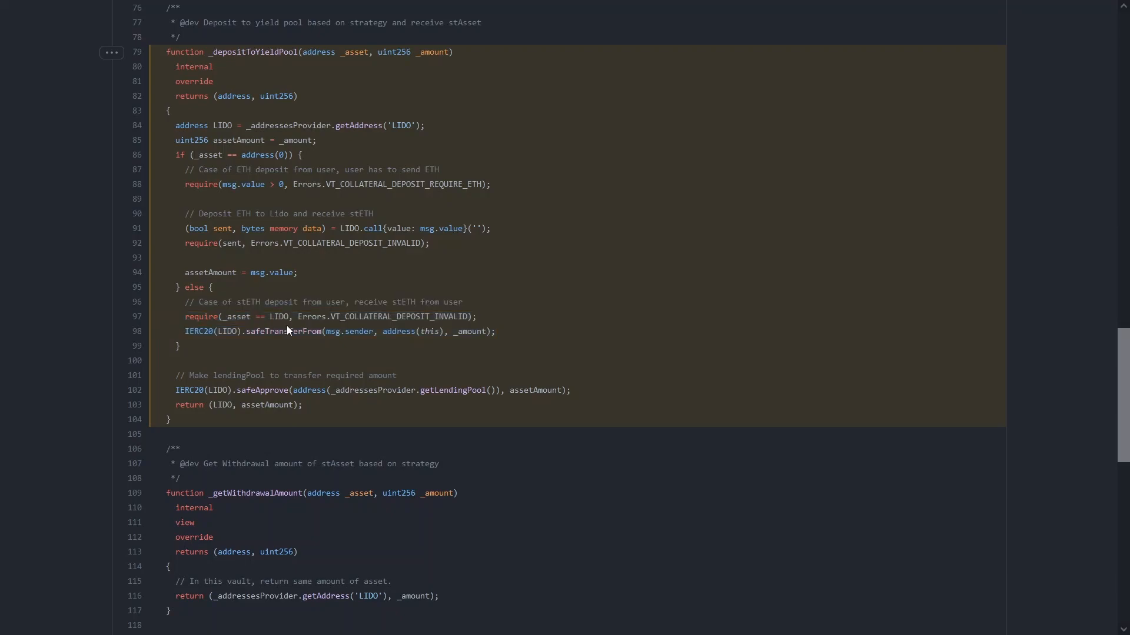
{"action": "mouse_move", "coordinate": [506, 341]}
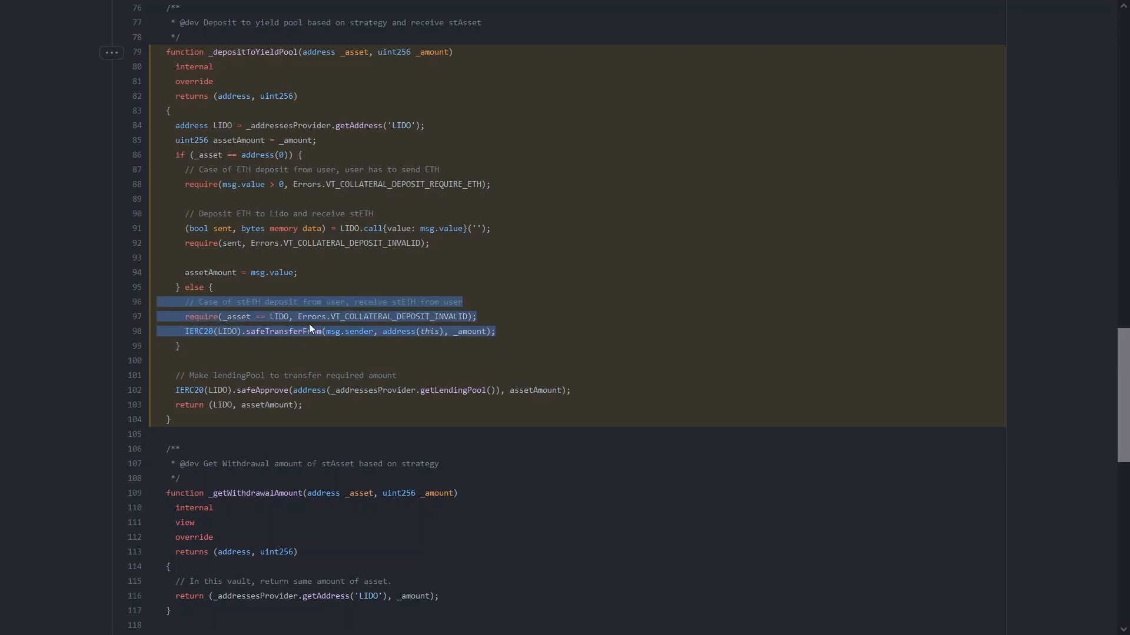
{"action": "mouse_move", "coordinate": [314, 318]}
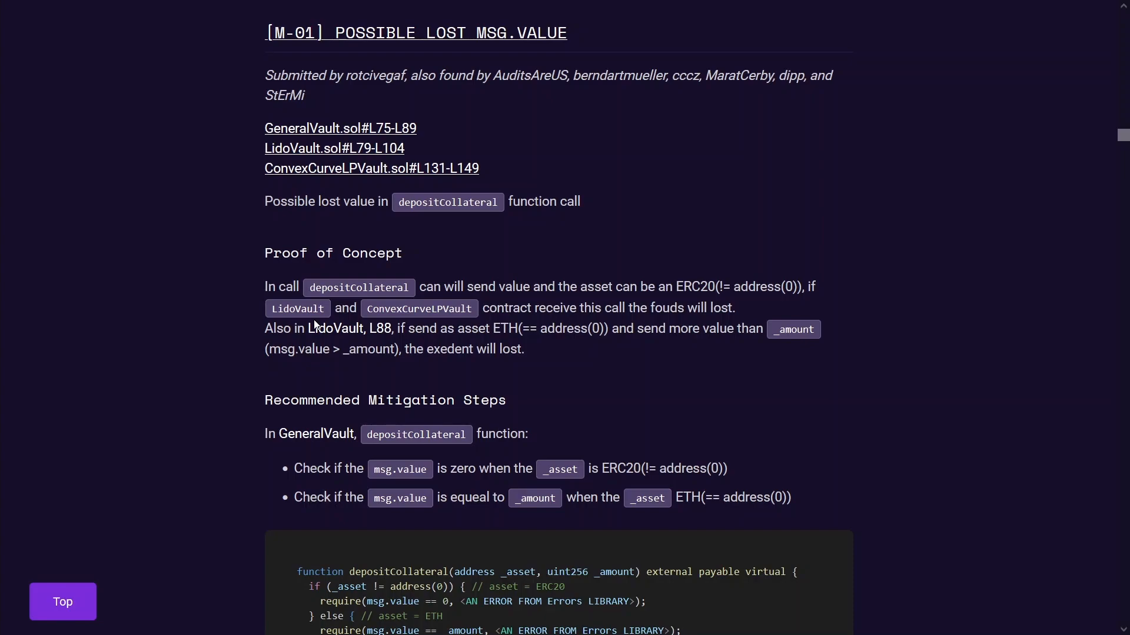
- Highlight the msg.value equals _amount mitigation check and scroll on toward M-02
{"action": "scroll", "scroll_direction": "down", "scroll_amount": 3}
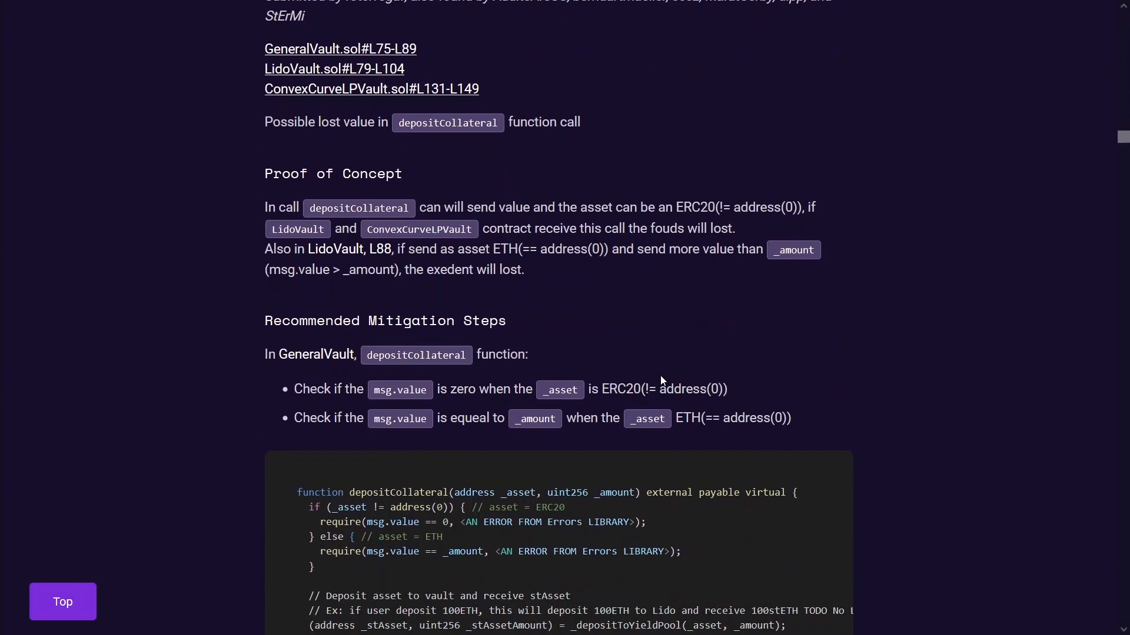
{"action": "scroll", "scroll_direction": "down", "scroll_amount": 3}
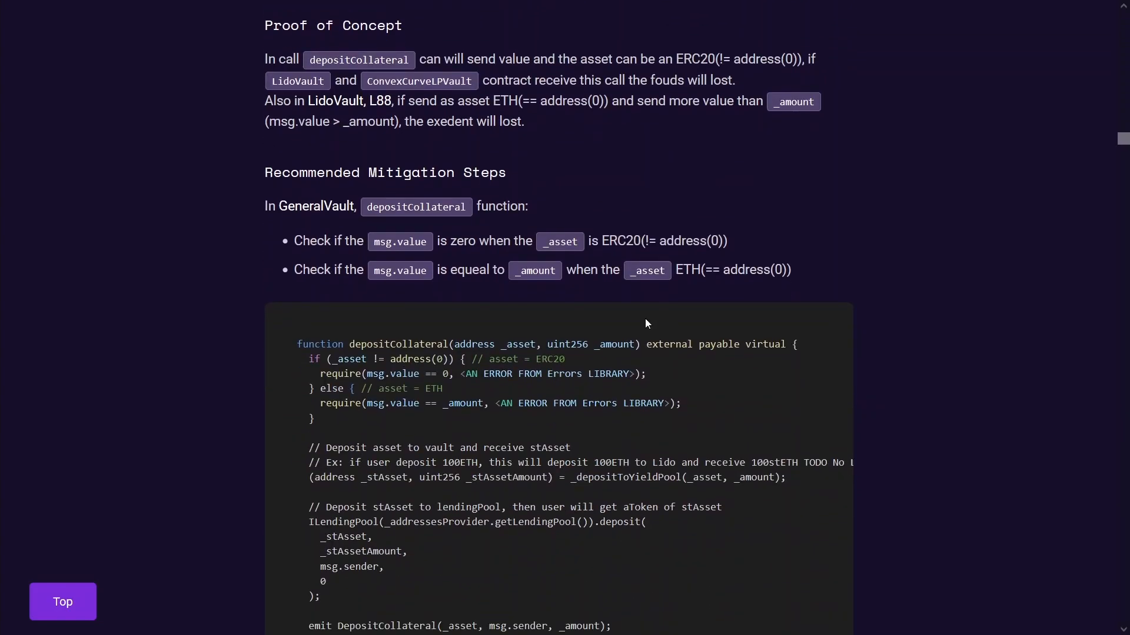
{"action": "double_click", "coordinate": [746, 269]}
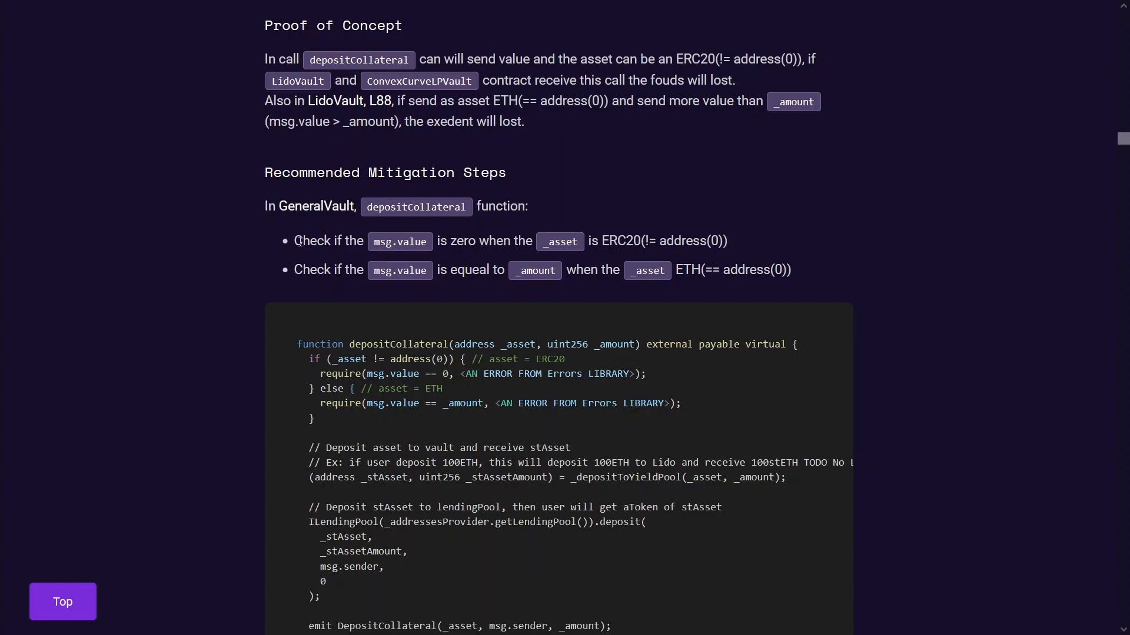
{"action": "left_click_drag", "start_coordinate": [294, 241], "coordinate": [516, 240]}
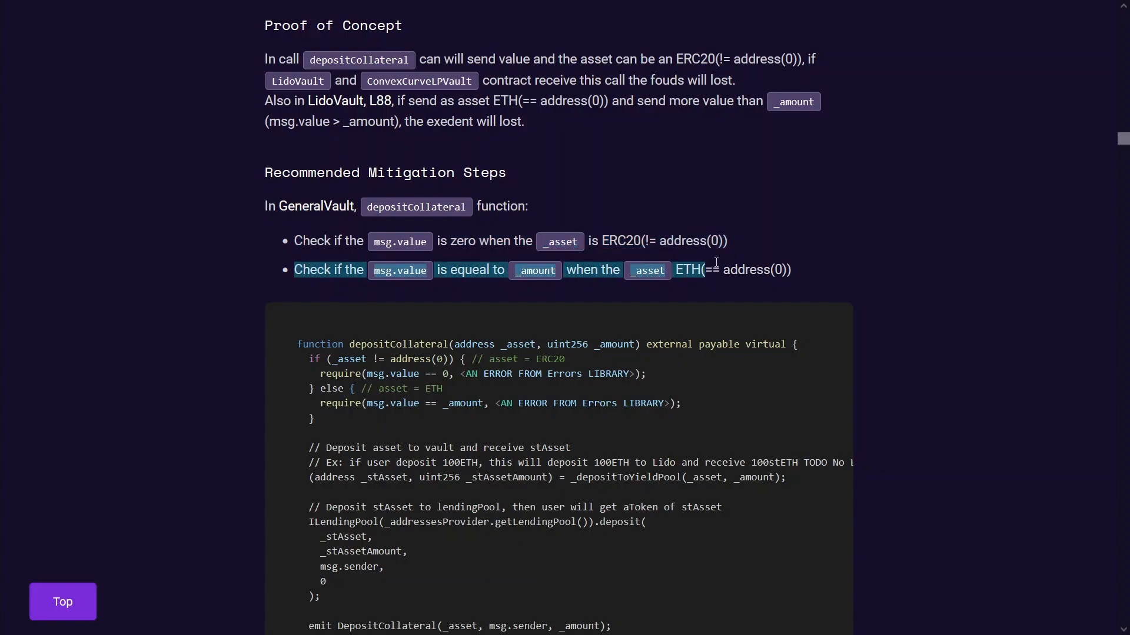
{"action": "scroll", "scroll_direction": "down", "scroll_amount": 3}
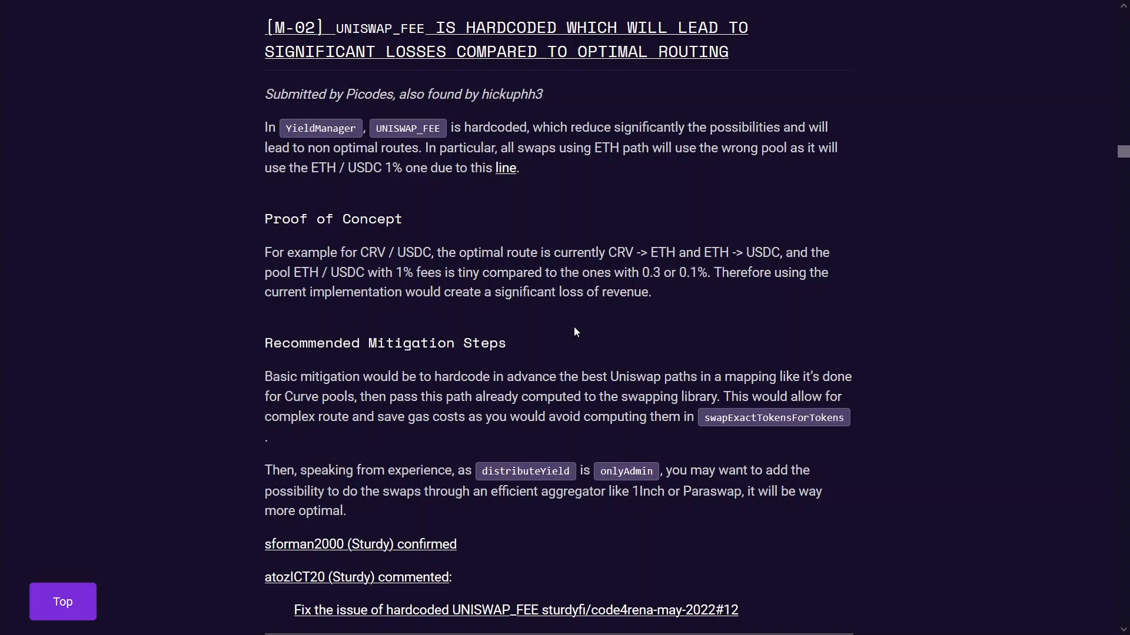
{"action": "mouse_move", "coordinate": [558, 108]}
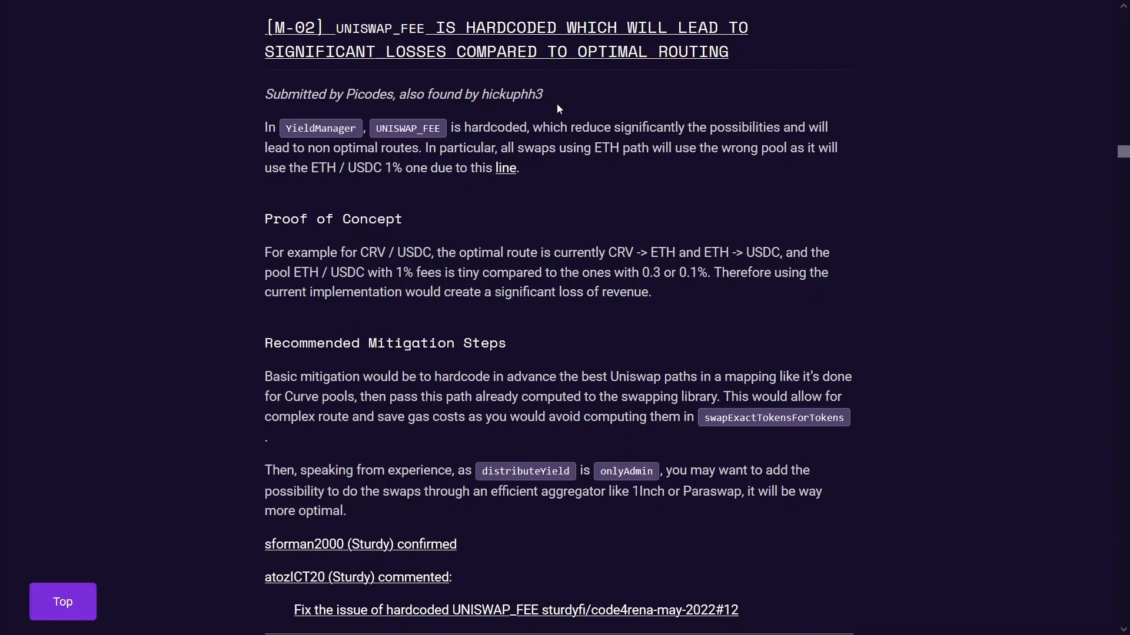
{"action": "mouse_move", "coordinate": [482, 87]}
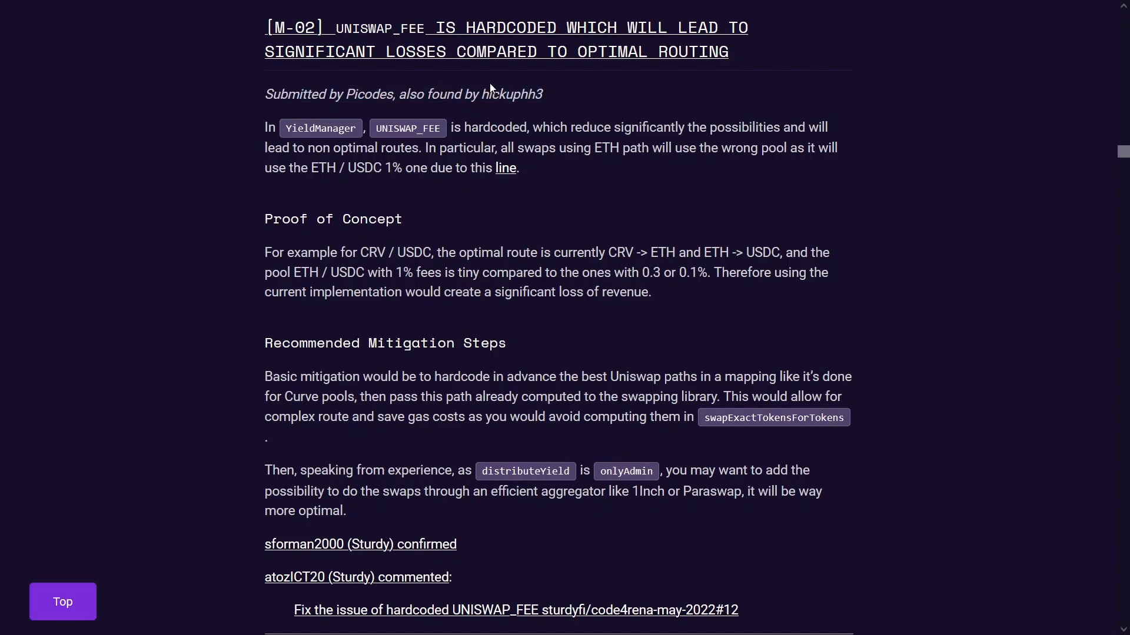
{"action": "mouse_move", "coordinate": [523, 89]}
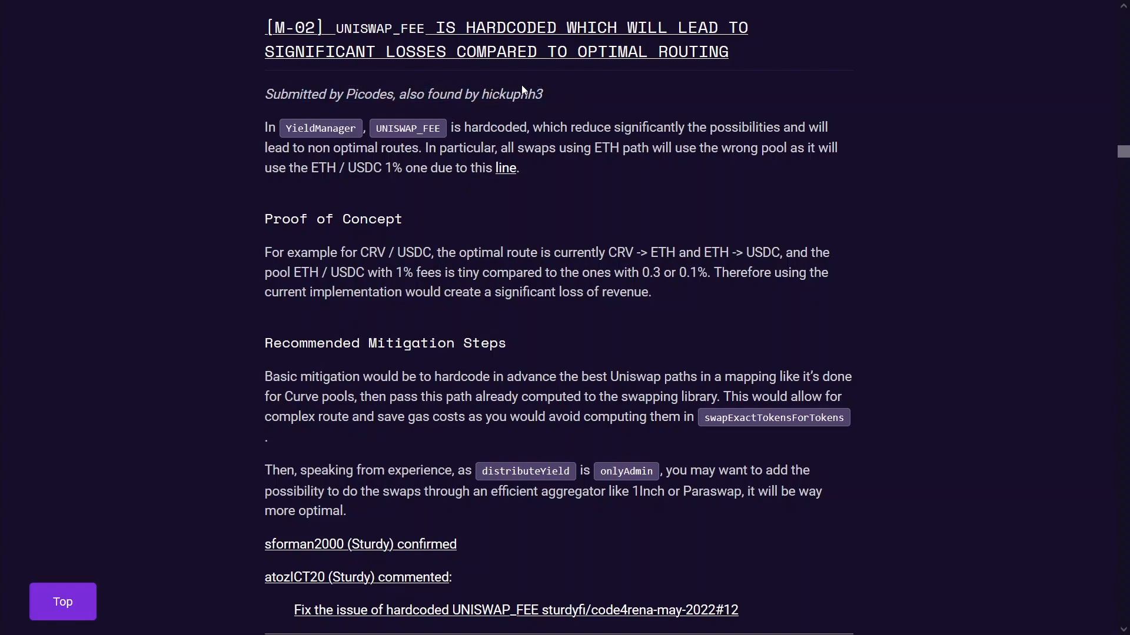
{"action": "mouse_move", "coordinate": [593, 203]}
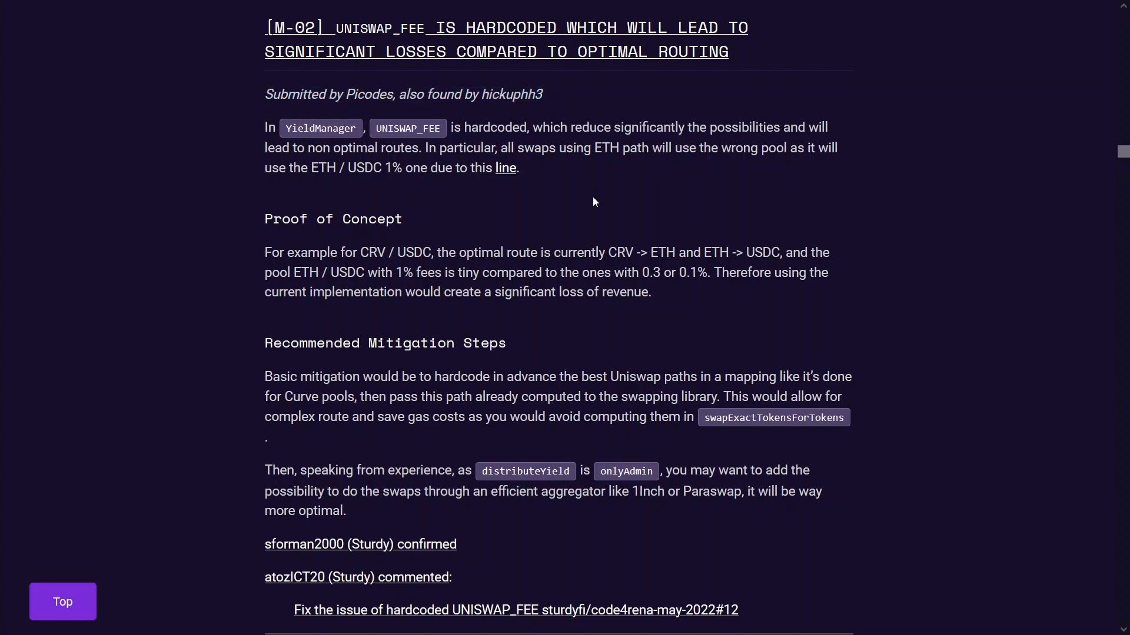
{"action": "mouse_move", "coordinate": [532, 108]}
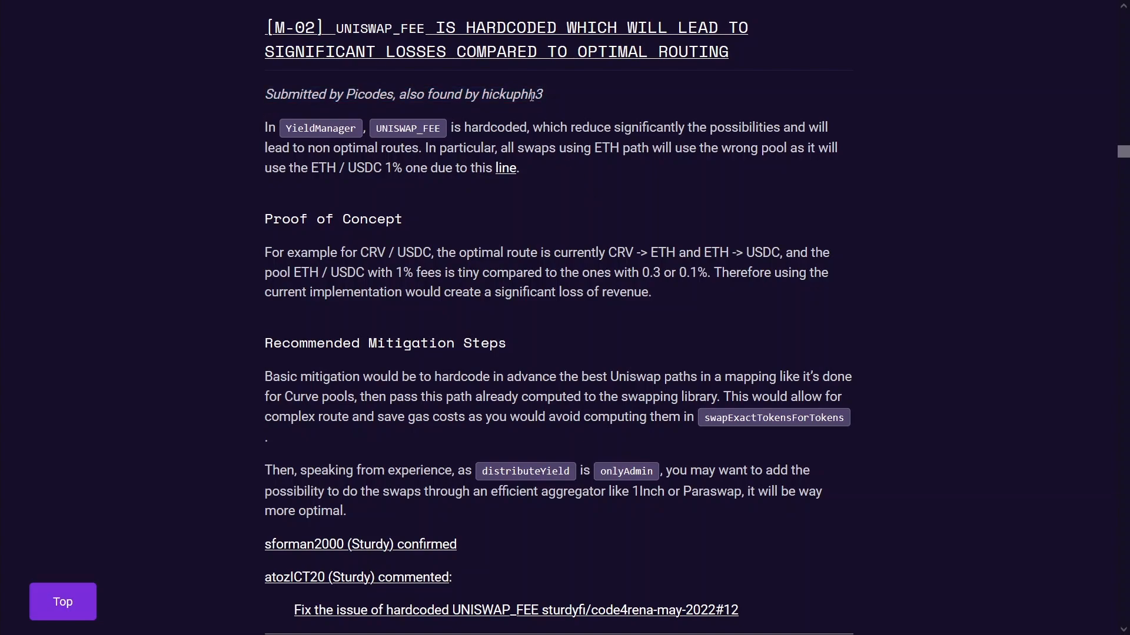
{"action": "mouse_move", "coordinate": [548, 88]}
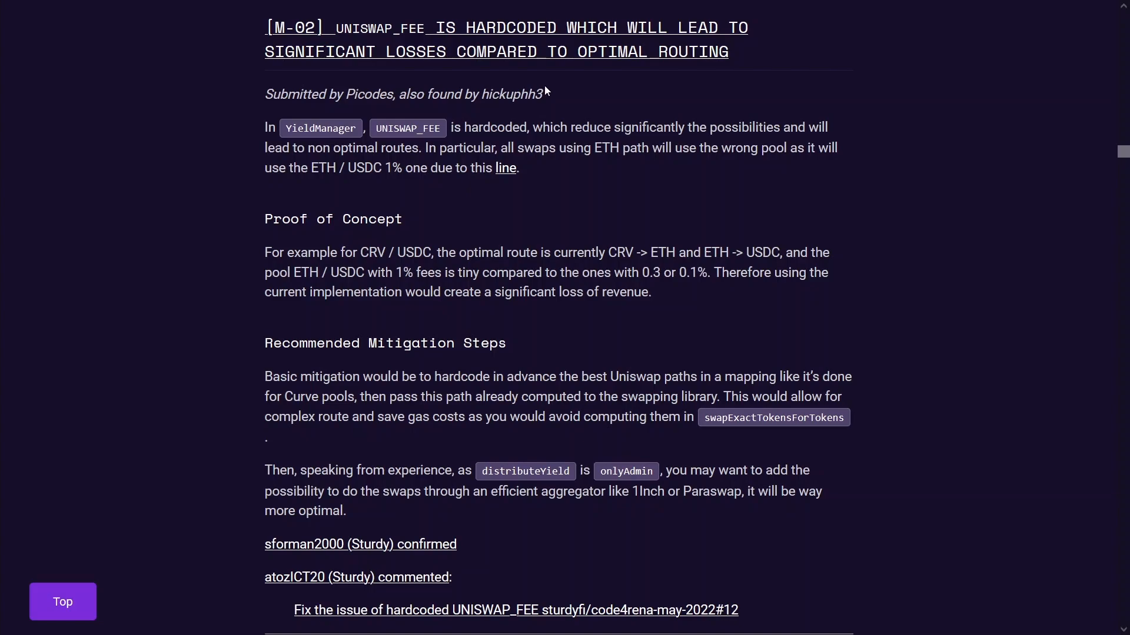
{"action": "mouse_move", "coordinate": [531, 66]}
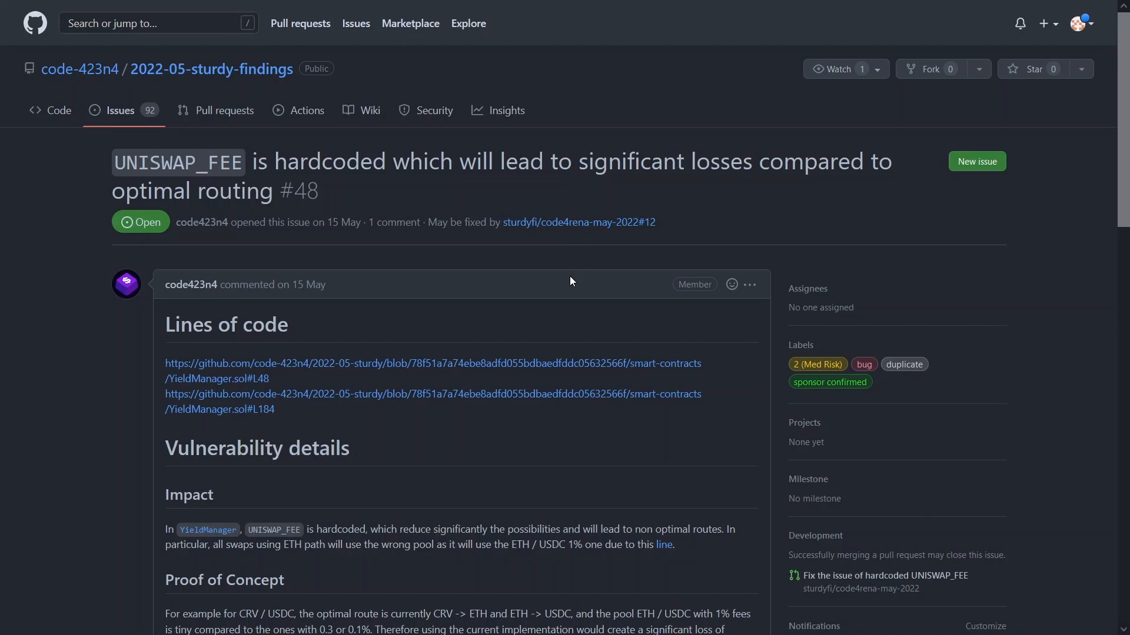
- Scroll to the duplicates and open the primary issue #100 on fixed-path Uniswap swaps
{"action": "scroll", "scroll_direction": "down", "scroll_amount": 3}
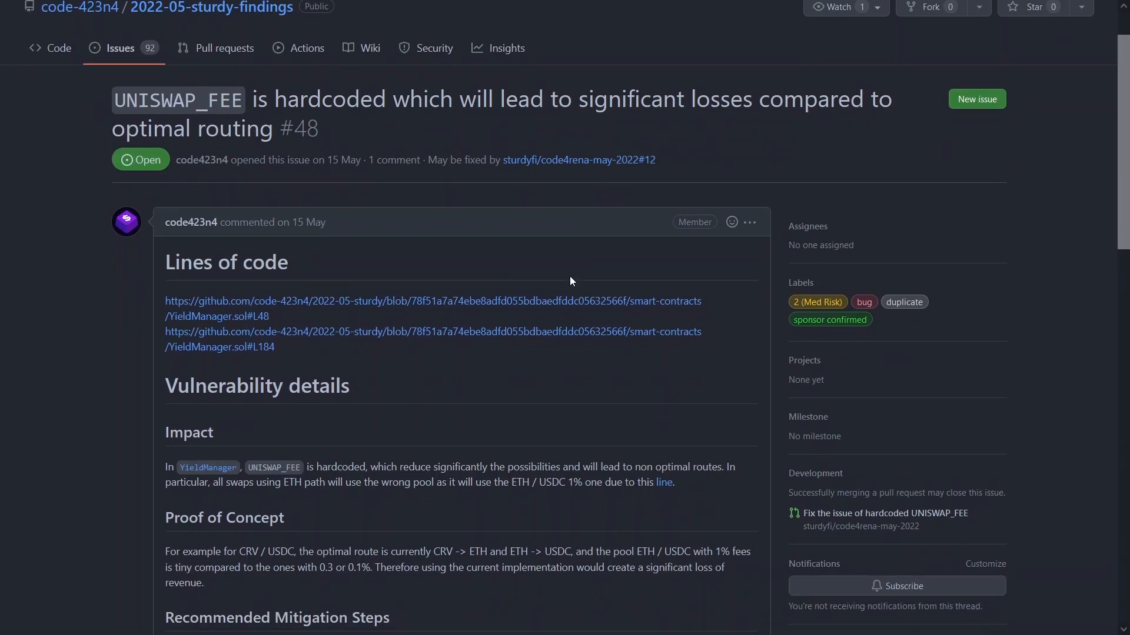
{"action": "scroll", "scroll_direction": "down", "scroll_amount": 3}
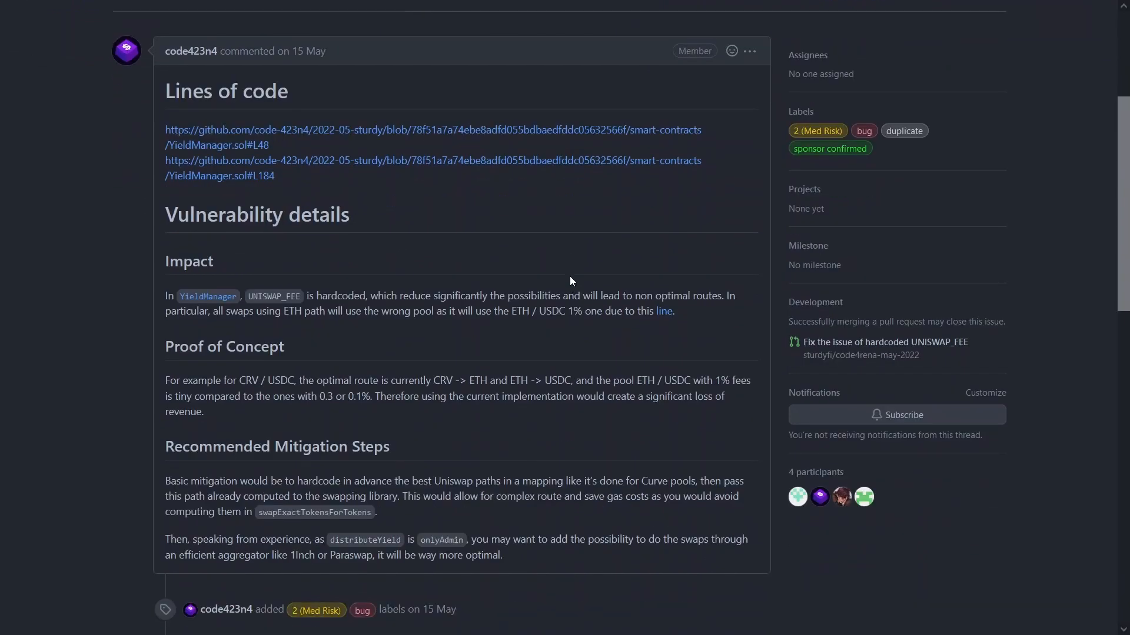
{"action": "scroll", "scroll_direction": "down", "scroll_amount": 3}
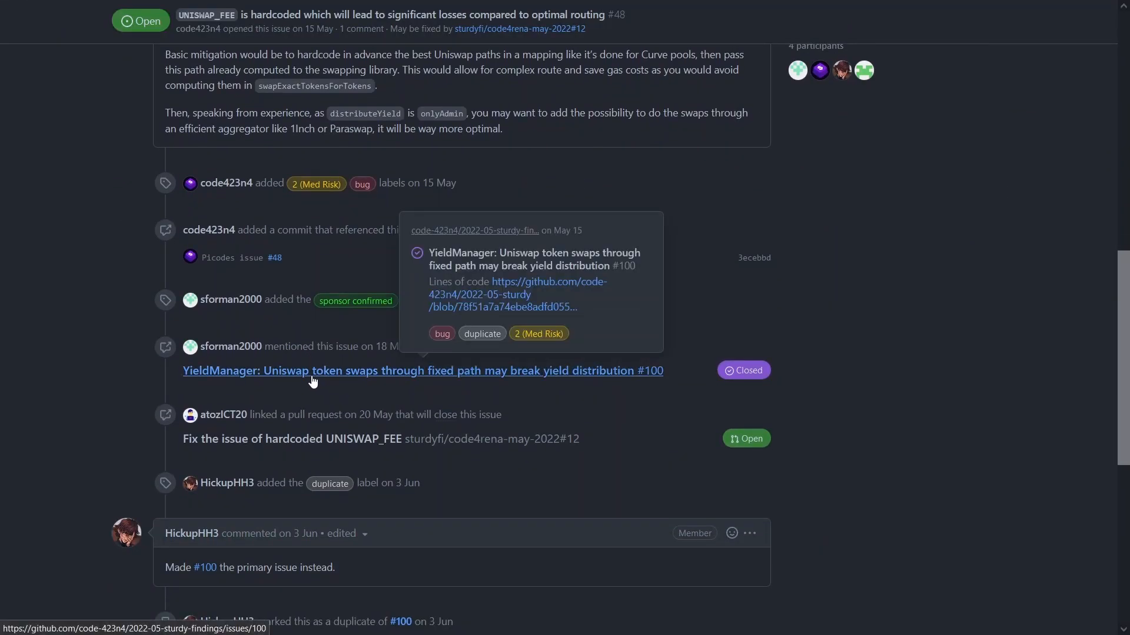
{"action": "mouse_move", "coordinate": [331, 382]}
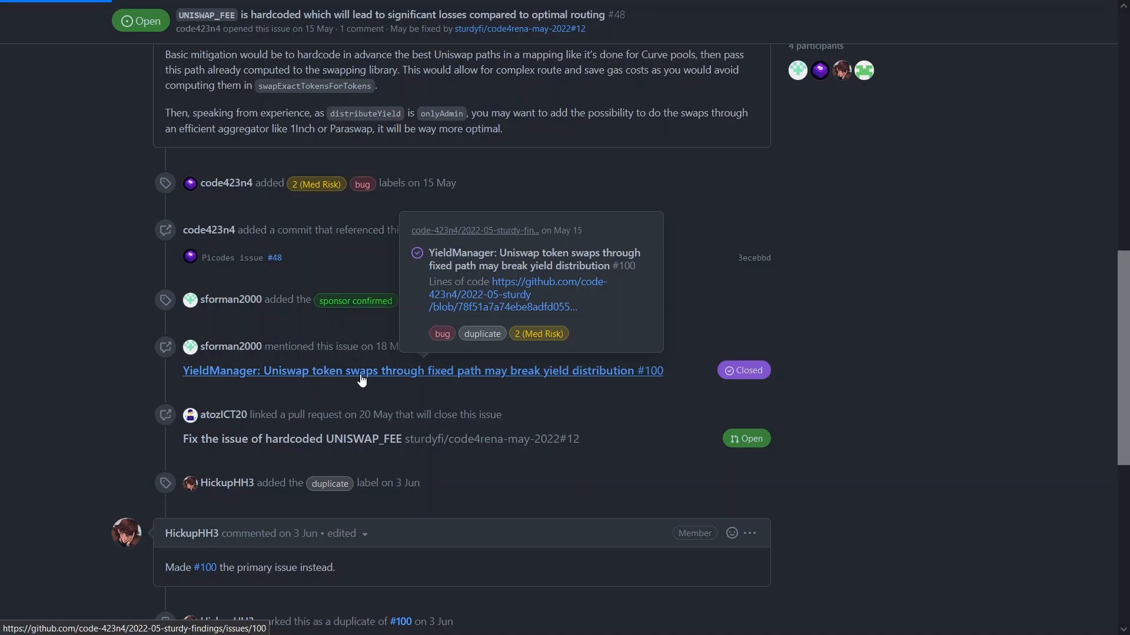
{"action": "left_click", "coordinate": [363, 371]}
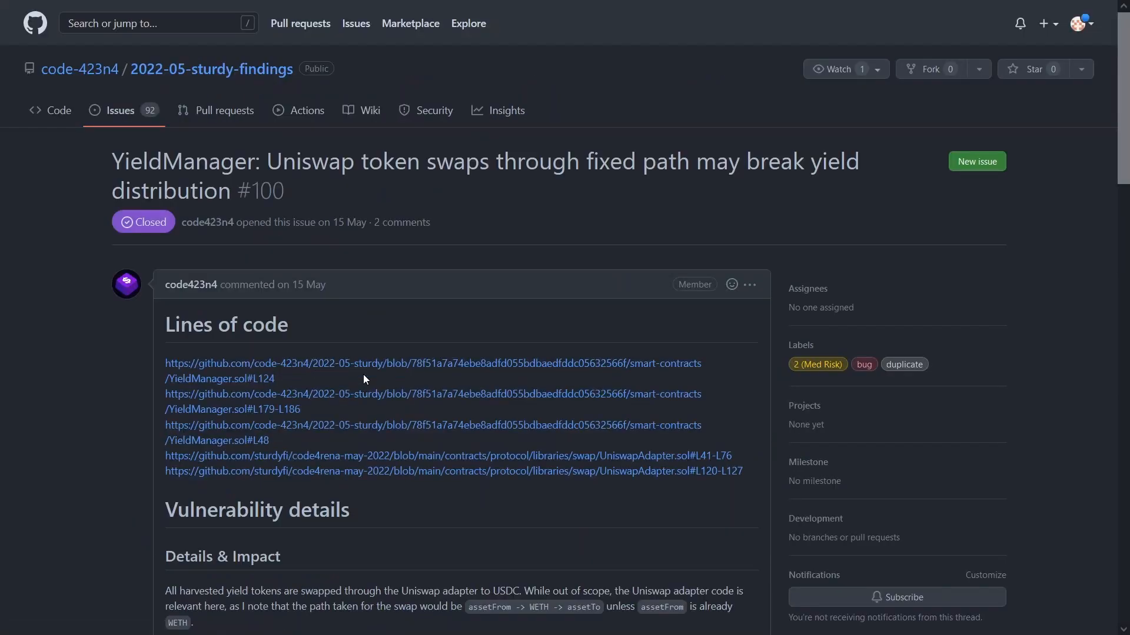
- Read issue #100 down to its mitigation steps, highlighting the phrase 1% fee pool
{"action": "scroll", "scroll_direction": "down", "scroll_amount": 3}
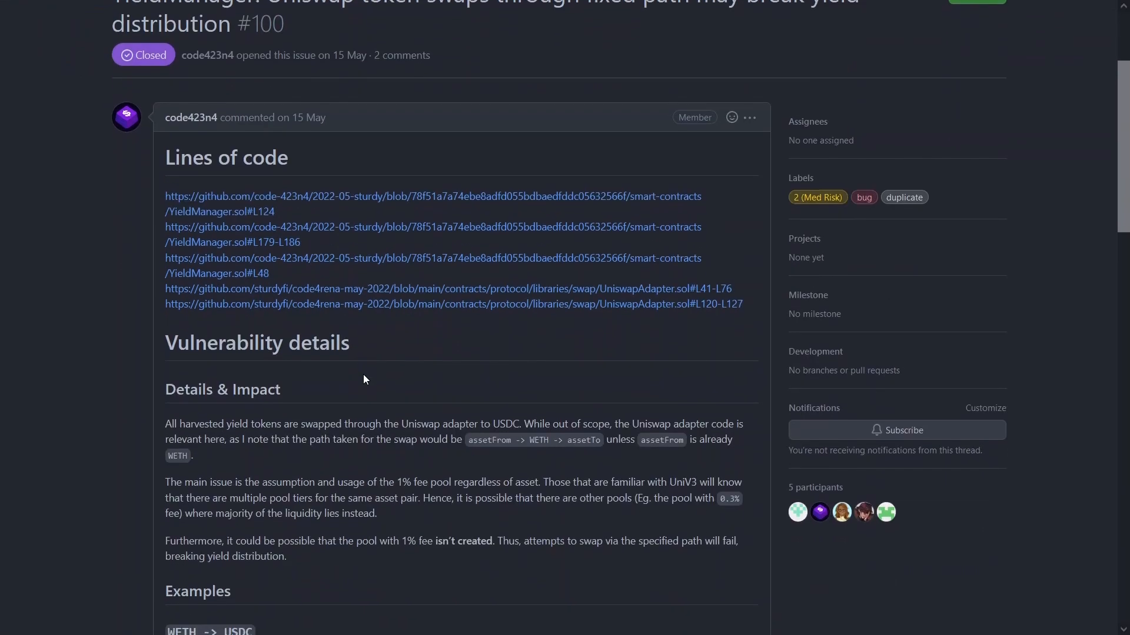
{"action": "scroll", "scroll_direction": "down", "scroll_amount": 3}
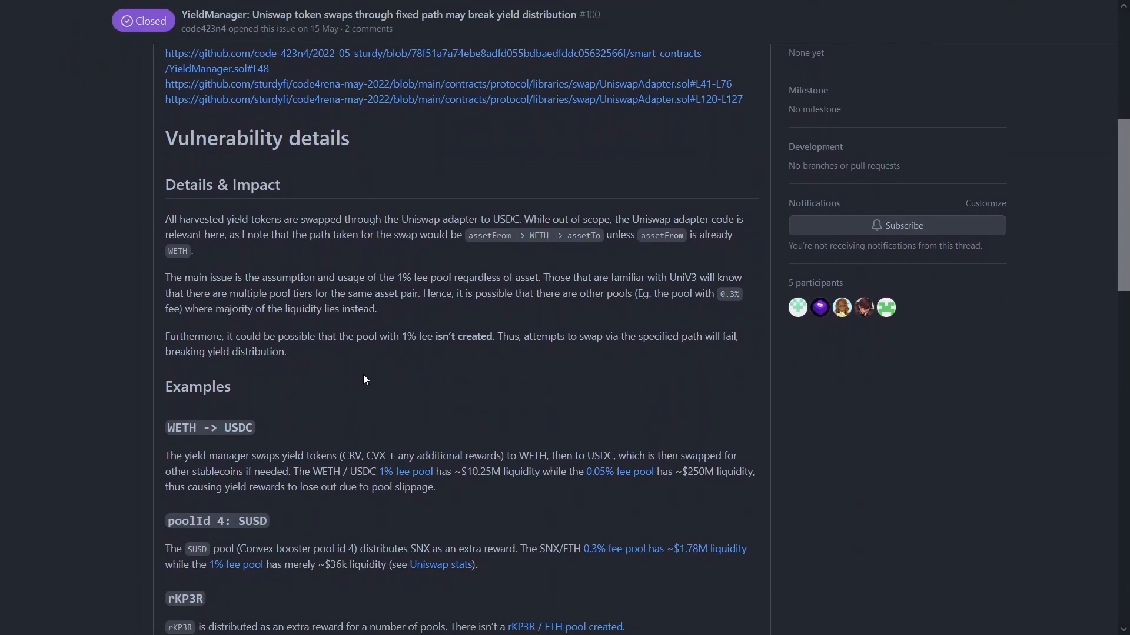
{"action": "scroll", "scroll_direction": "down", "scroll_amount": 3}
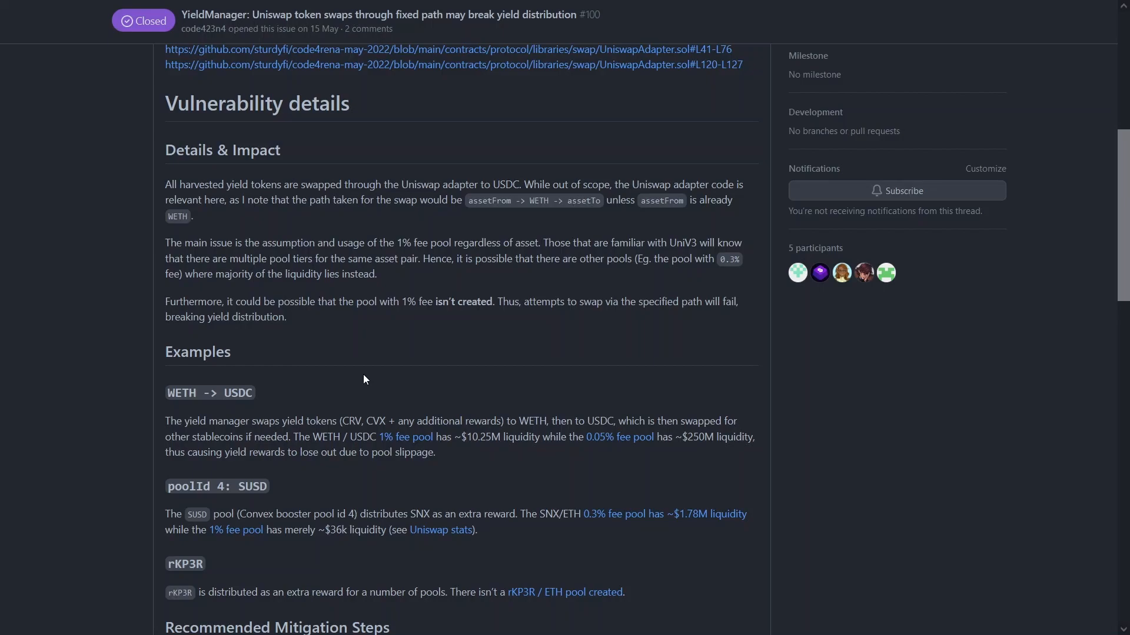
{"action": "mouse_move", "coordinate": [419, 393]}
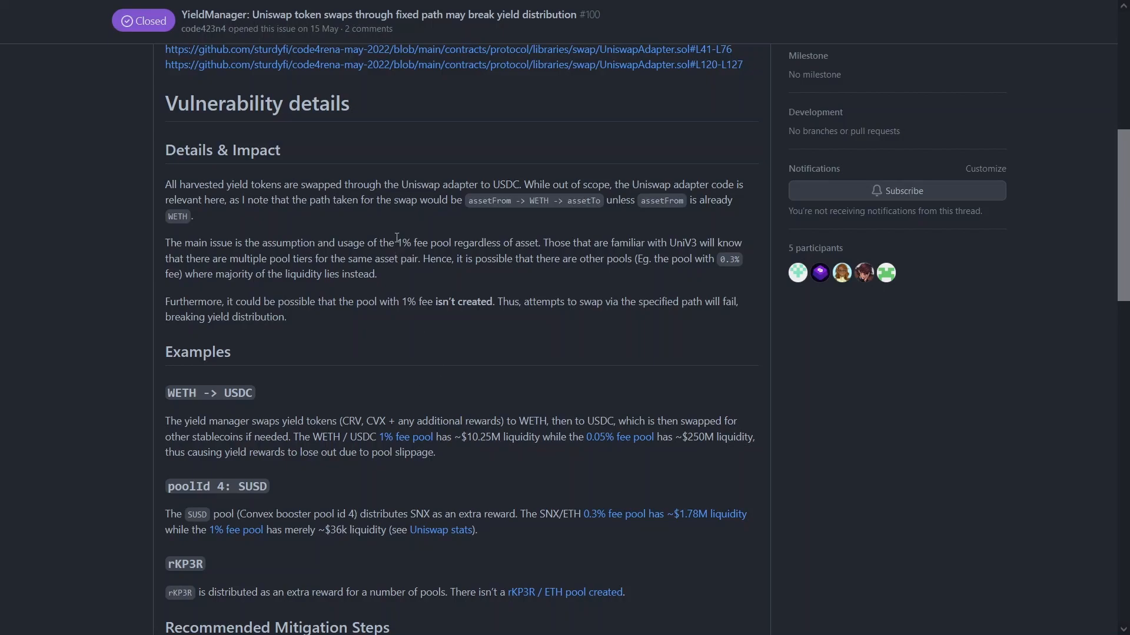
{"action": "double_click", "coordinate": [424, 242]}
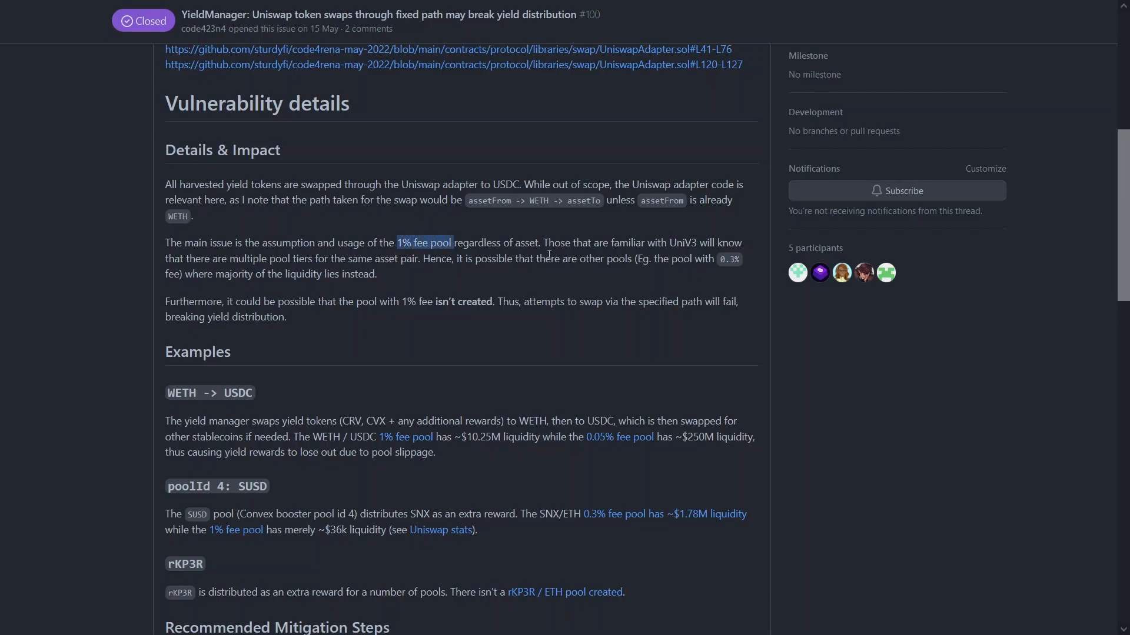
{"action": "scroll", "scroll_direction": "down", "scroll_amount": 3}
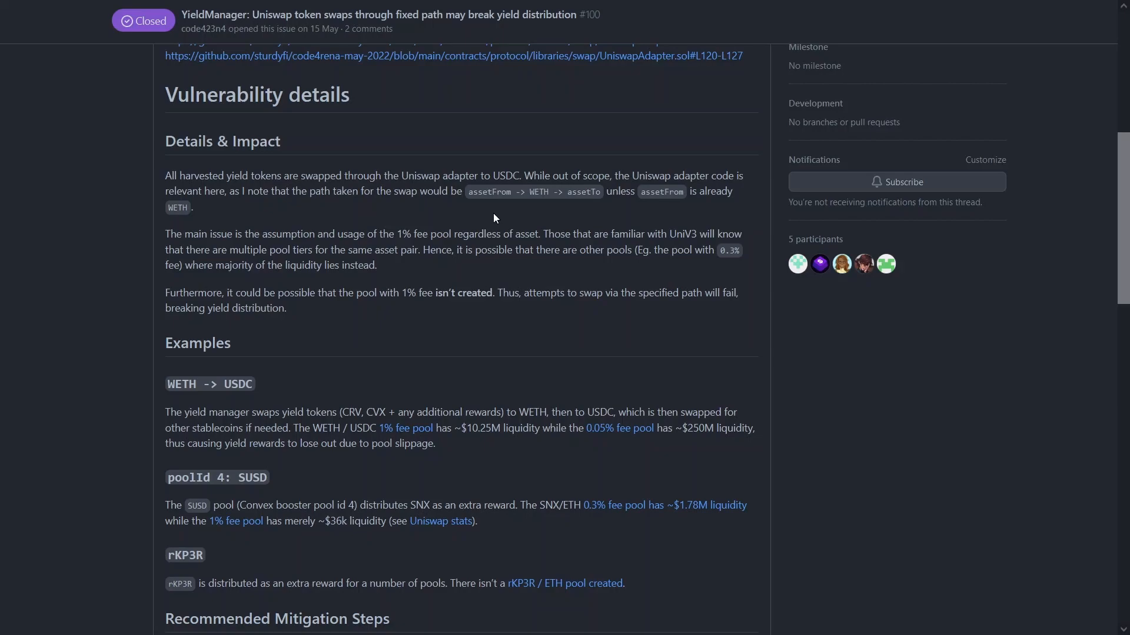
{"action": "scroll", "scroll_direction": "down", "scroll_amount": 3}
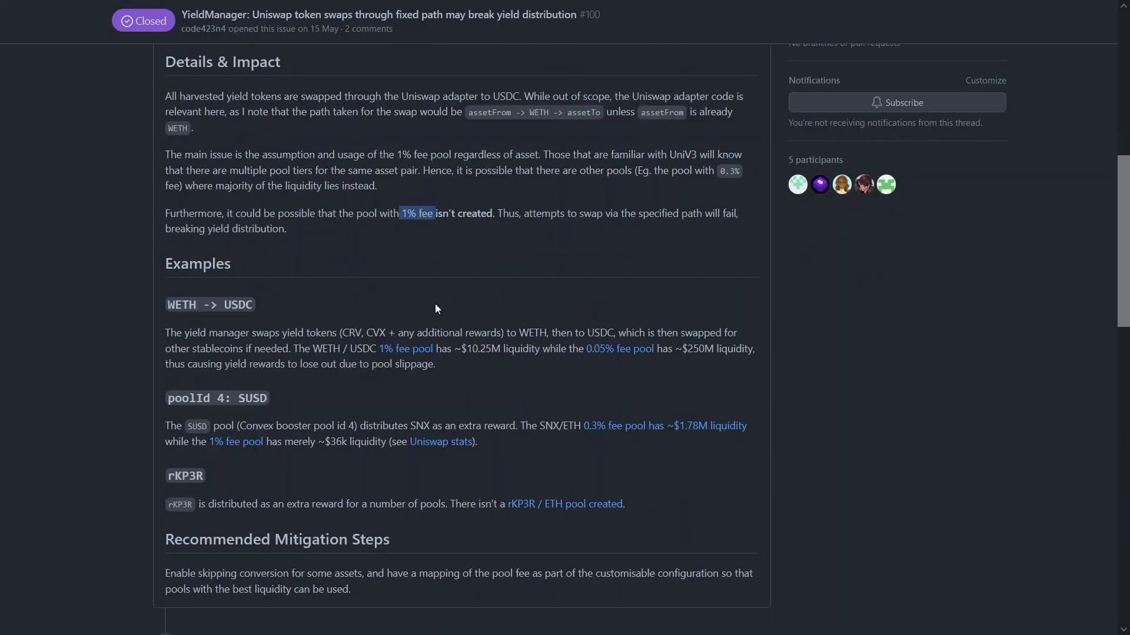
{"action": "mouse_move", "coordinate": [416, 353]}
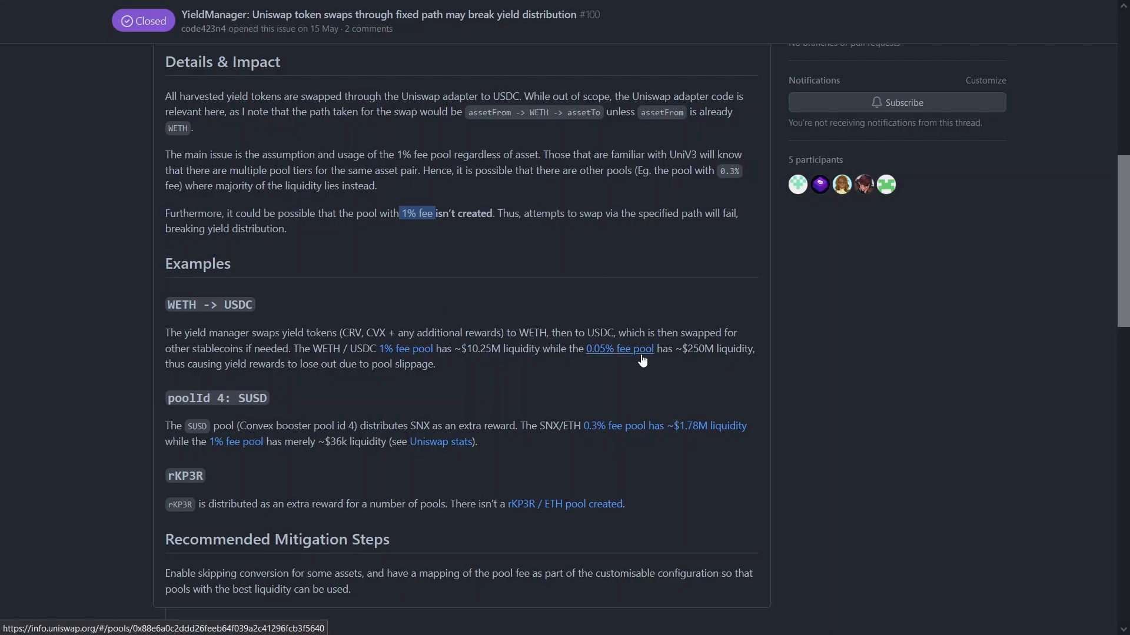
{"action": "mouse_move", "coordinate": [694, 88]}
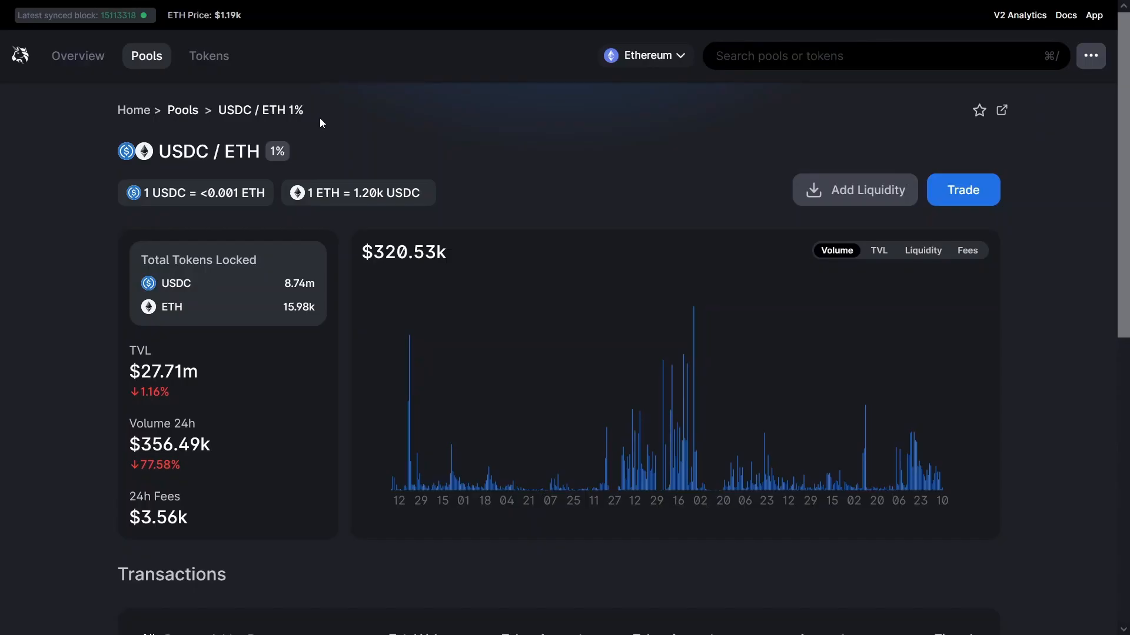
{"action": "mouse_move", "coordinate": [273, 128]}
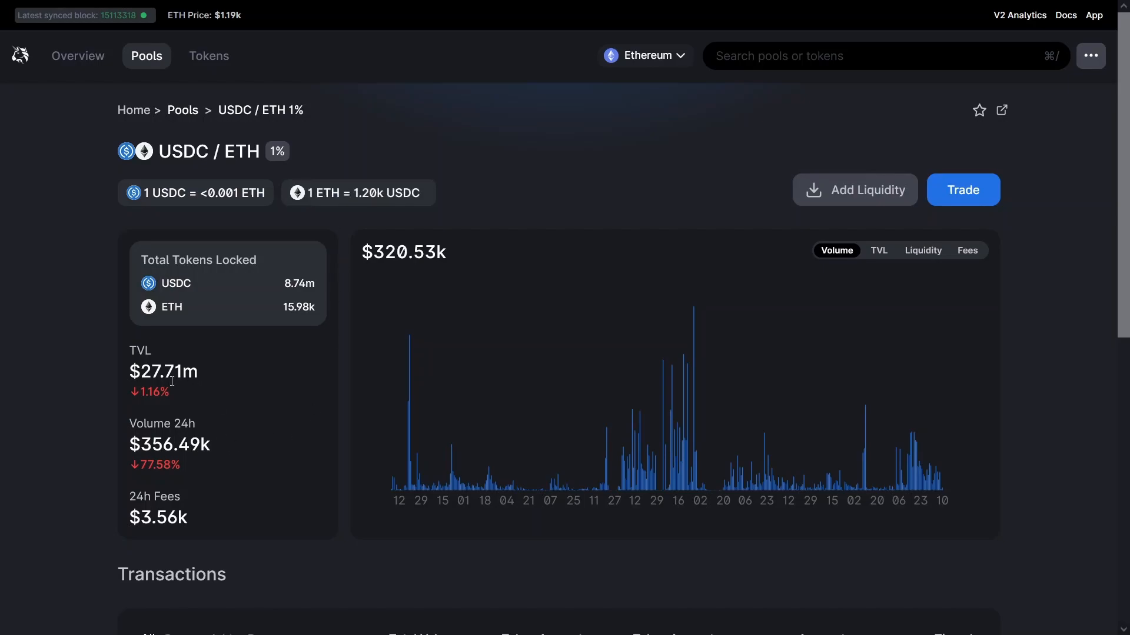
{"action": "mouse_move", "coordinate": [257, 371]}
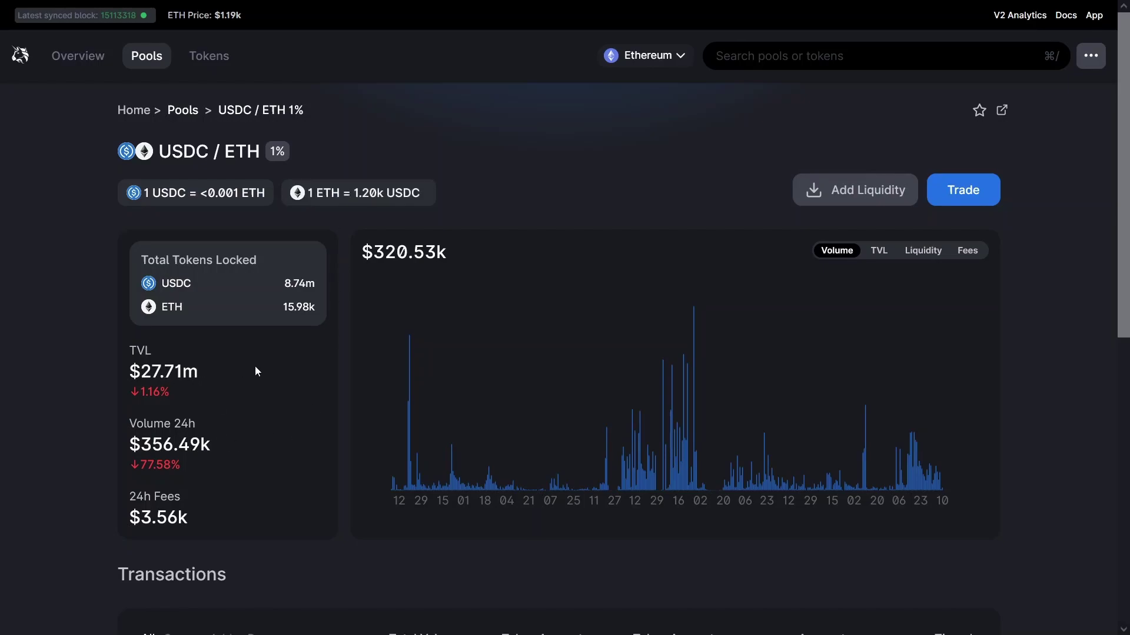
{"action": "mouse_move", "coordinate": [298, 168]}
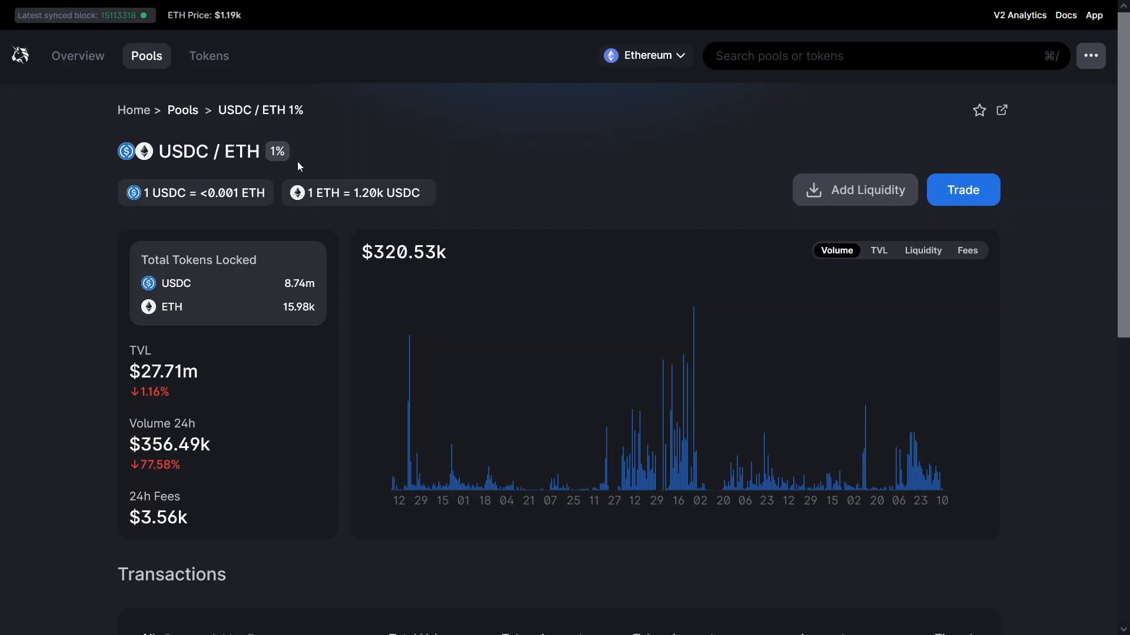
{"action": "mouse_move", "coordinate": [584, 376]}
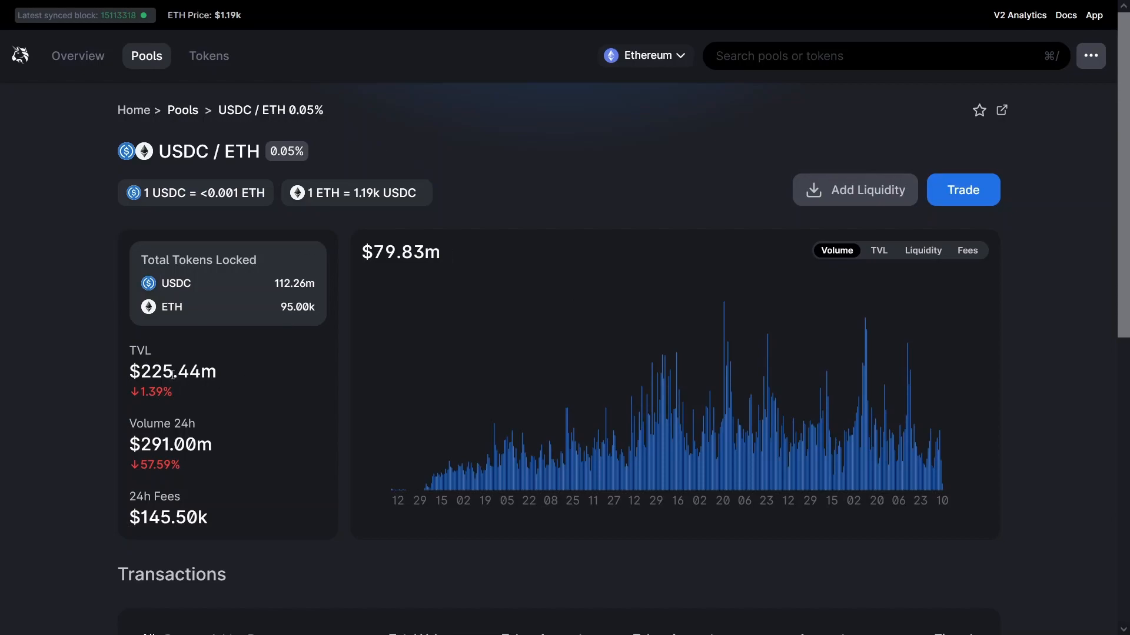
- Check the USDC / ETH 0.05% pool's TVL figure against the 1% pool
{"action": "double_click", "coordinate": [156, 372]}
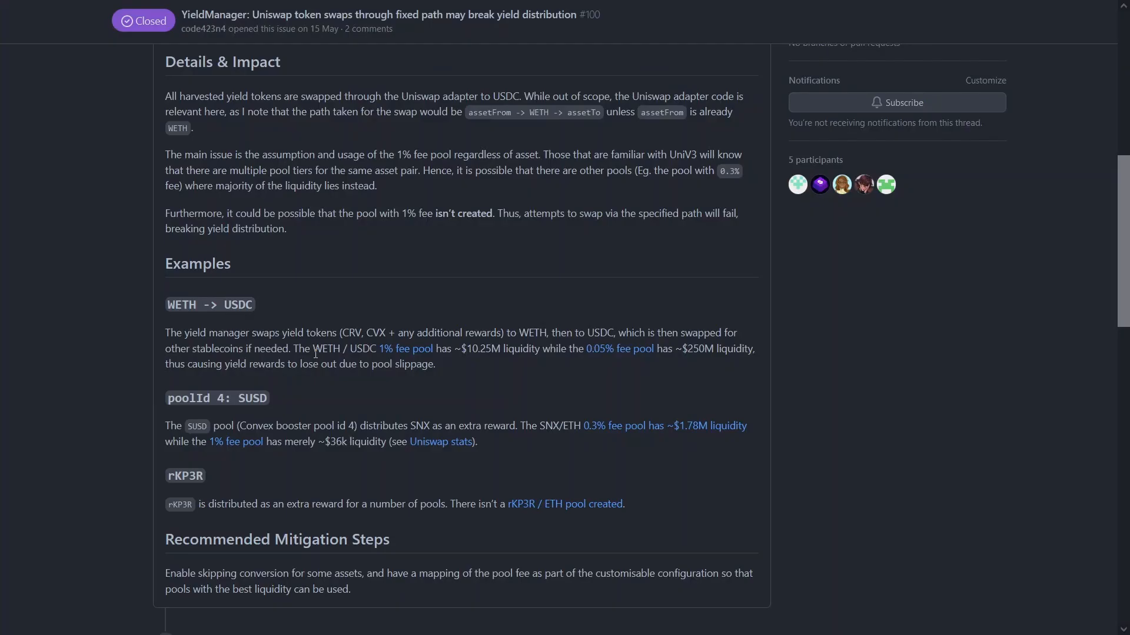
{"action": "left_click_drag", "start_coordinate": [312, 349], "coordinate": [465, 349]}
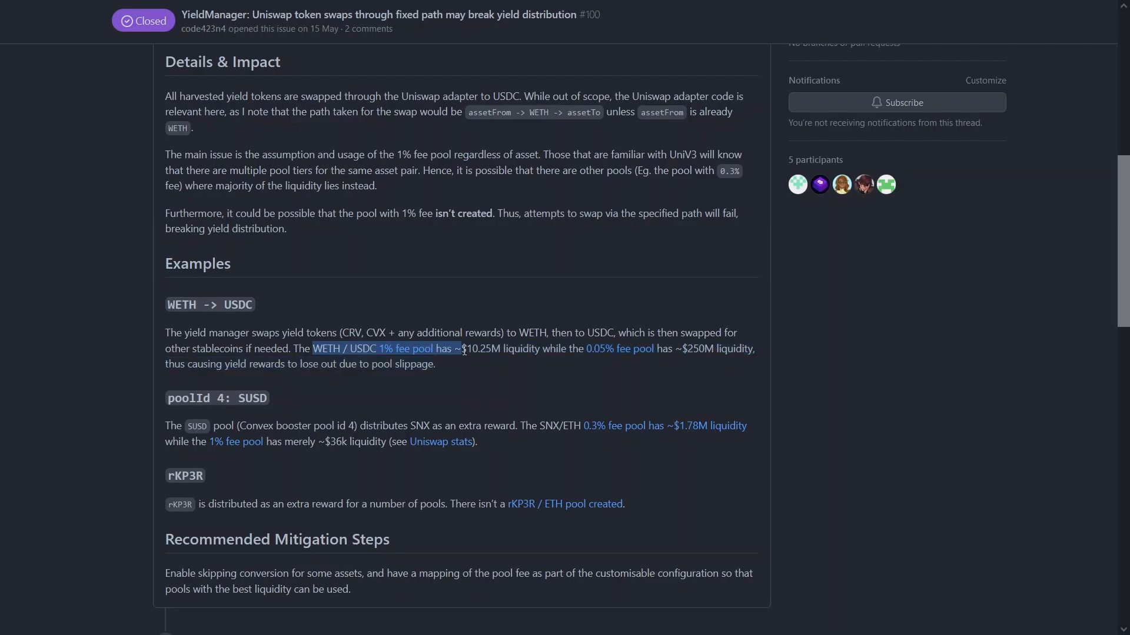
{"action": "scroll", "scroll_direction": "down", "scroll_amount": 3}
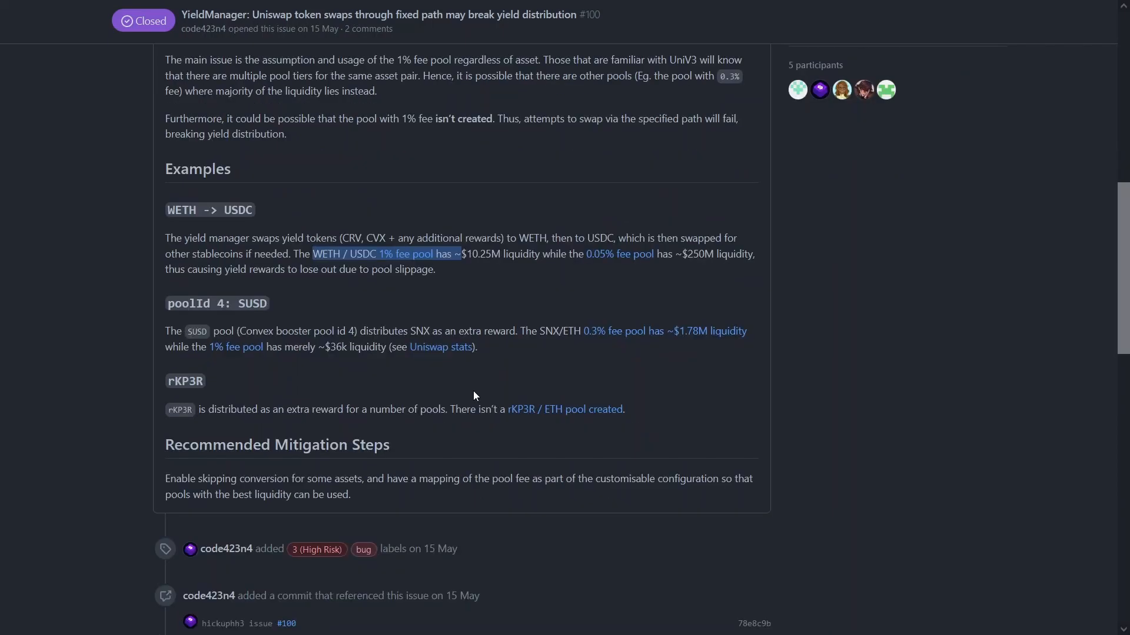
{"action": "mouse_move", "coordinate": [597, 480]}
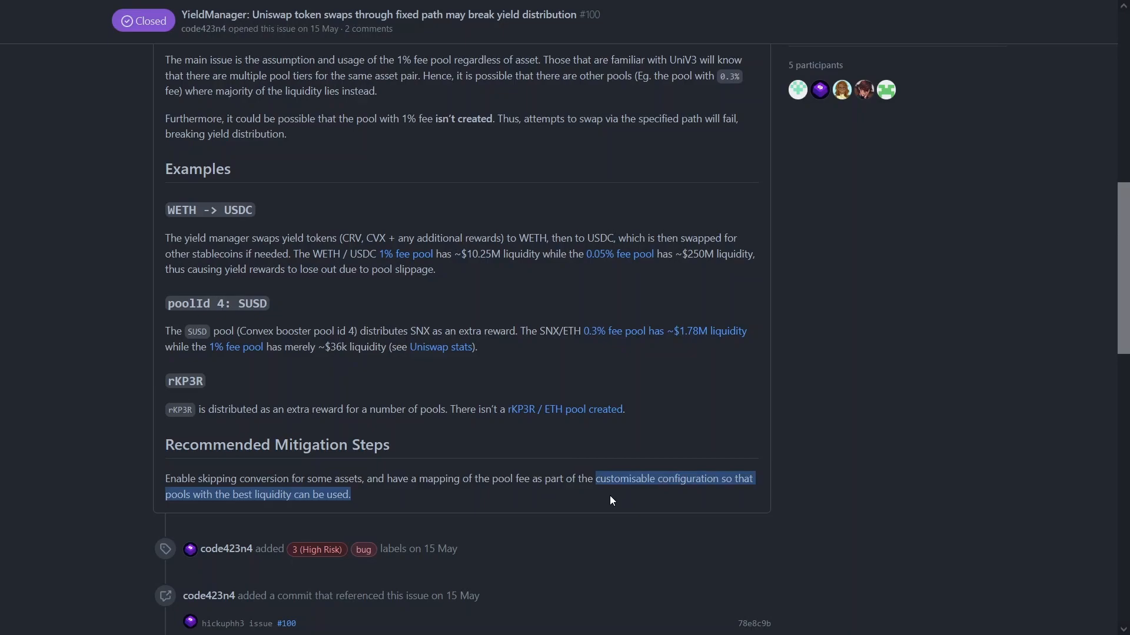
{"action": "left_click", "coordinate": [501, 459]}
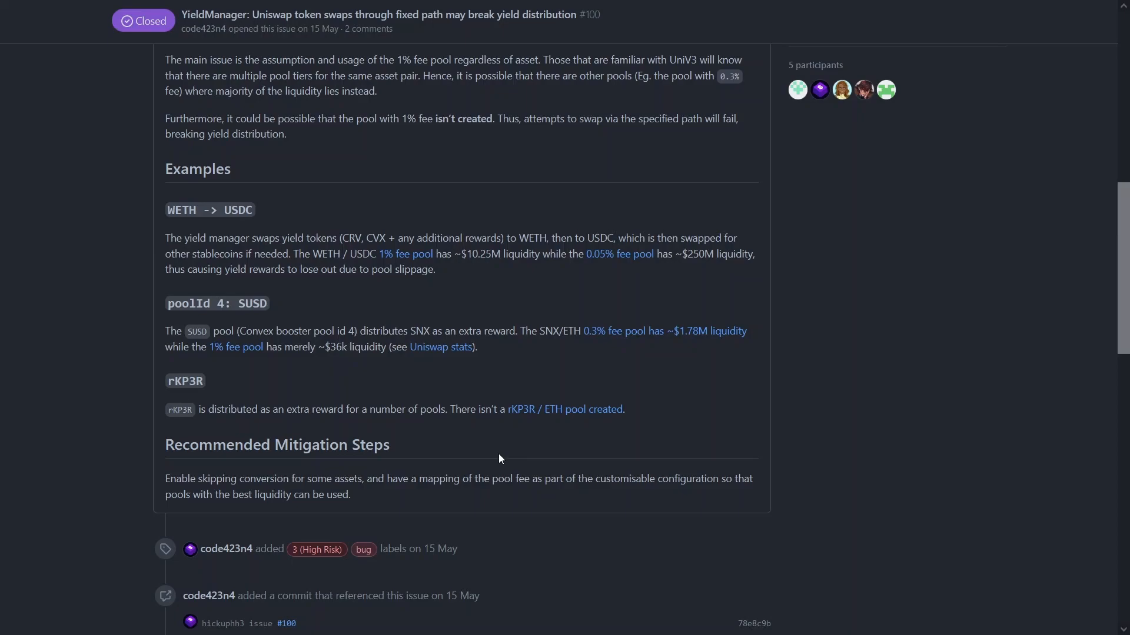
{"action": "mouse_move", "coordinate": [497, 268]}
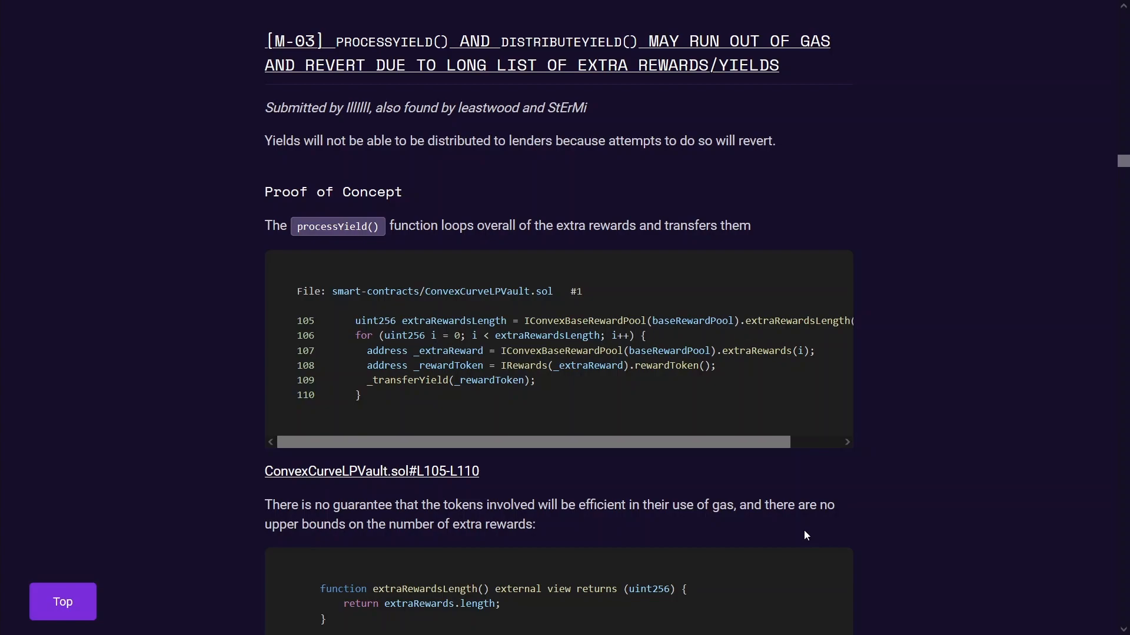
{"action": "mouse_move", "coordinate": [729, 558]}
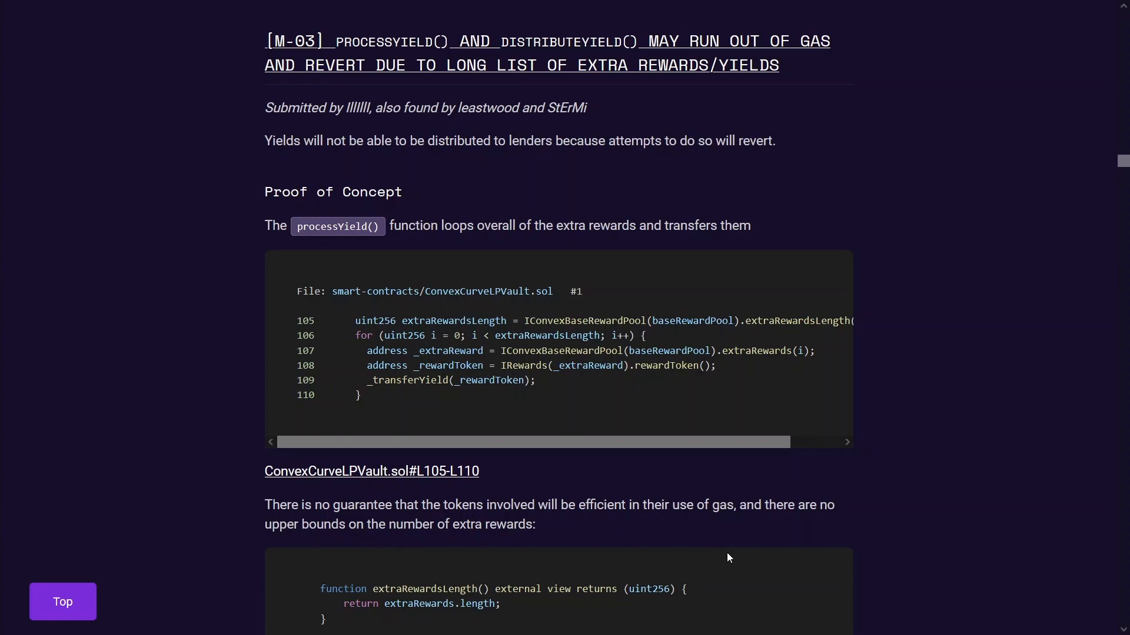
{"action": "mouse_move", "coordinate": [431, 362]}
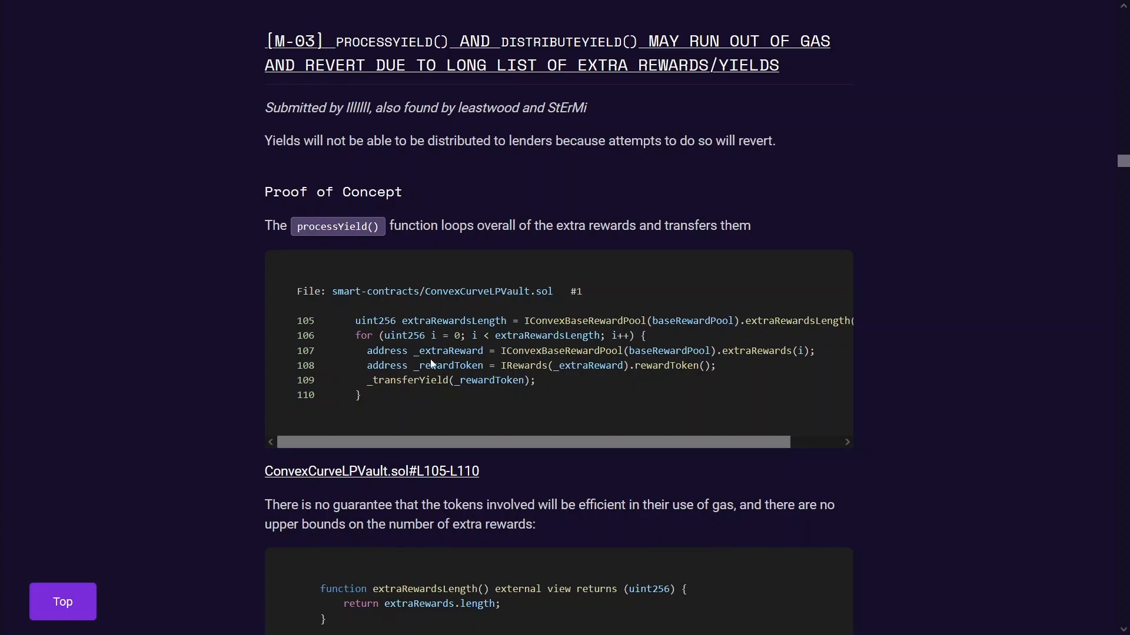
{"action": "mouse_move", "coordinate": [365, 337]}
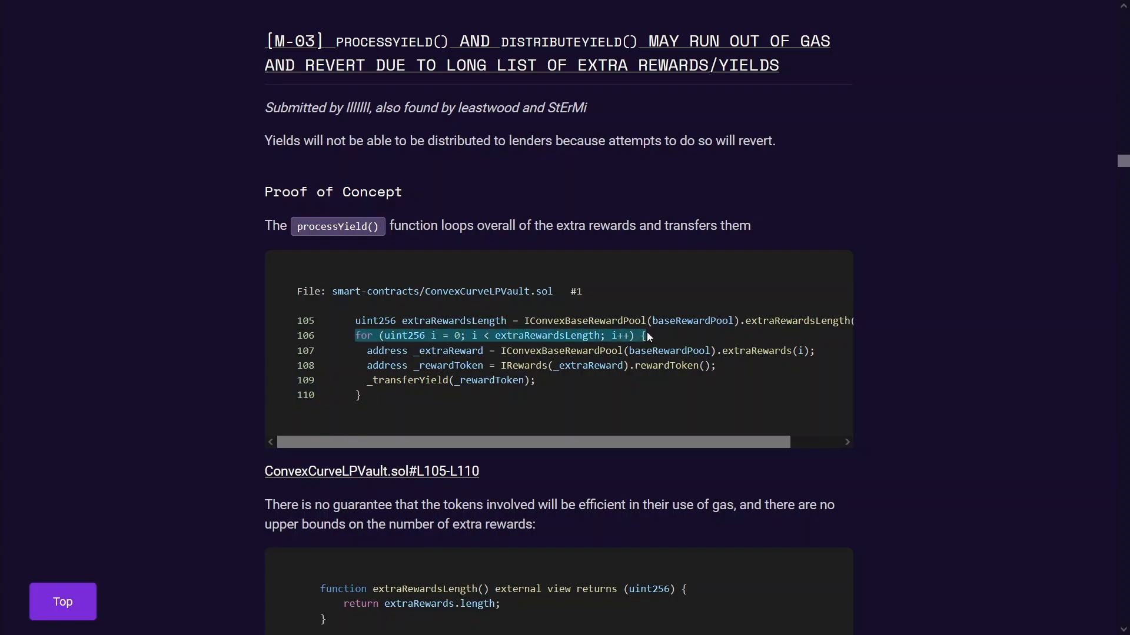
- Read M-03's extra-rewards loop and note the rewardManager check in addExtraReward
{"action": "scroll", "scroll_direction": "down", "scroll_amount": 3}
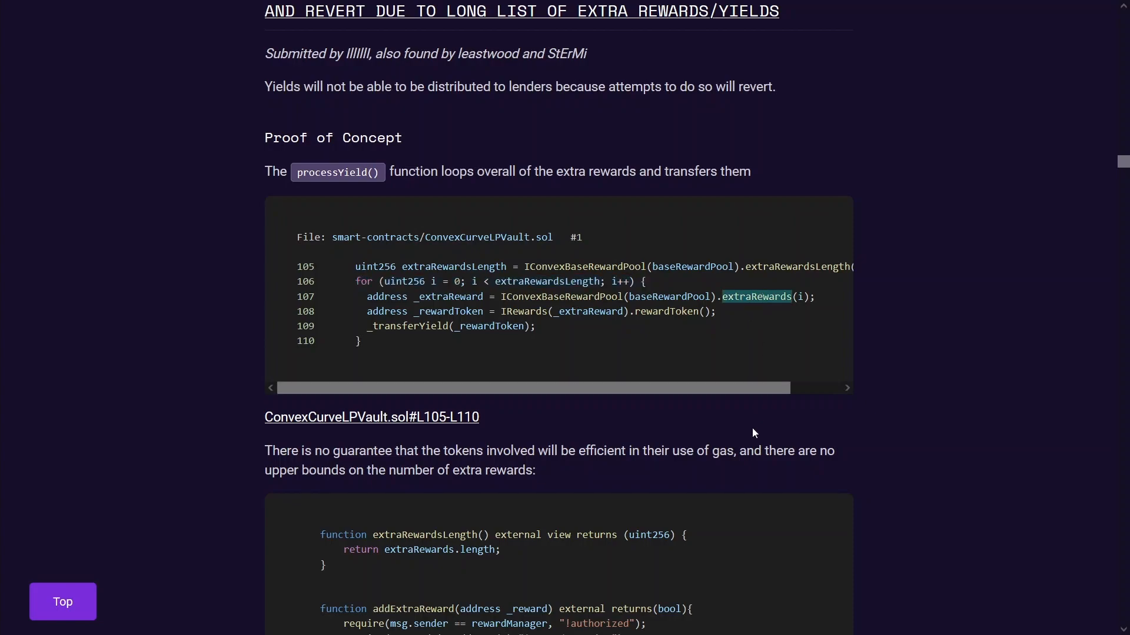
{"action": "scroll", "scroll_direction": "down", "scroll_amount": 3}
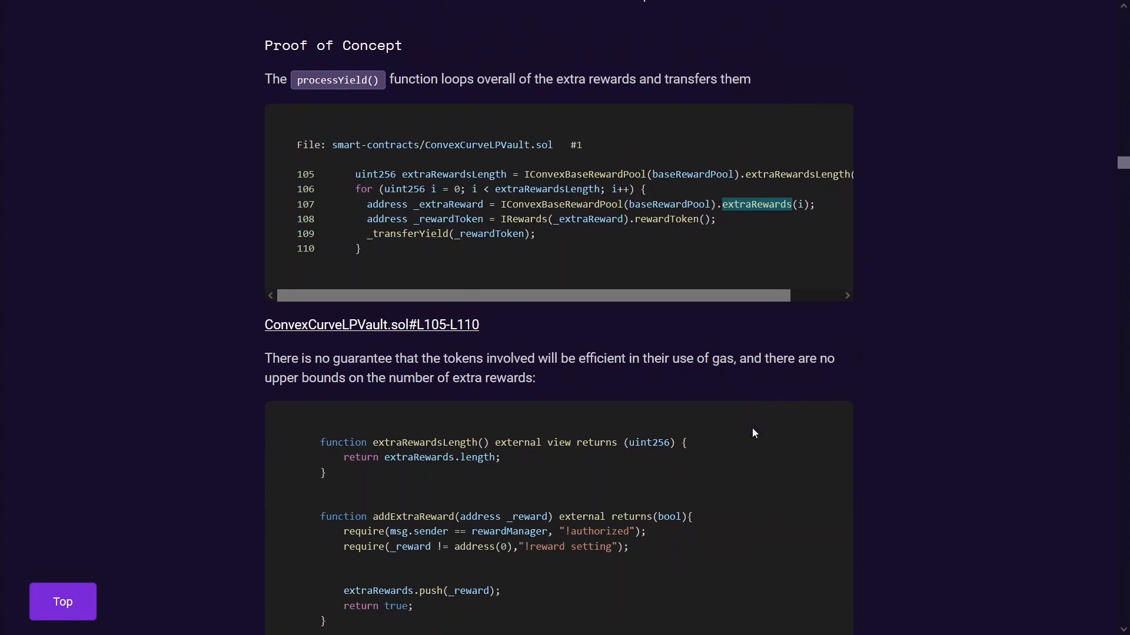
{"action": "scroll", "scroll_direction": "down", "scroll_amount": 3}
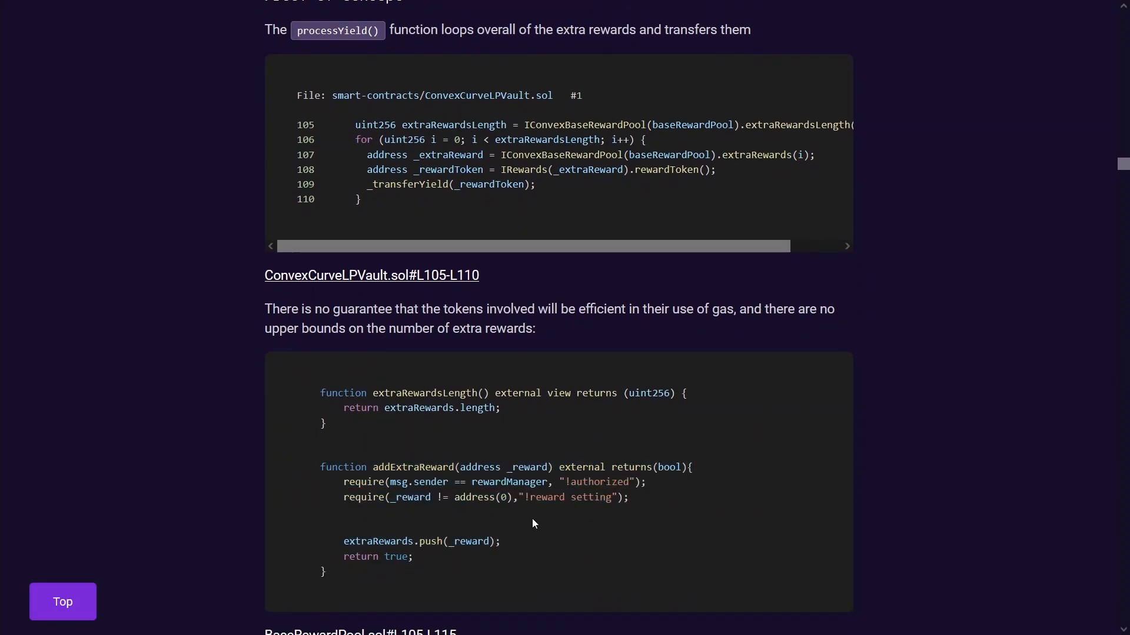
{"action": "double_click", "coordinate": [508, 483]}
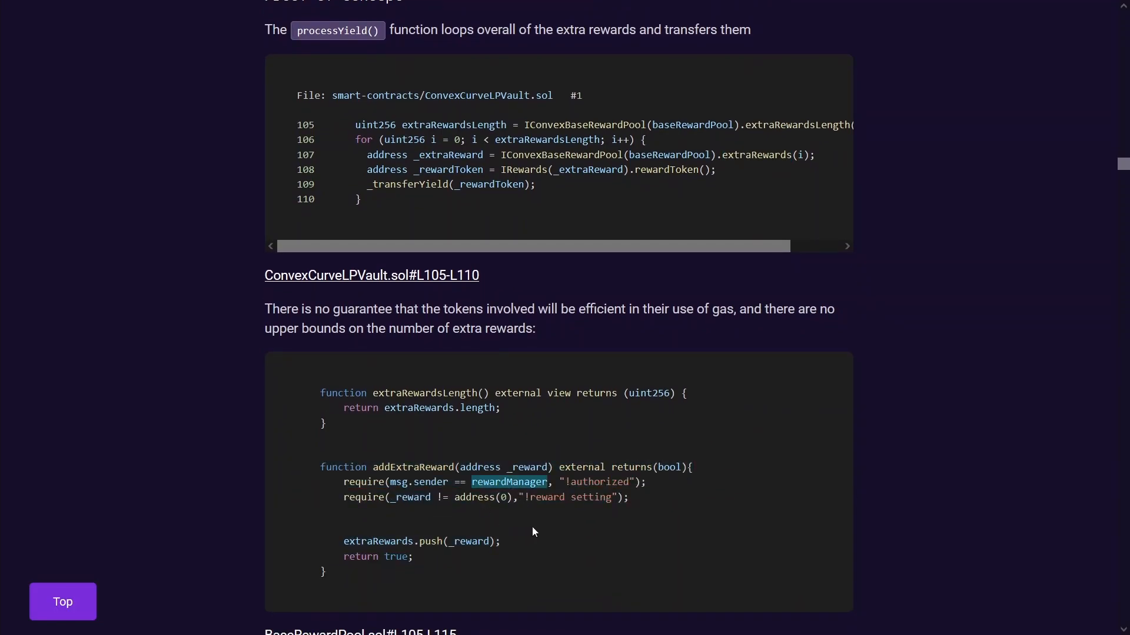
{"action": "mouse_move", "coordinate": [382, 546]}
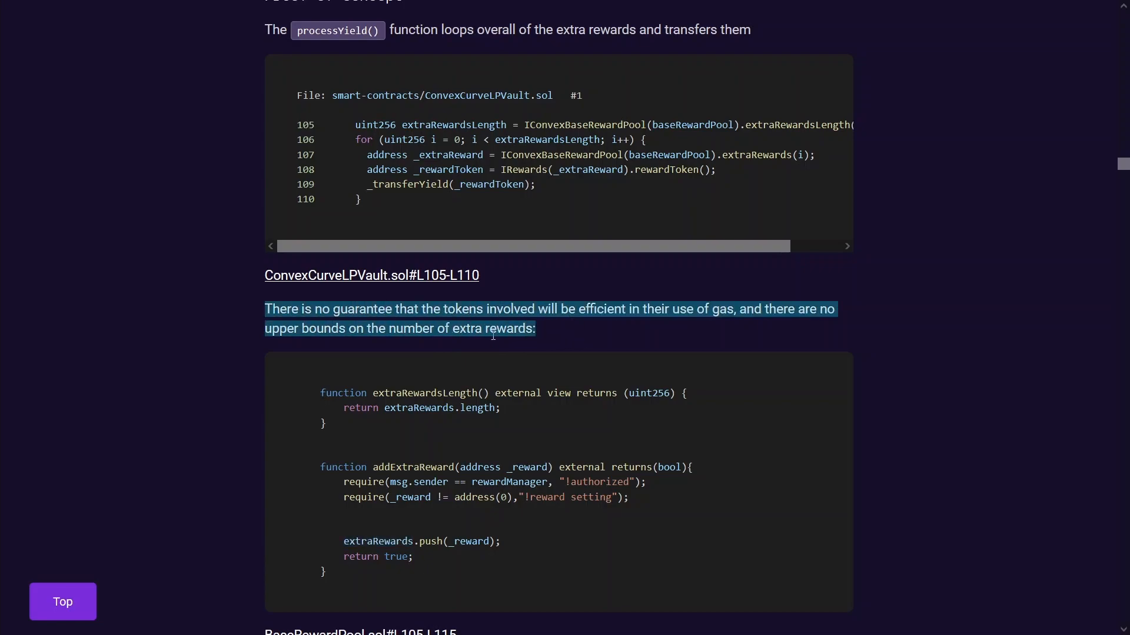
{"action": "mouse_move", "coordinate": [586, 327]}
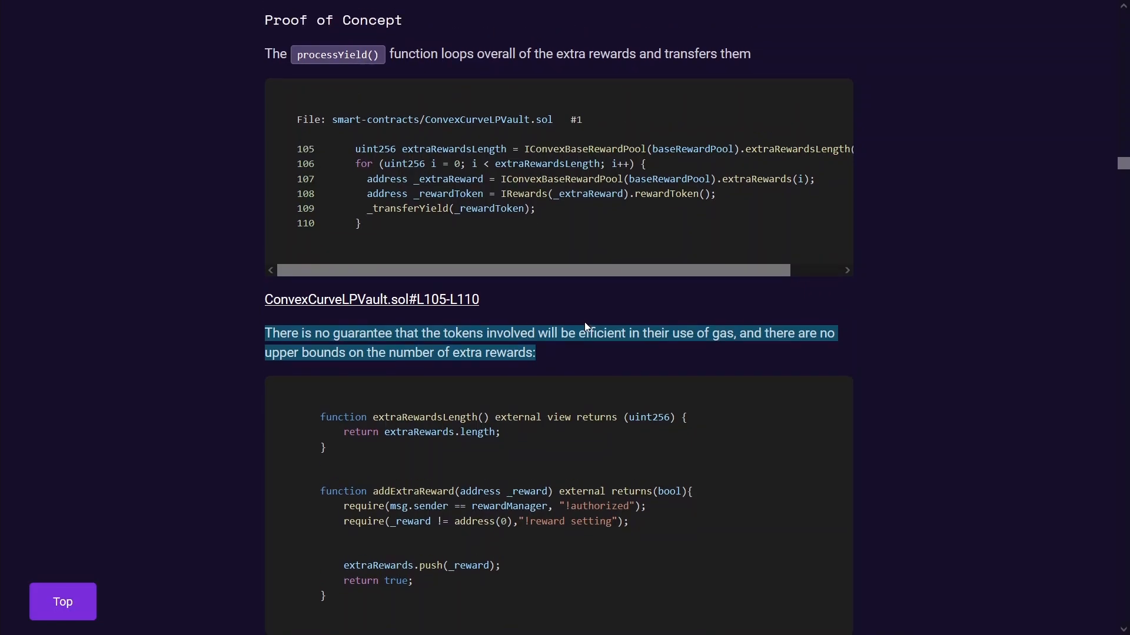
- Read the dust-token sprinkling attack sentence and continue down to the M-04 heading
{"action": "scroll", "scroll_direction": "down", "scroll_amount": 3}
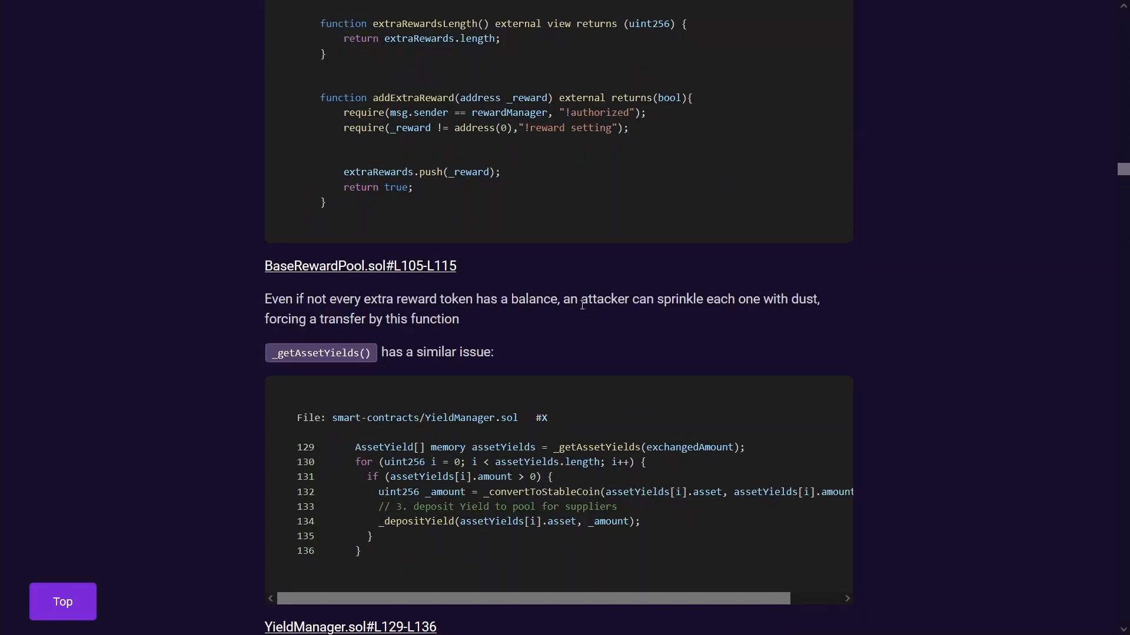
{"action": "left_click_drag", "start_coordinate": [582, 299], "coordinate": [459, 319]}
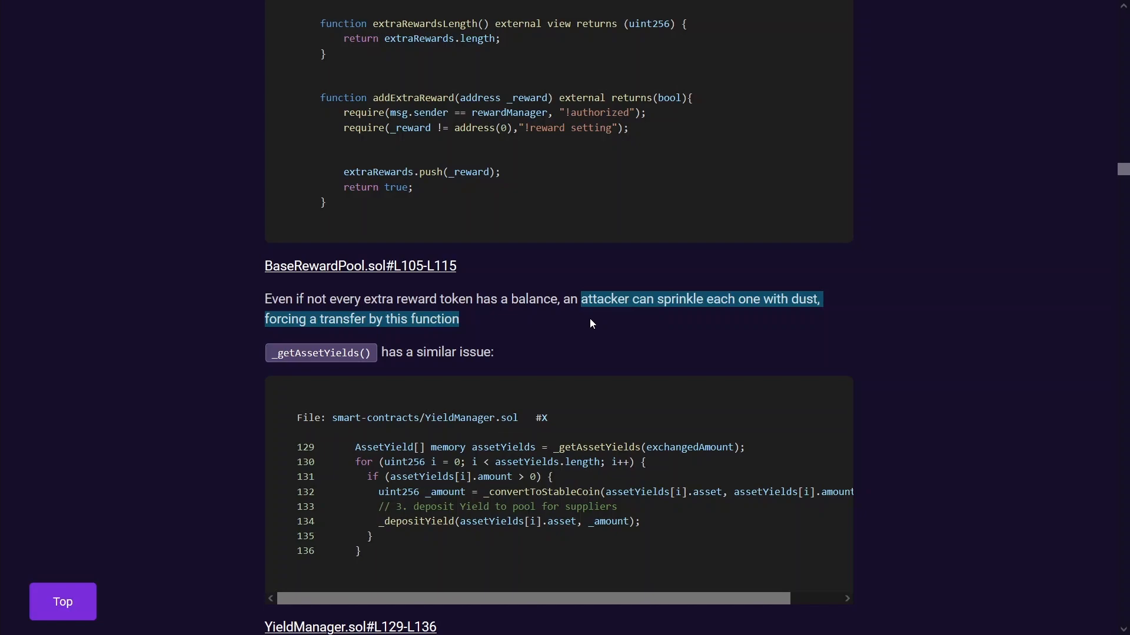
{"action": "scroll", "scroll_direction": "down", "scroll_amount": 3}
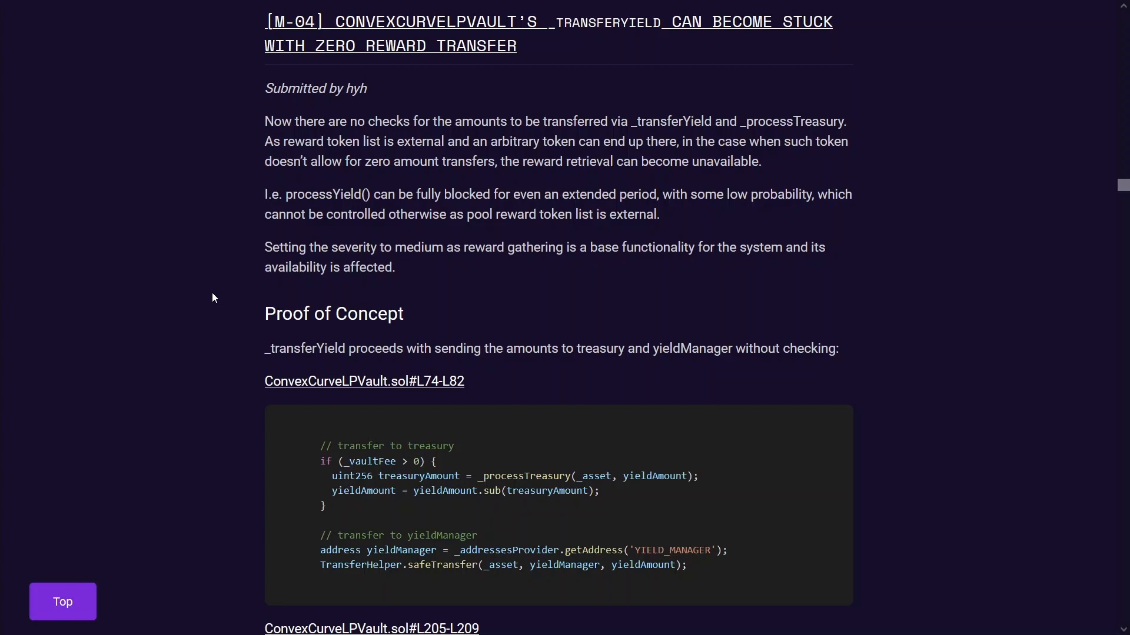
- Read M-04's processYield description down to the yieldAmount guard in the mitigation code
{"action": "double_click", "coordinate": [323, 194]}
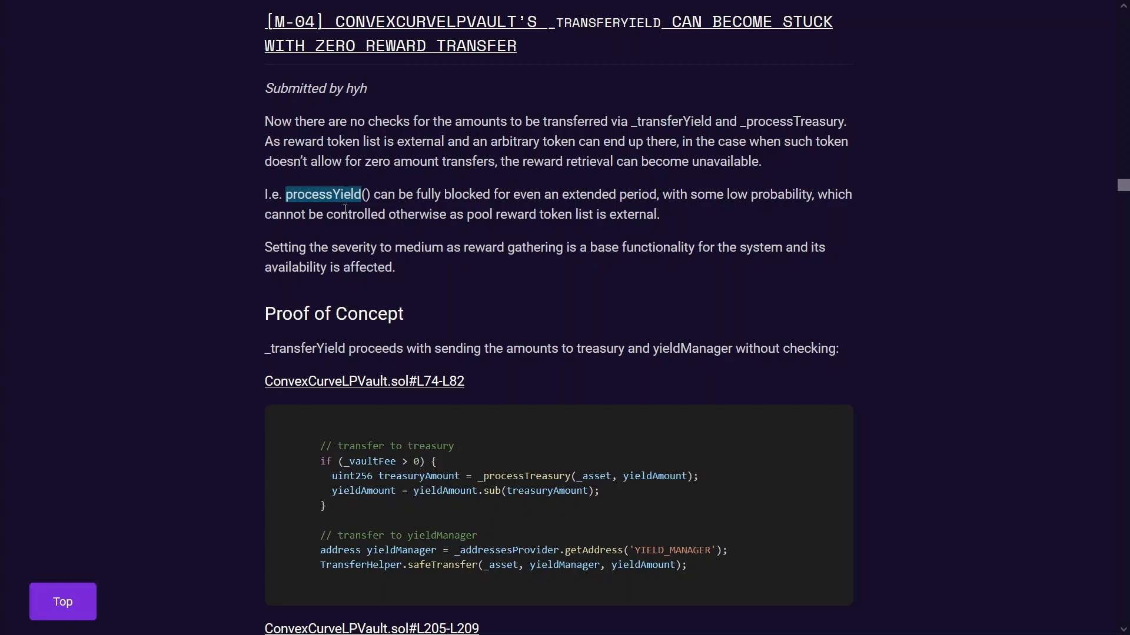
{"action": "left_click", "coordinate": [345, 210]}
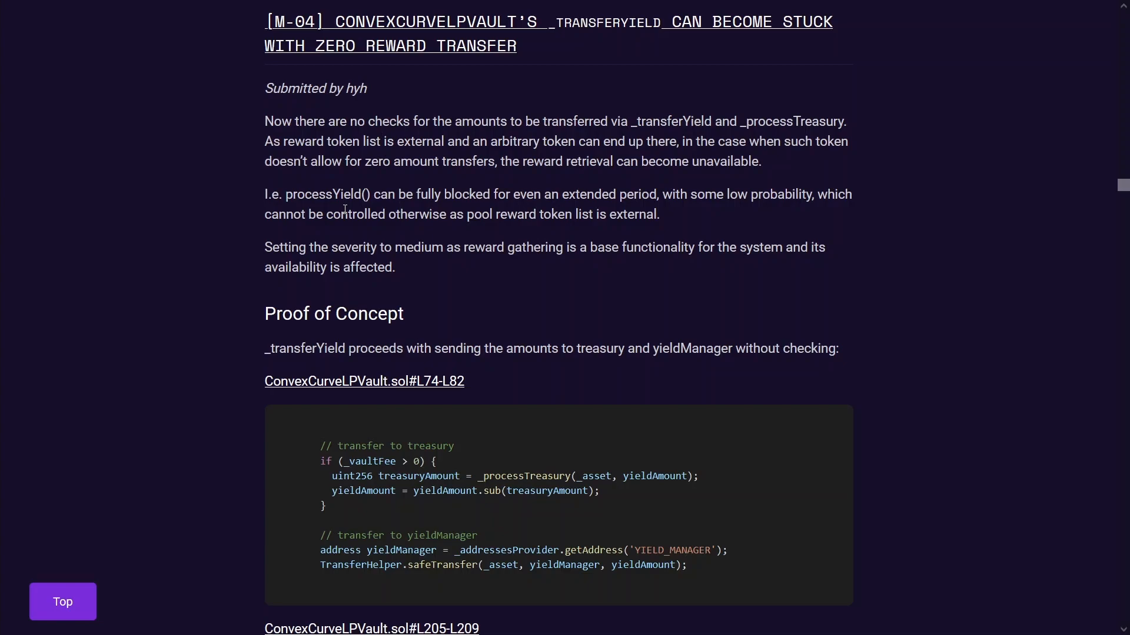
{"action": "mouse_move", "coordinate": [330, 201]}
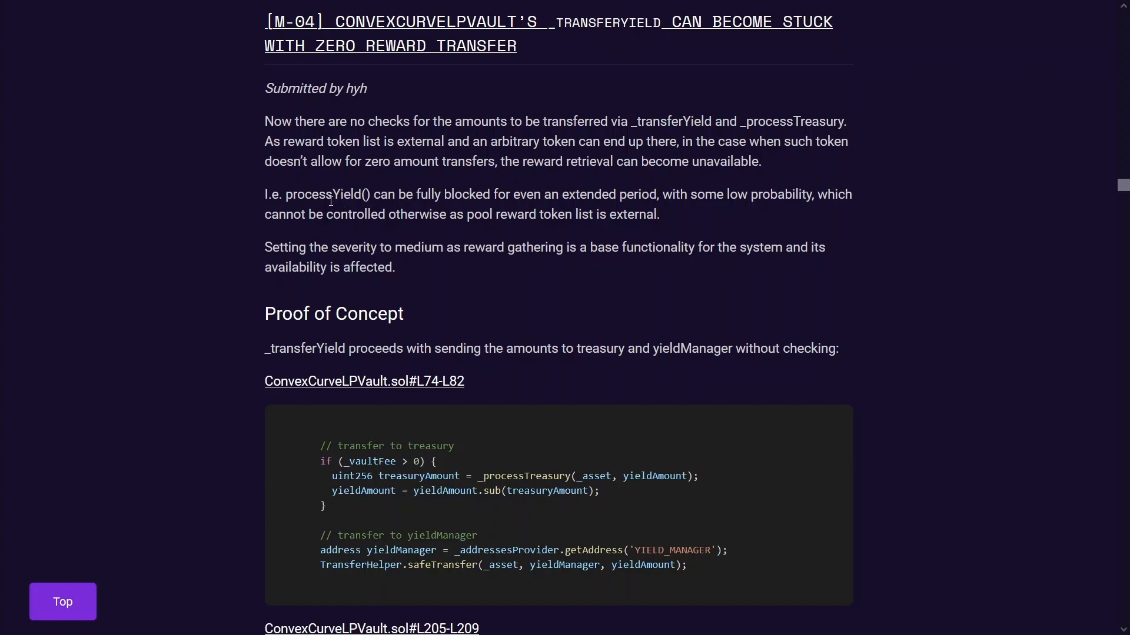
{"action": "scroll", "scroll_direction": "down", "scroll_amount": 3}
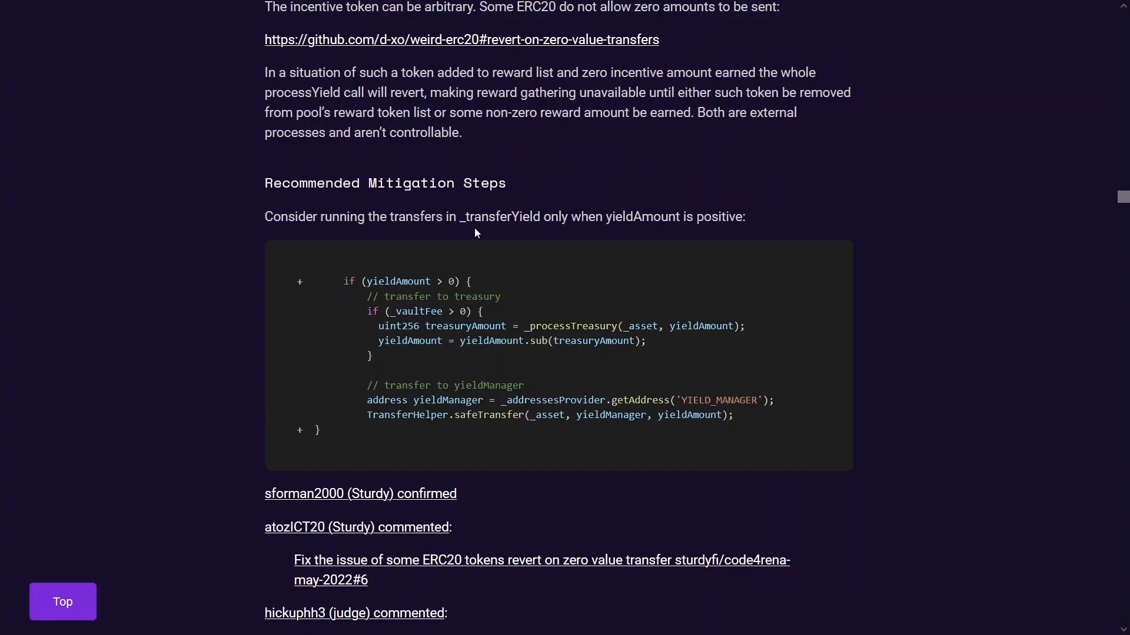
{"action": "mouse_move", "coordinate": [426, 280]}
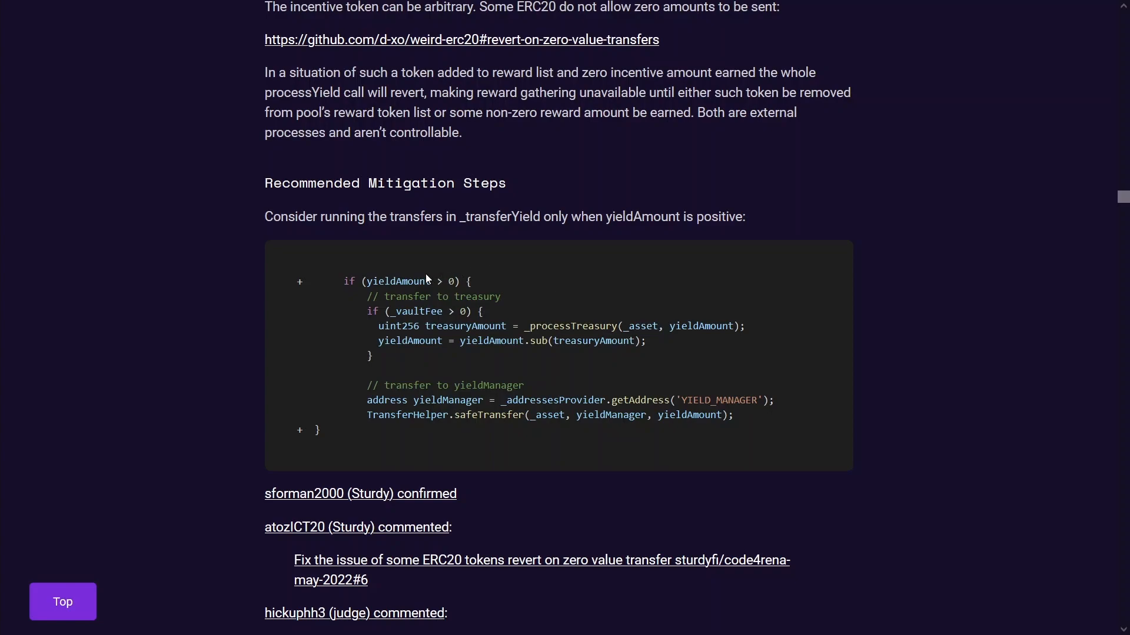
{"action": "double_click", "coordinate": [400, 282]}
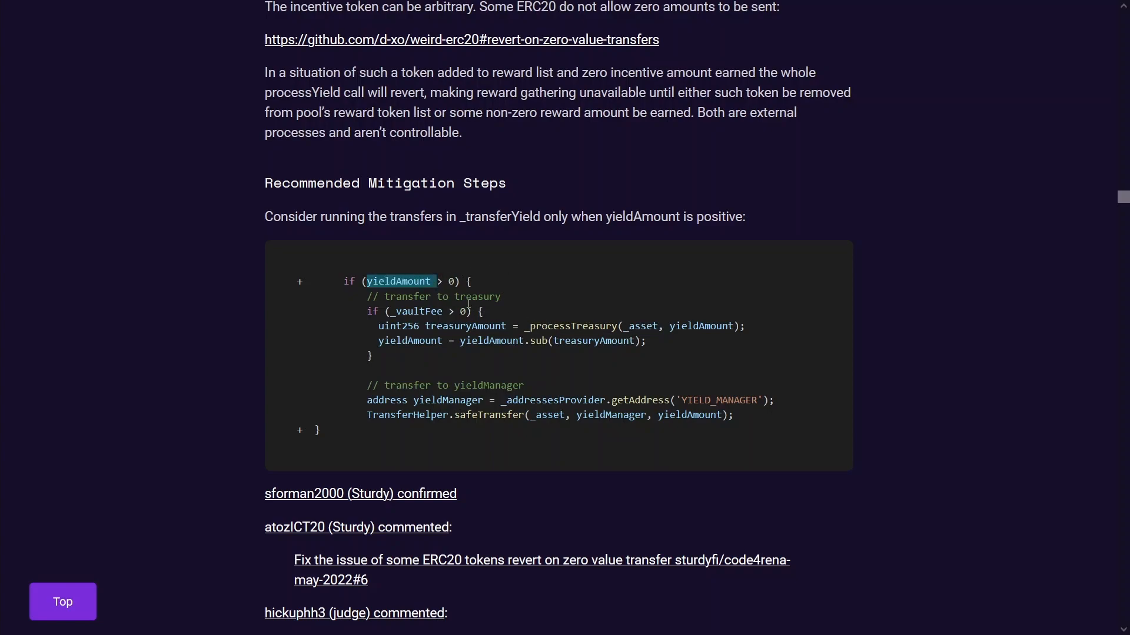
{"action": "mouse_move", "coordinate": [445, 283]}
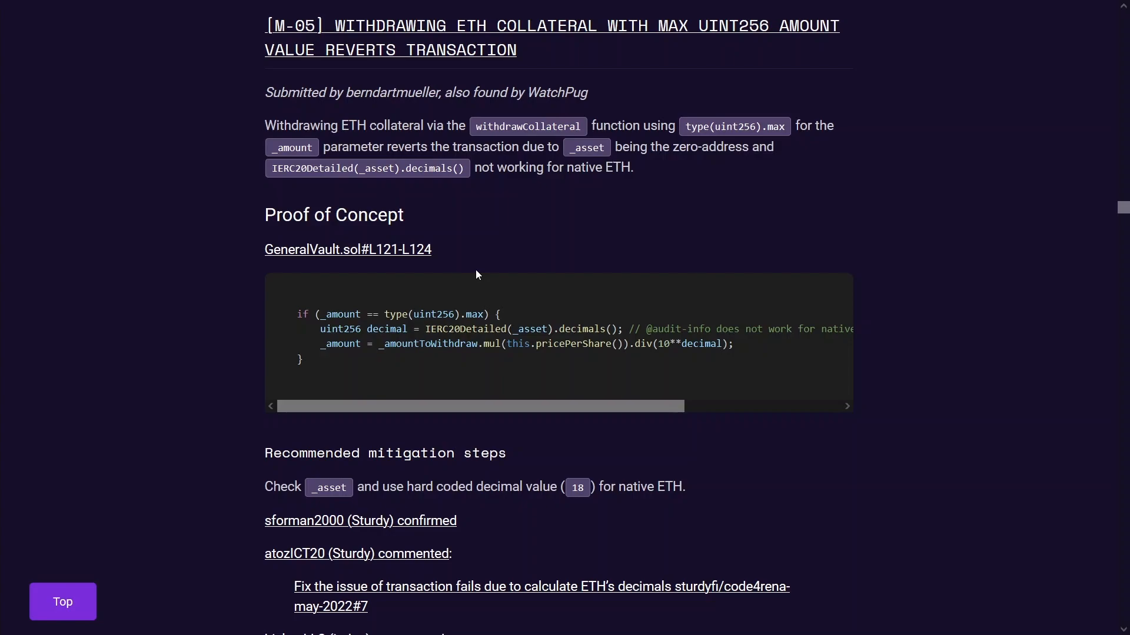
- Read M-05's ETH collateral withdrawal code, noting the _asset decimals call
{"action": "double_click", "coordinate": [432, 168]}
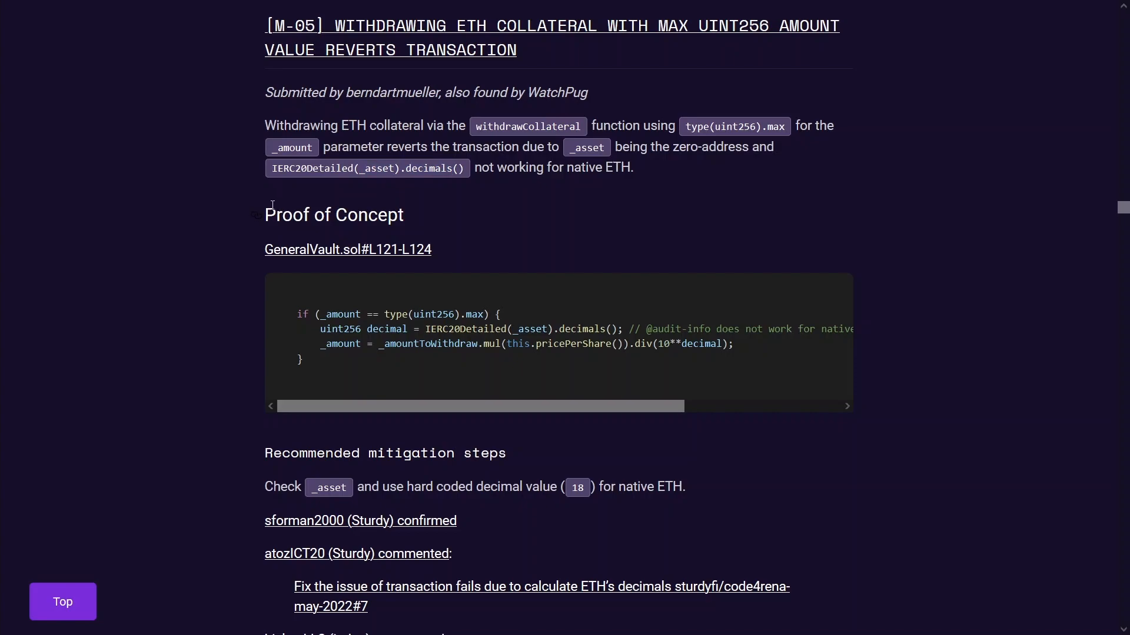
{"action": "mouse_move", "coordinate": [439, 189]}
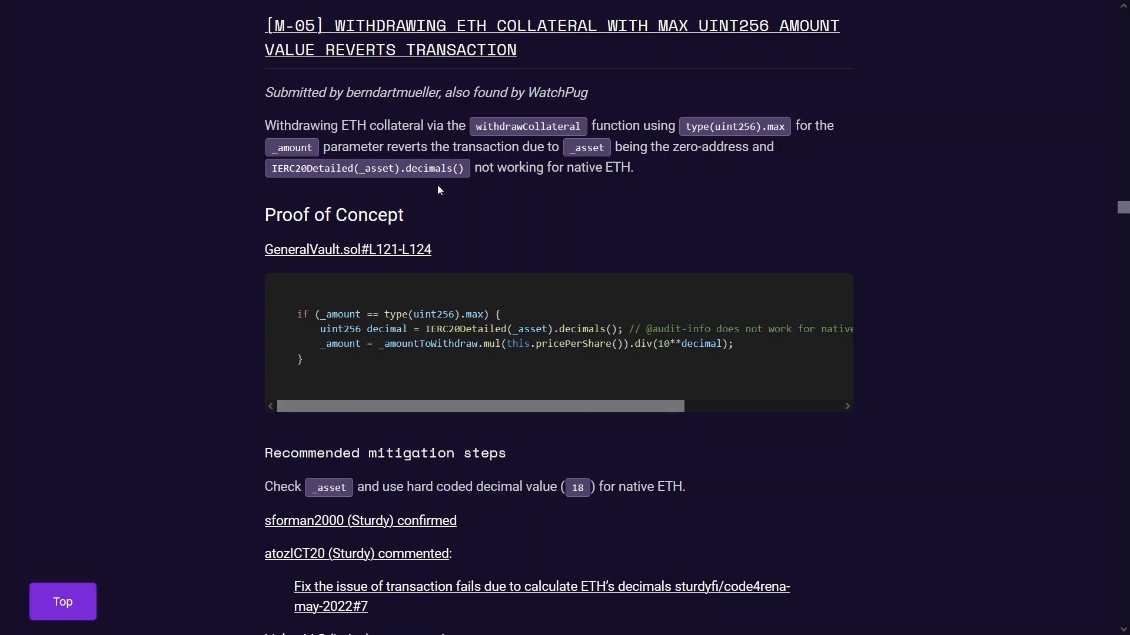
{"action": "double_click", "coordinate": [373, 167]}
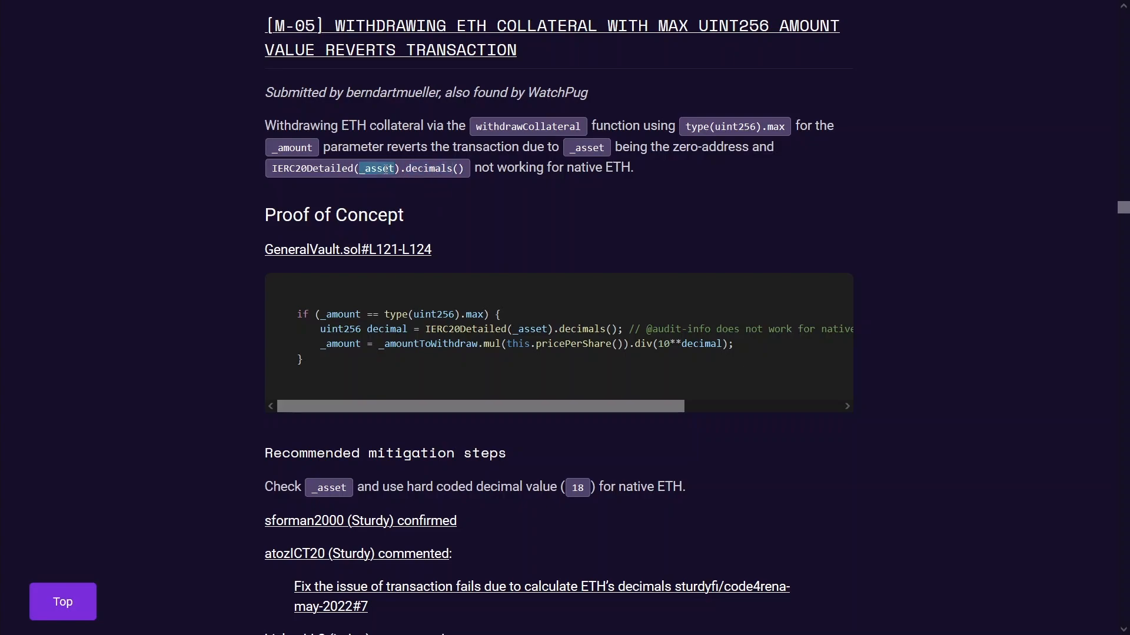
{"action": "mouse_move", "coordinate": [280, 205]}
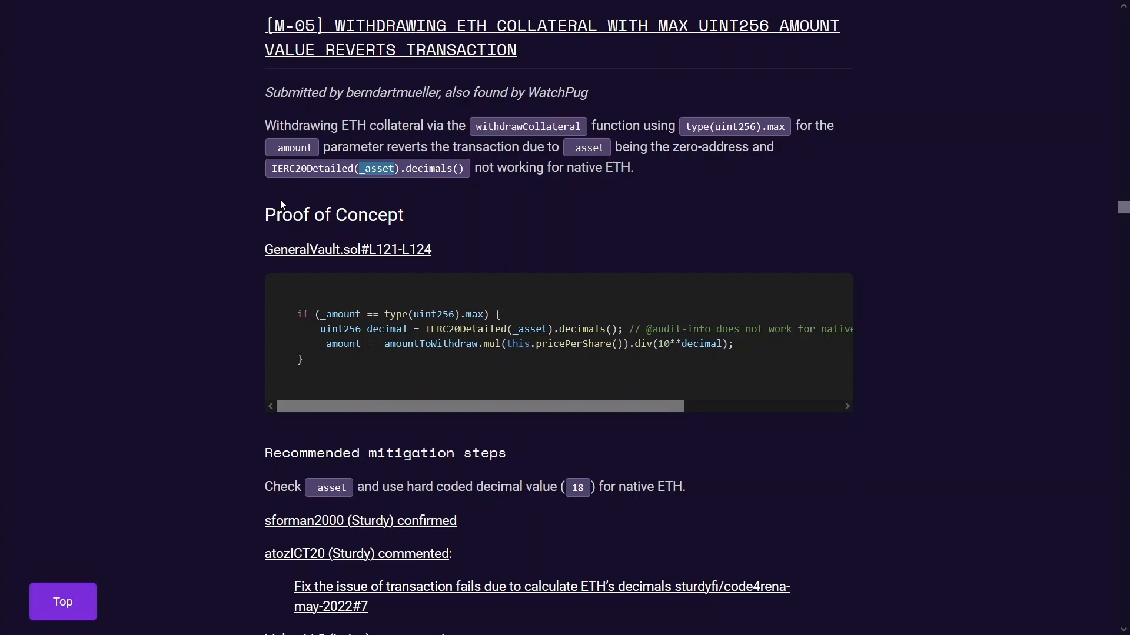
{"action": "mouse_move", "coordinate": [217, 244]}
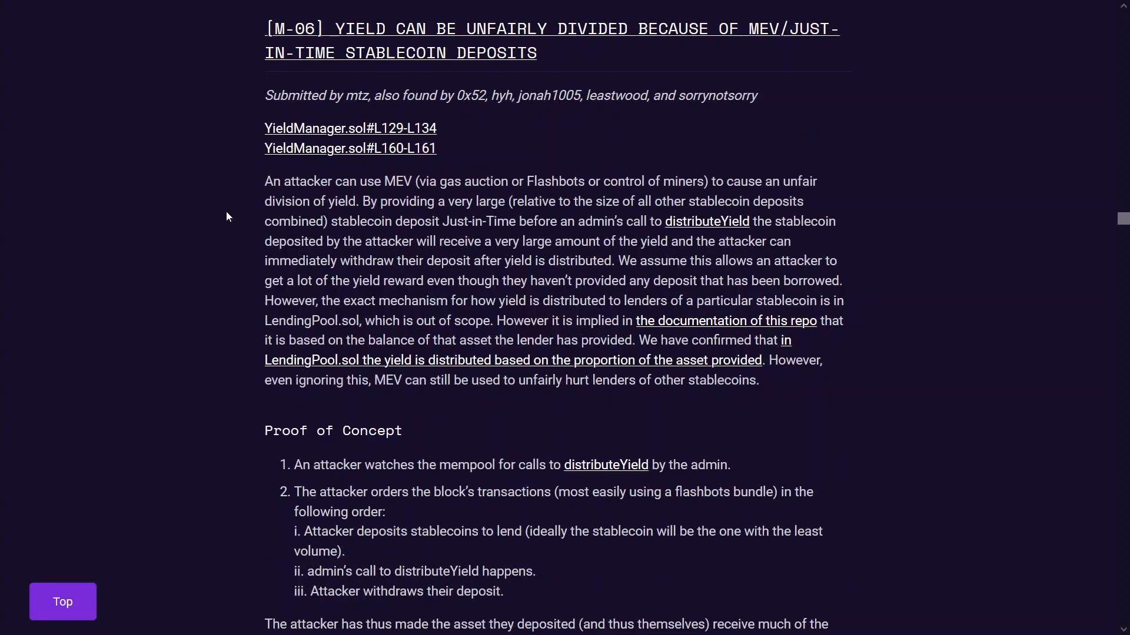
{"action": "mouse_move", "coordinate": [248, 211]}
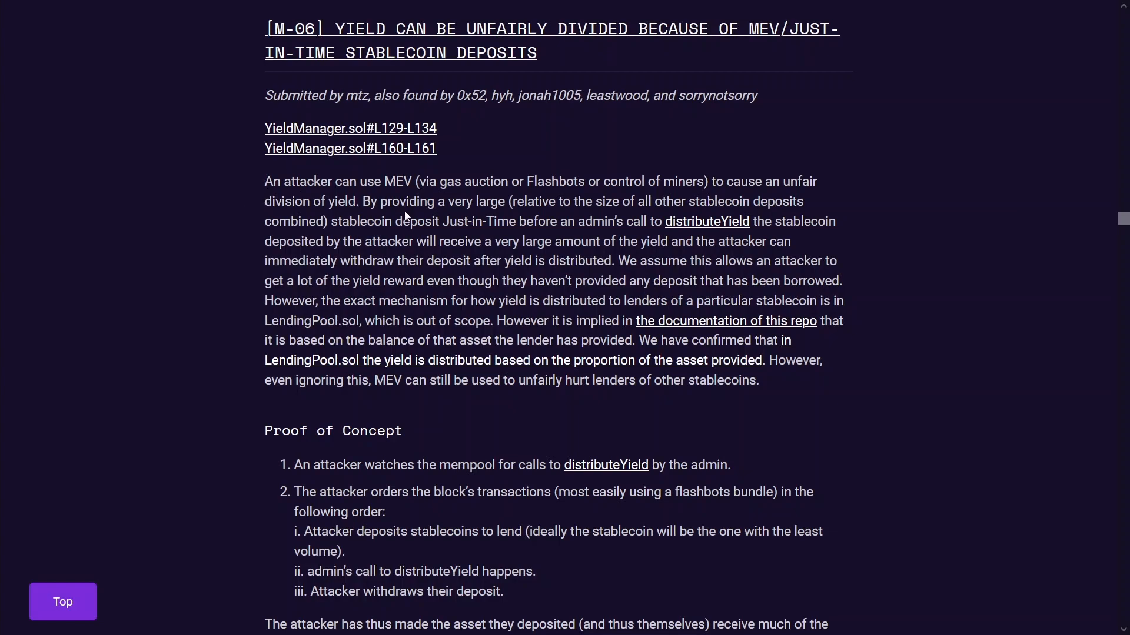
- Read the M-06 just-in-time stablecoin deposit attack description paragraph
{"action": "left_click_drag", "start_coordinate": [374, 181], "coordinate": [591, 320]}
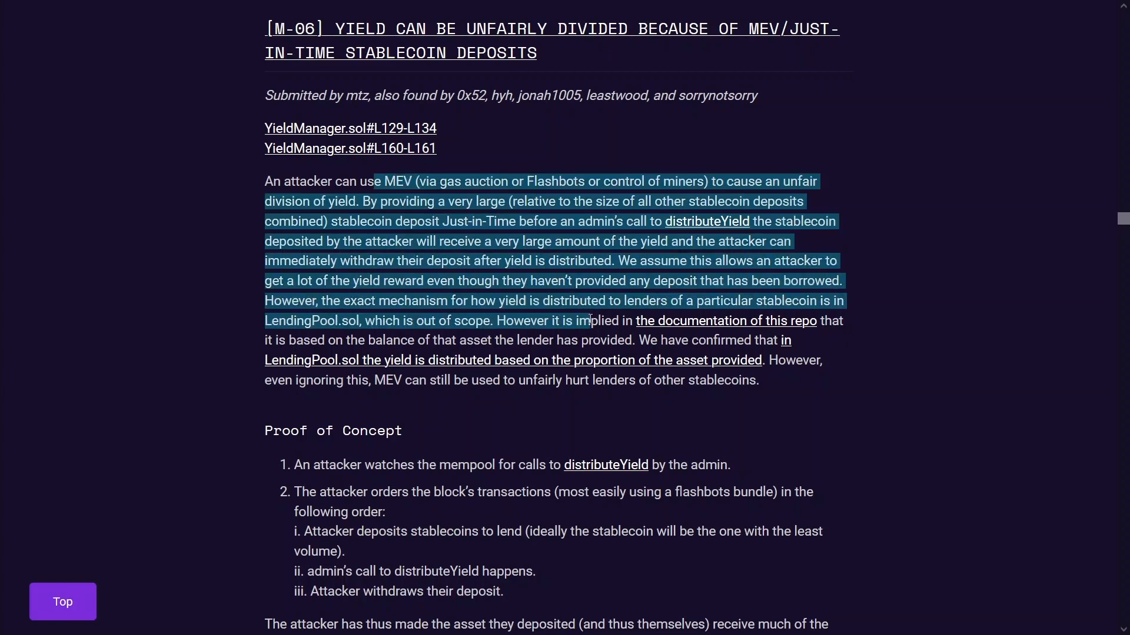
{"action": "left_click", "coordinate": [591, 320]}
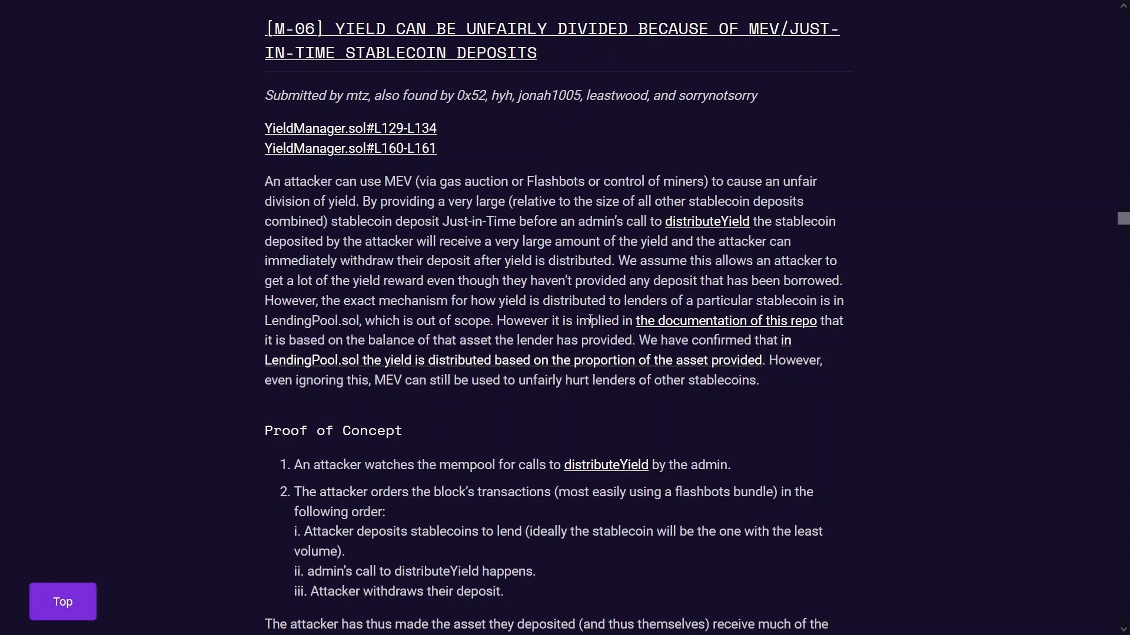
{"action": "mouse_move", "coordinate": [487, 82]}
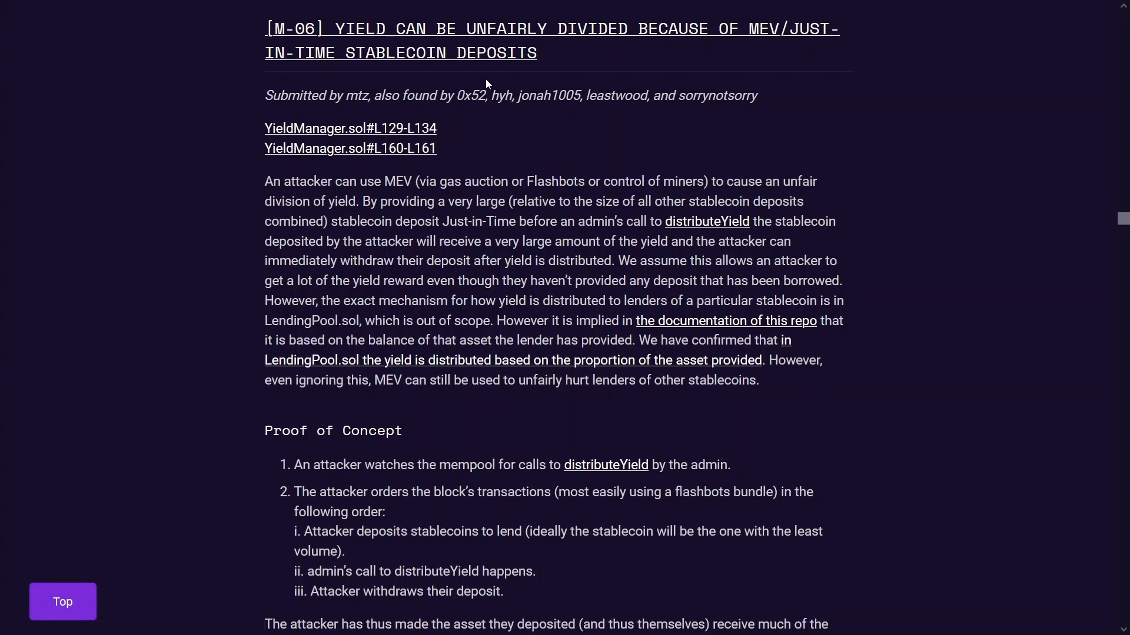
{"action": "mouse_move", "coordinate": [497, 66]}
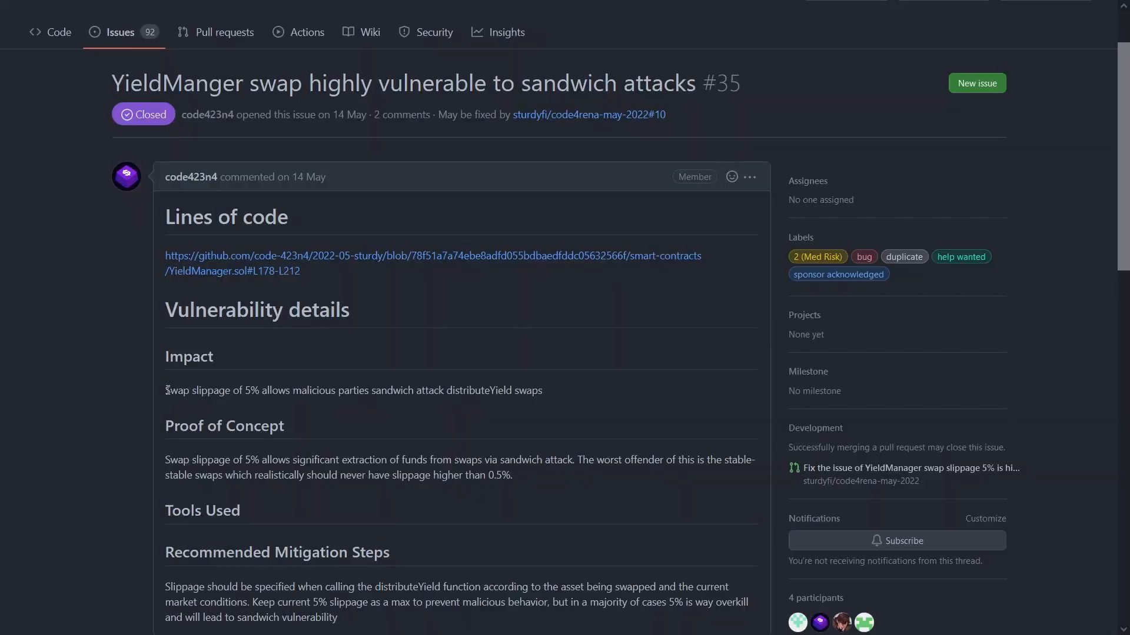
- Select the YieldManager.sol swap lines and search the code for SLIPPAGE
{"action": "left_click_drag", "start_coordinate": [165, 390], "coordinate": [541, 389]}
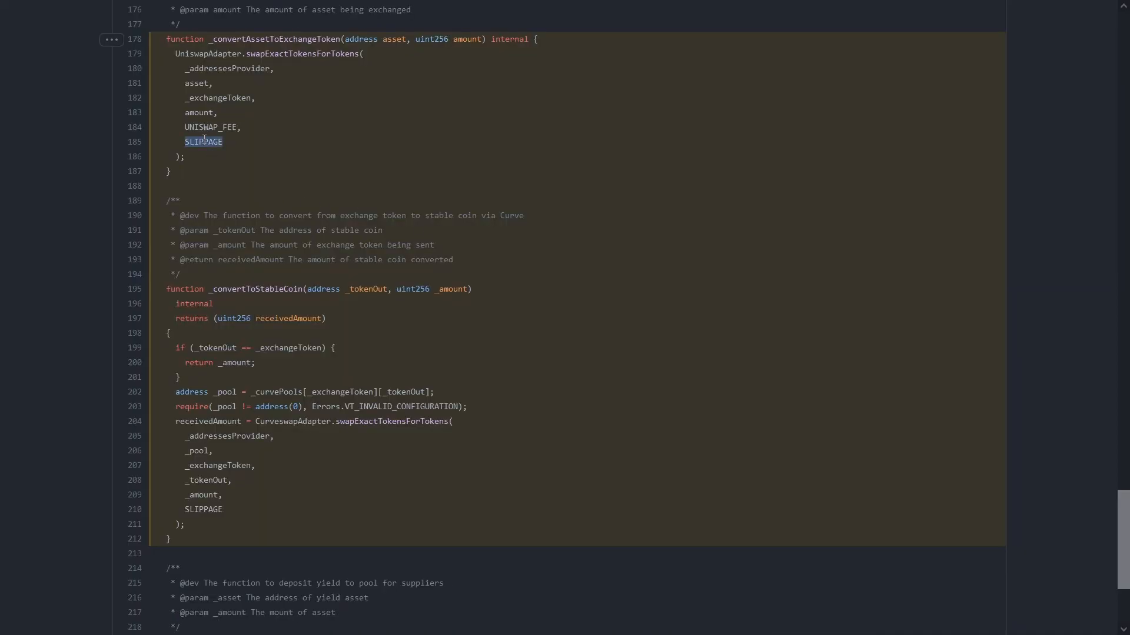
{"action": "type", "text": "SLIPPAGE"}
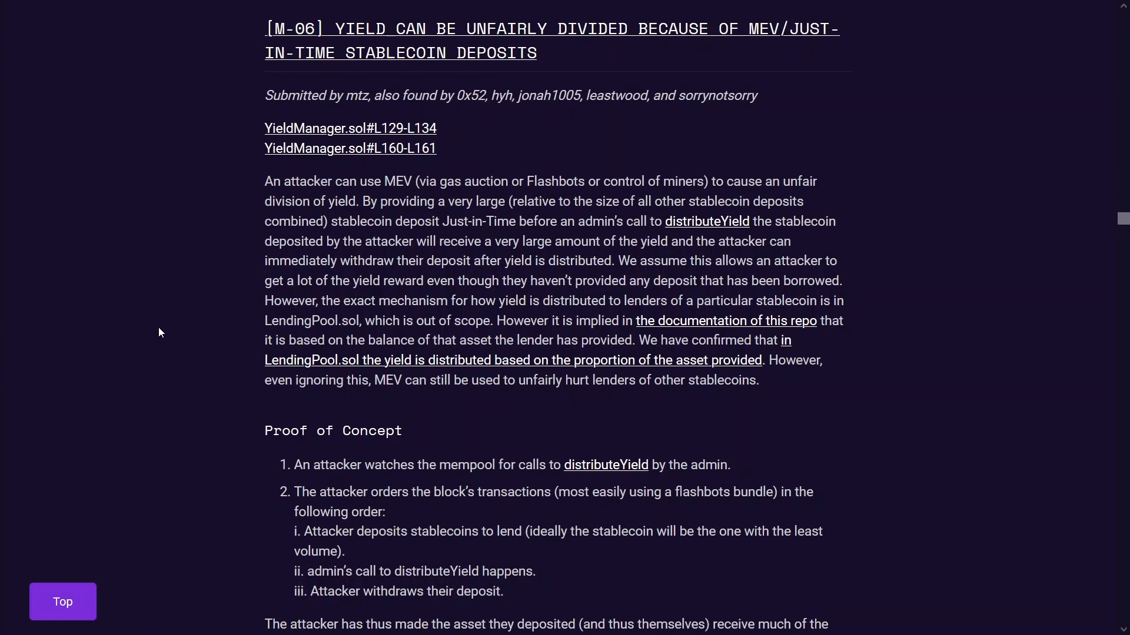
{"action": "mouse_move", "coordinate": [598, 126]}
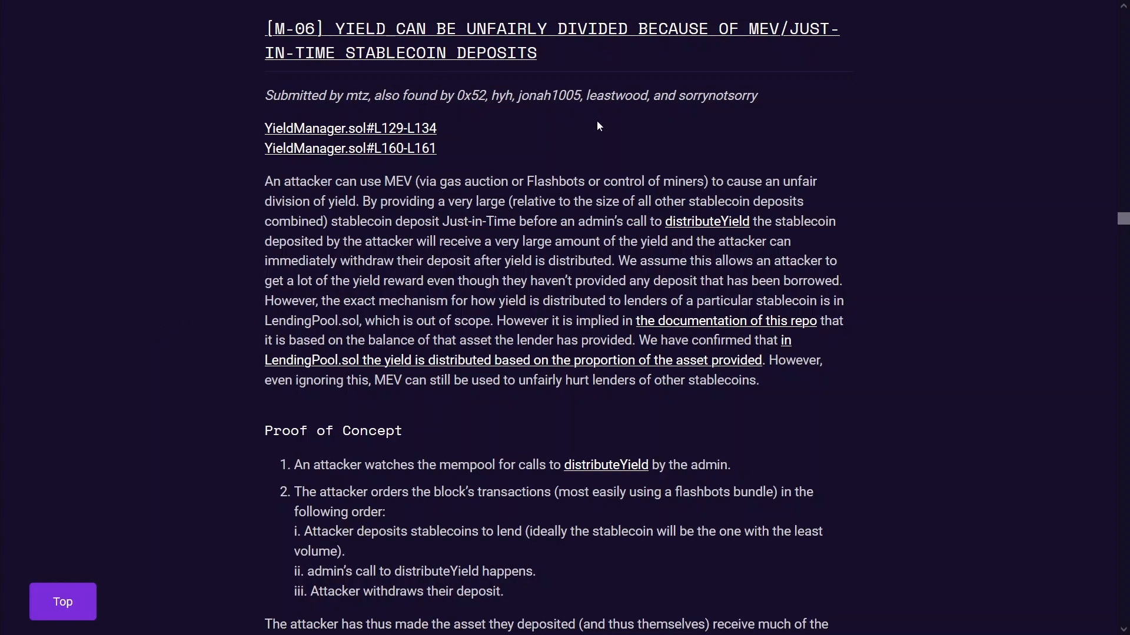
- Read M-06's proof of concept and recommended mitigation steps
{"action": "scroll", "scroll_direction": "down", "scroll_amount": 3}
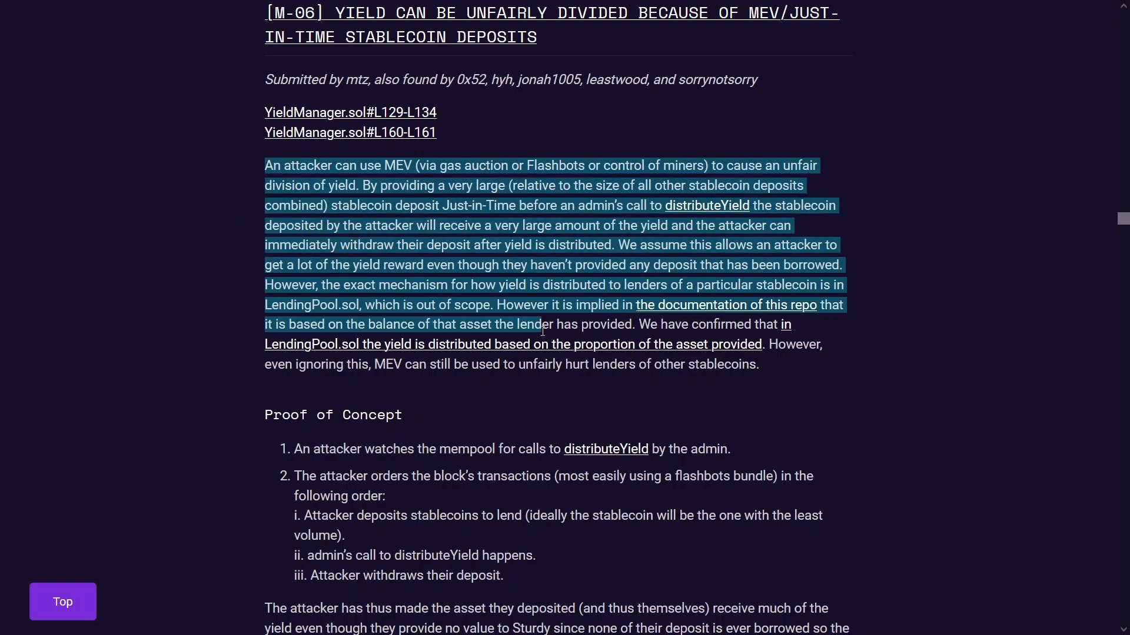
{"action": "scroll", "scroll_direction": "down", "scroll_amount": 3}
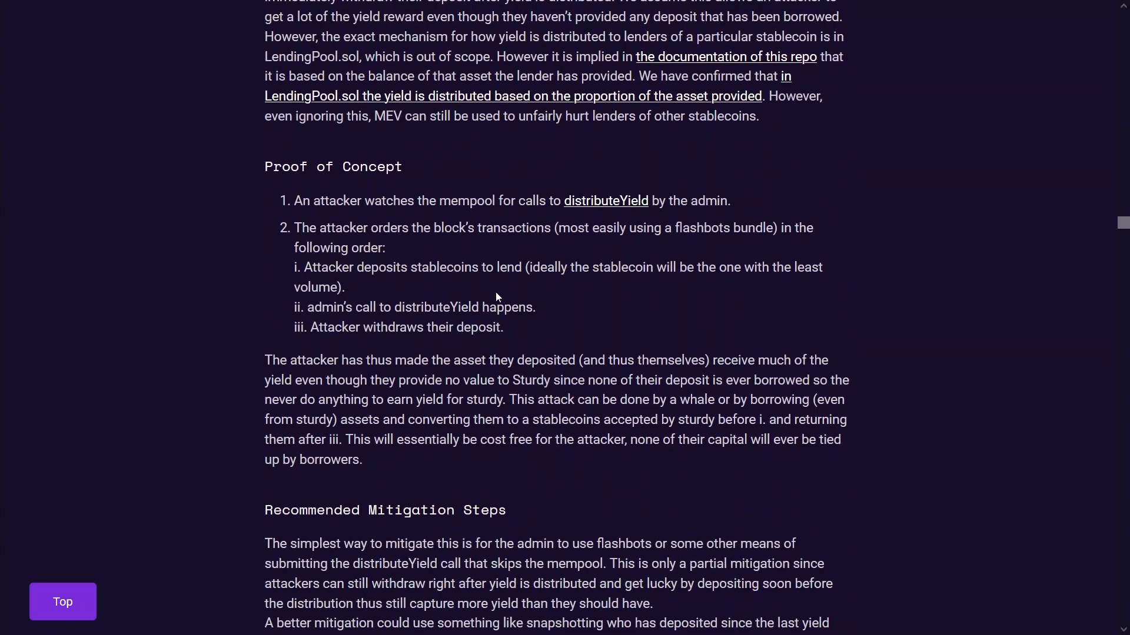
- Pass the Low Risk issues L-01 and L-02 and return to the table of contents
{"action": "scroll", "scroll_direction": "down", "scroll_amount": 3}
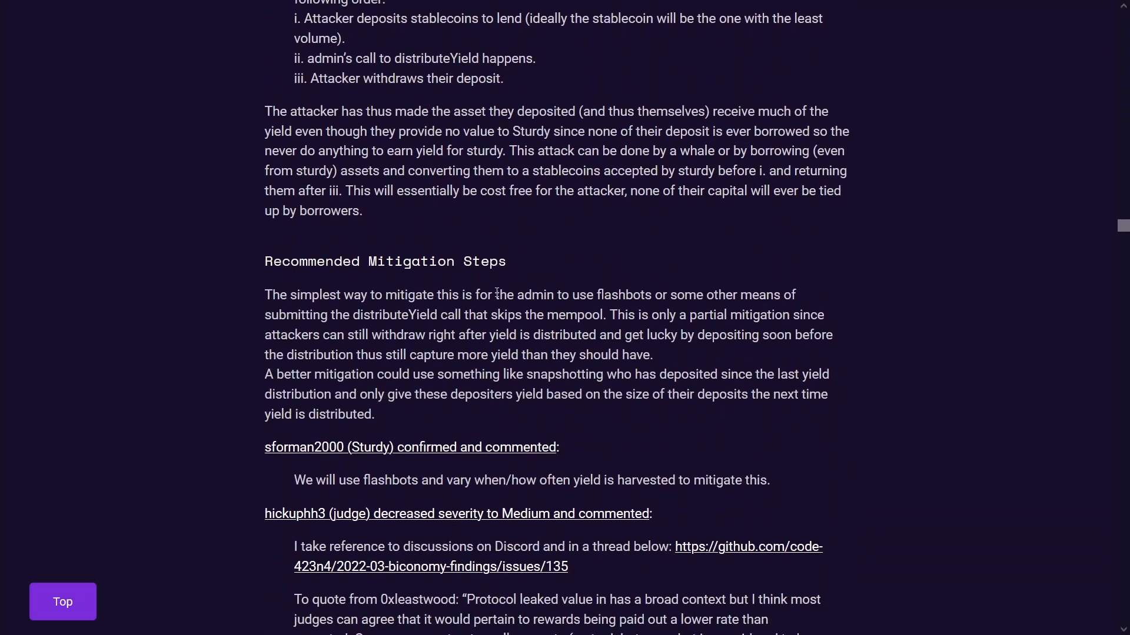
{"action": "scroll", "scroll_direction": "down", "scroll_amount": 3}
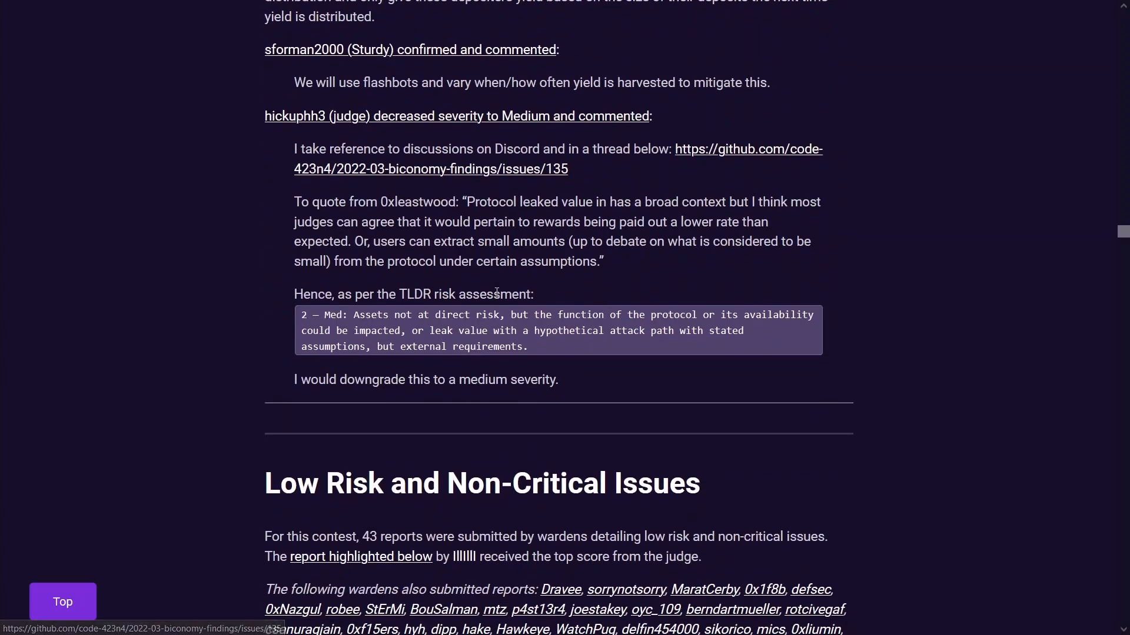
{"action": "scroll", "scroll_direction": "down", "scroll_amount": 3}
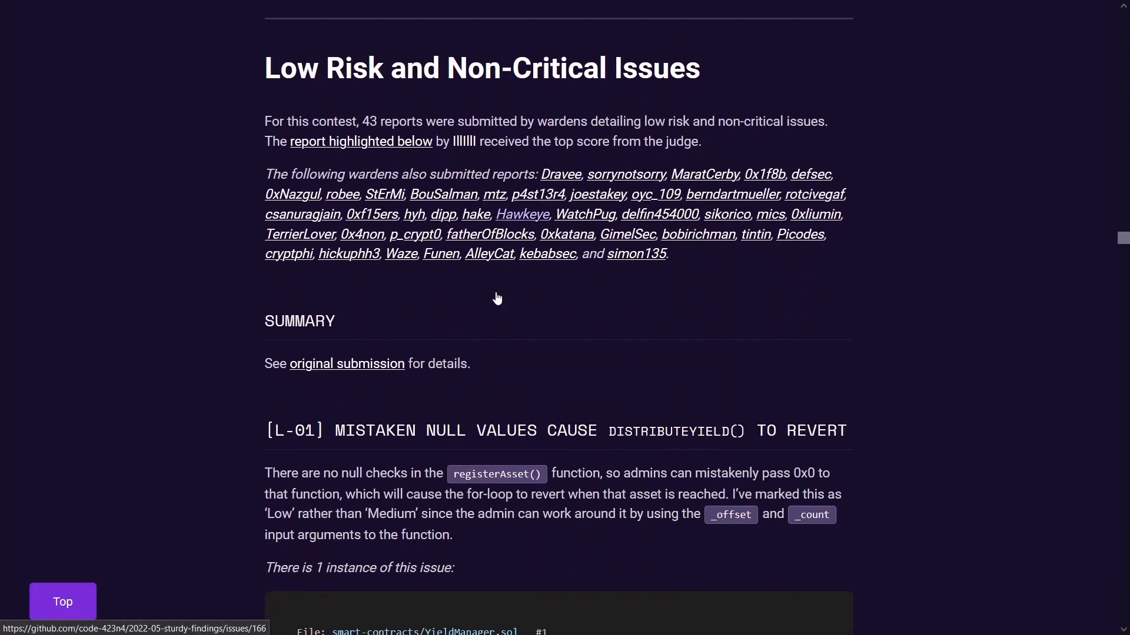
{"action": "scroll", "scroll_direction": "down", "scroll_amount": 3}
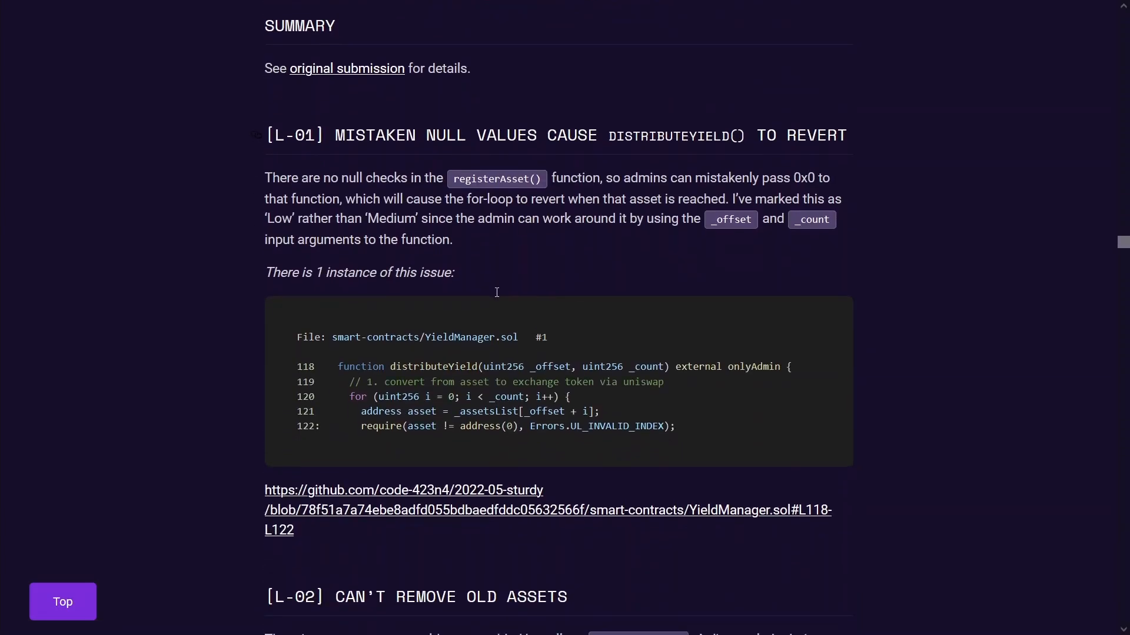
{"action": "scroll", "scroll_direction": "down", "scroll_amount": 3}
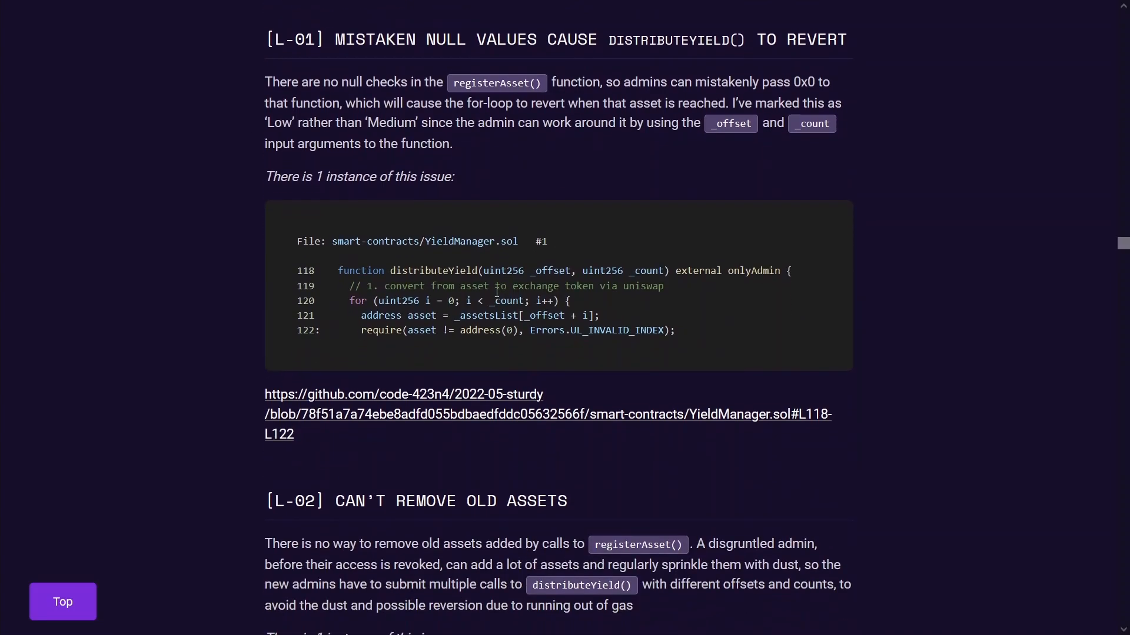
{"action": "scroll", "scroll_direction": "down", "scroll_amount": 3}
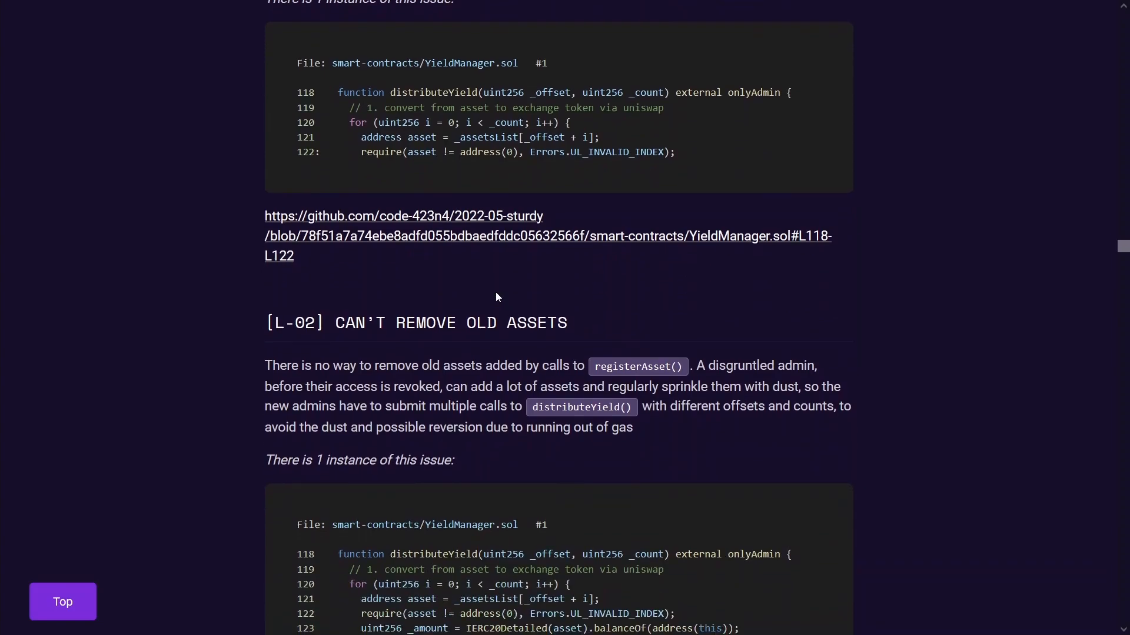
{"action": "scroll", "scroll_direction": "down", "scroll_amount": 3}
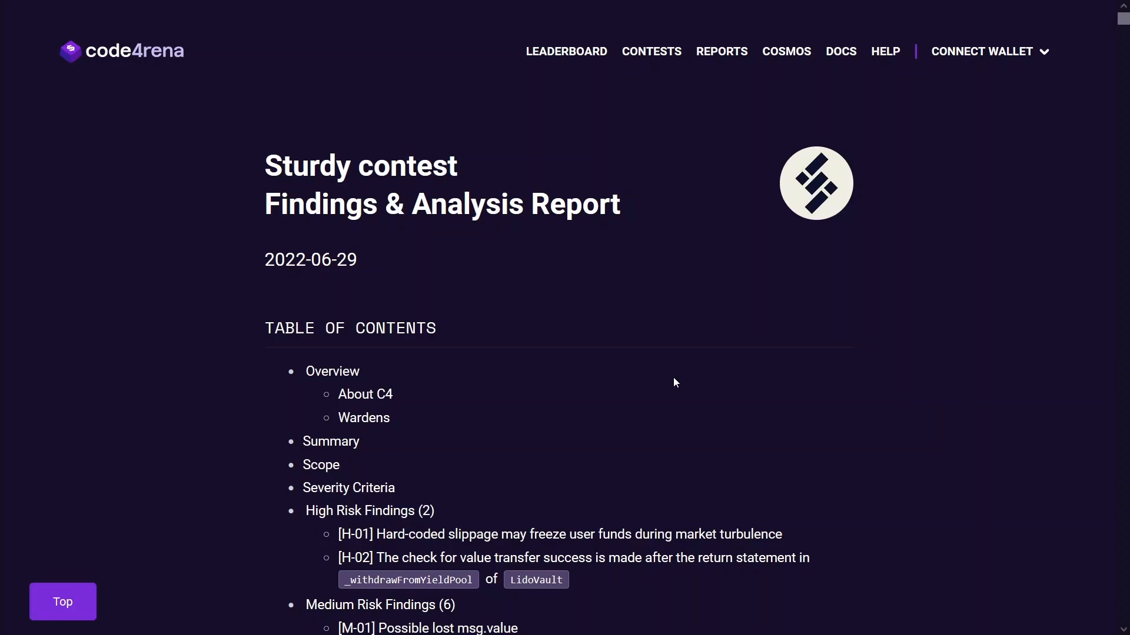
{"action": "mouse_move", "coordinate": [734, 153]}
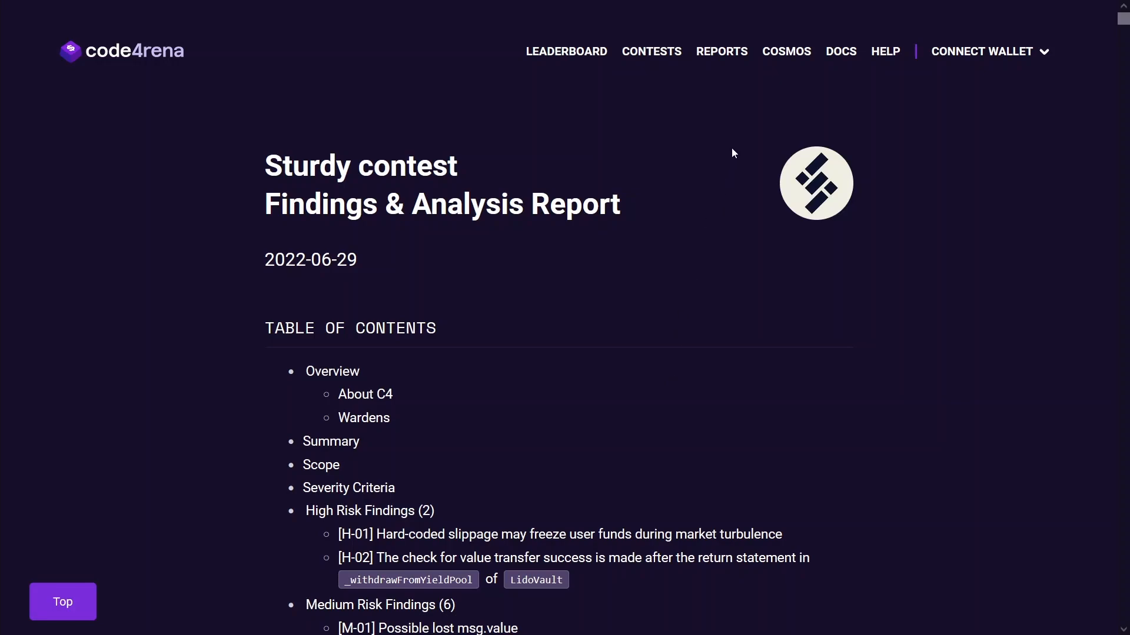